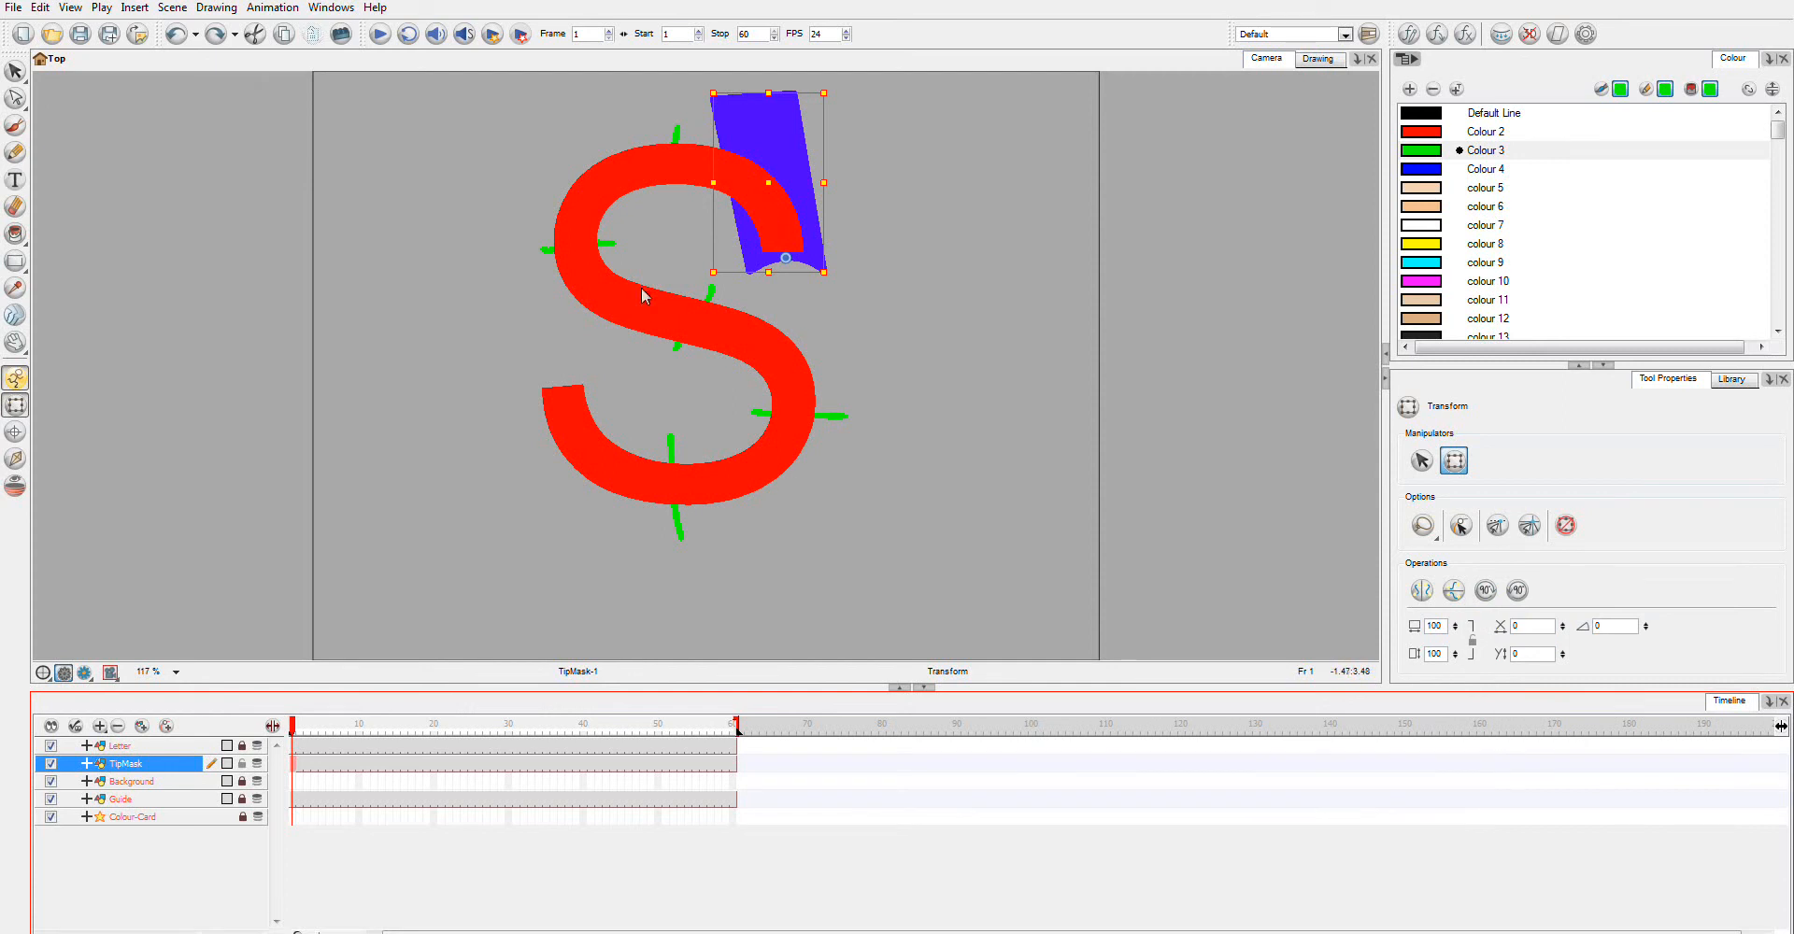
pyautogui.moveTo(803, 142)
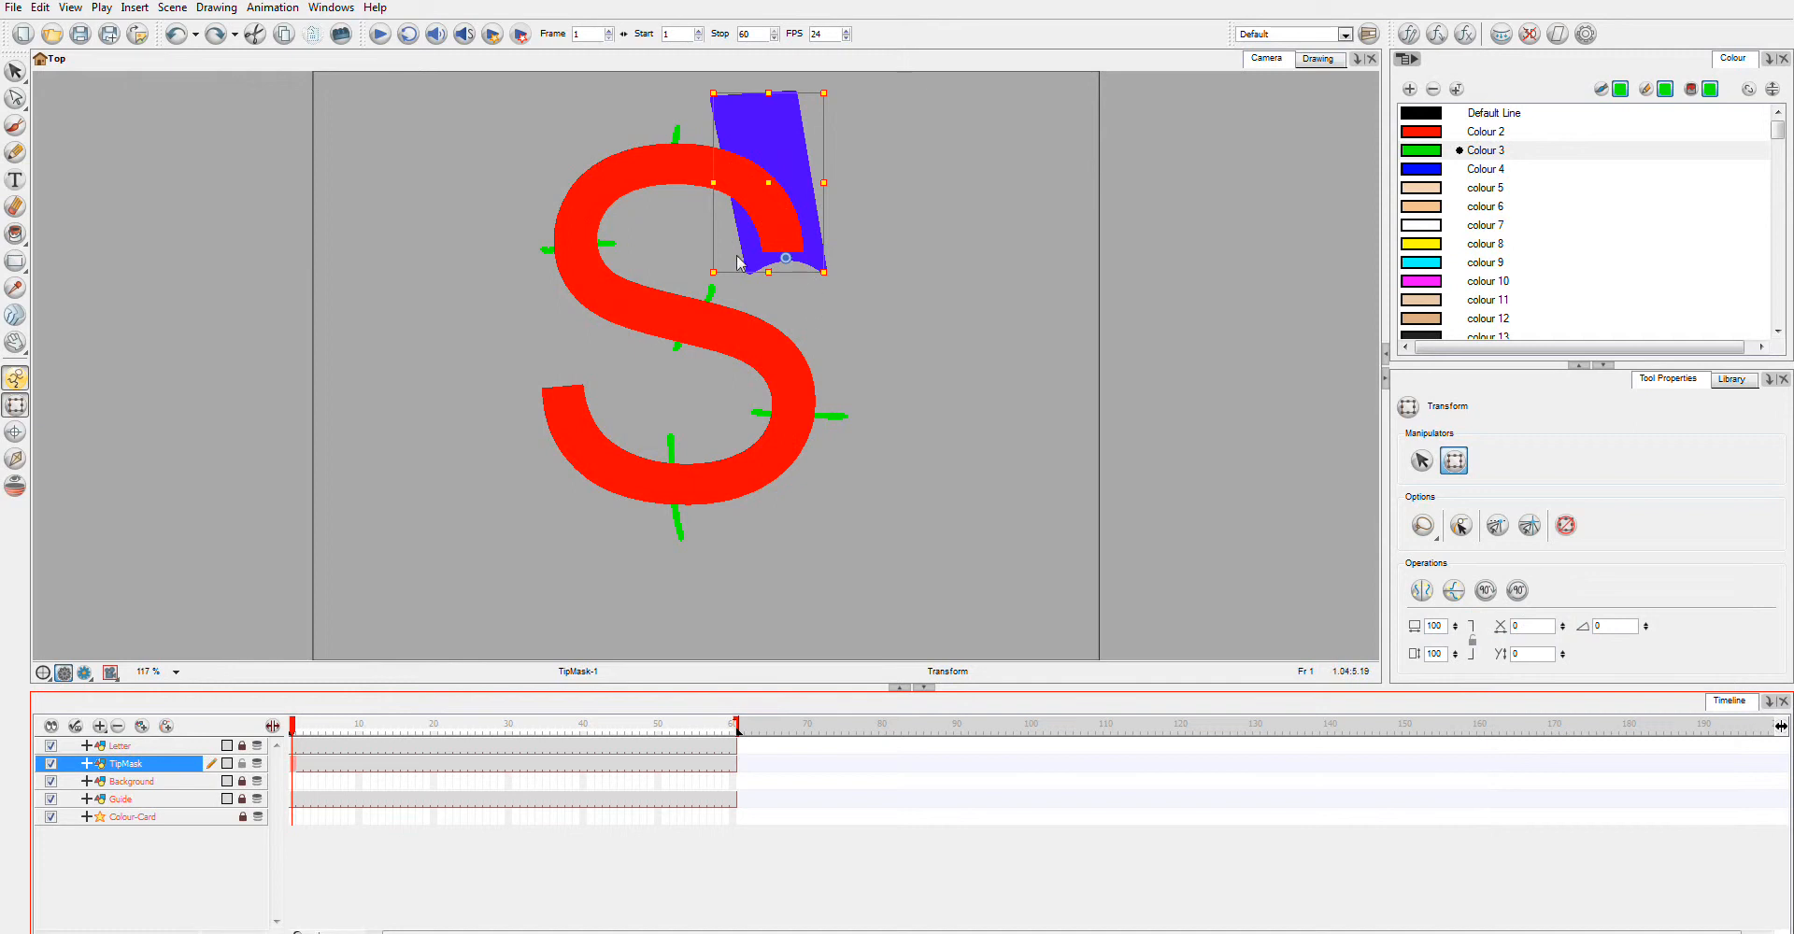
pyautogui.moveTo(837, 263)
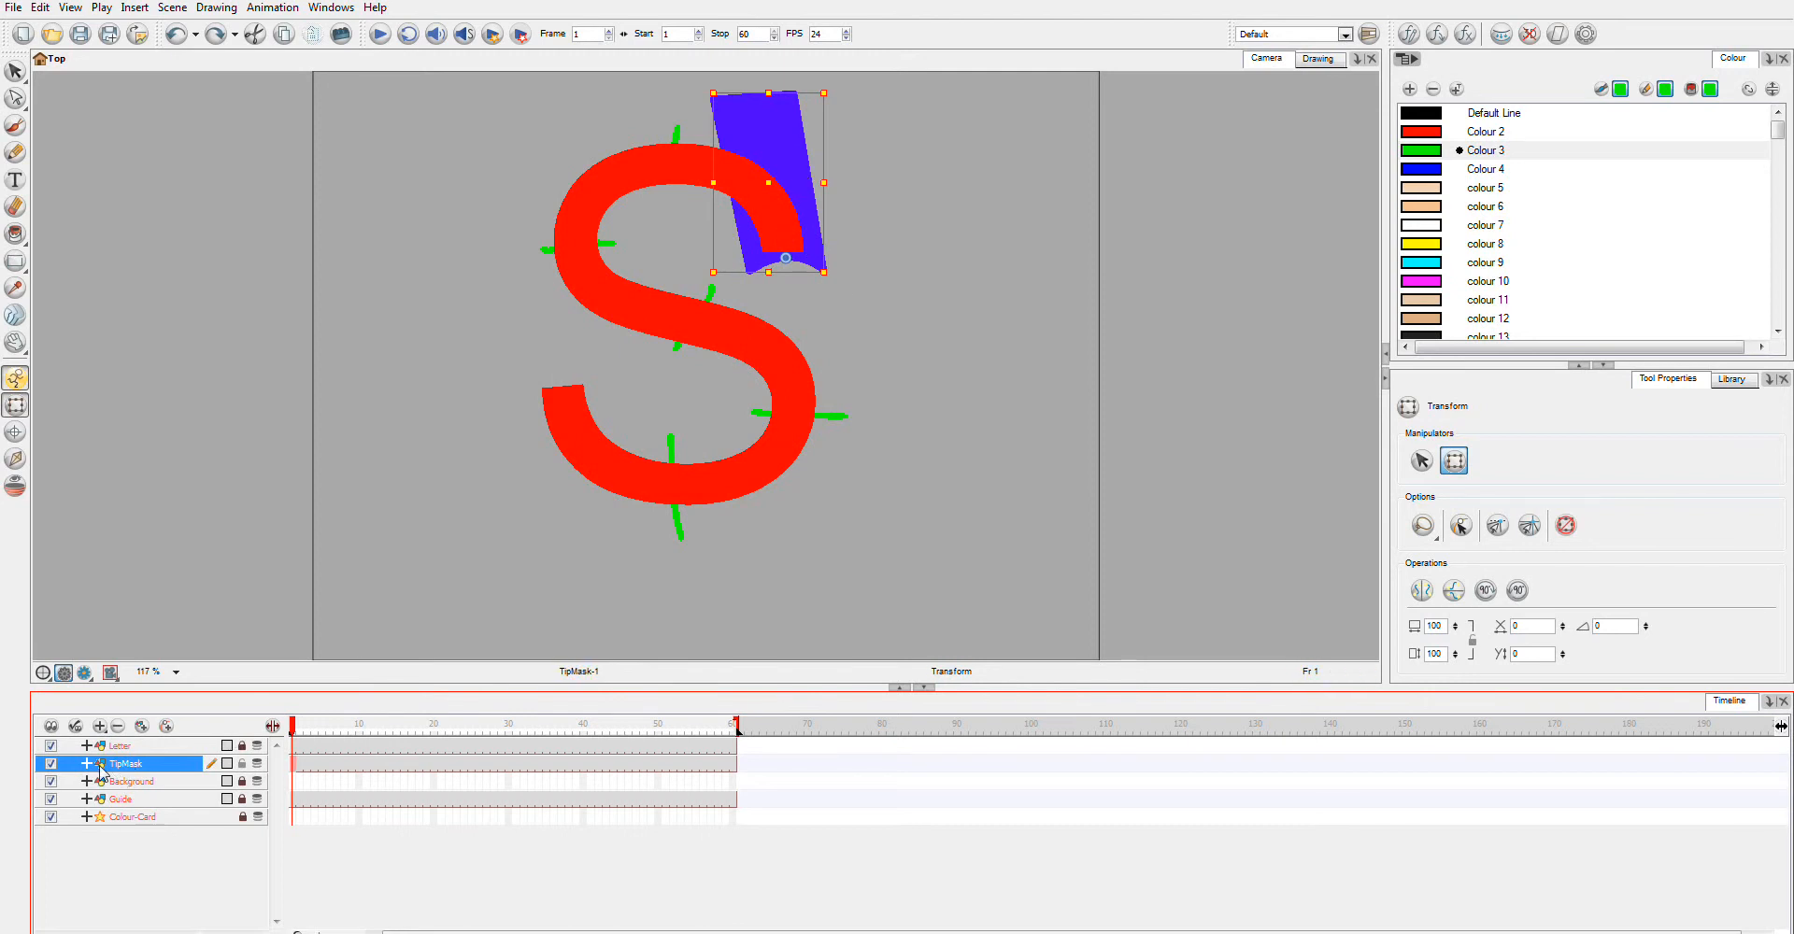
# Step: Review the TipMask layer's properties, select it and move to frame 20
pyautogui.doubleClick(120, 763)
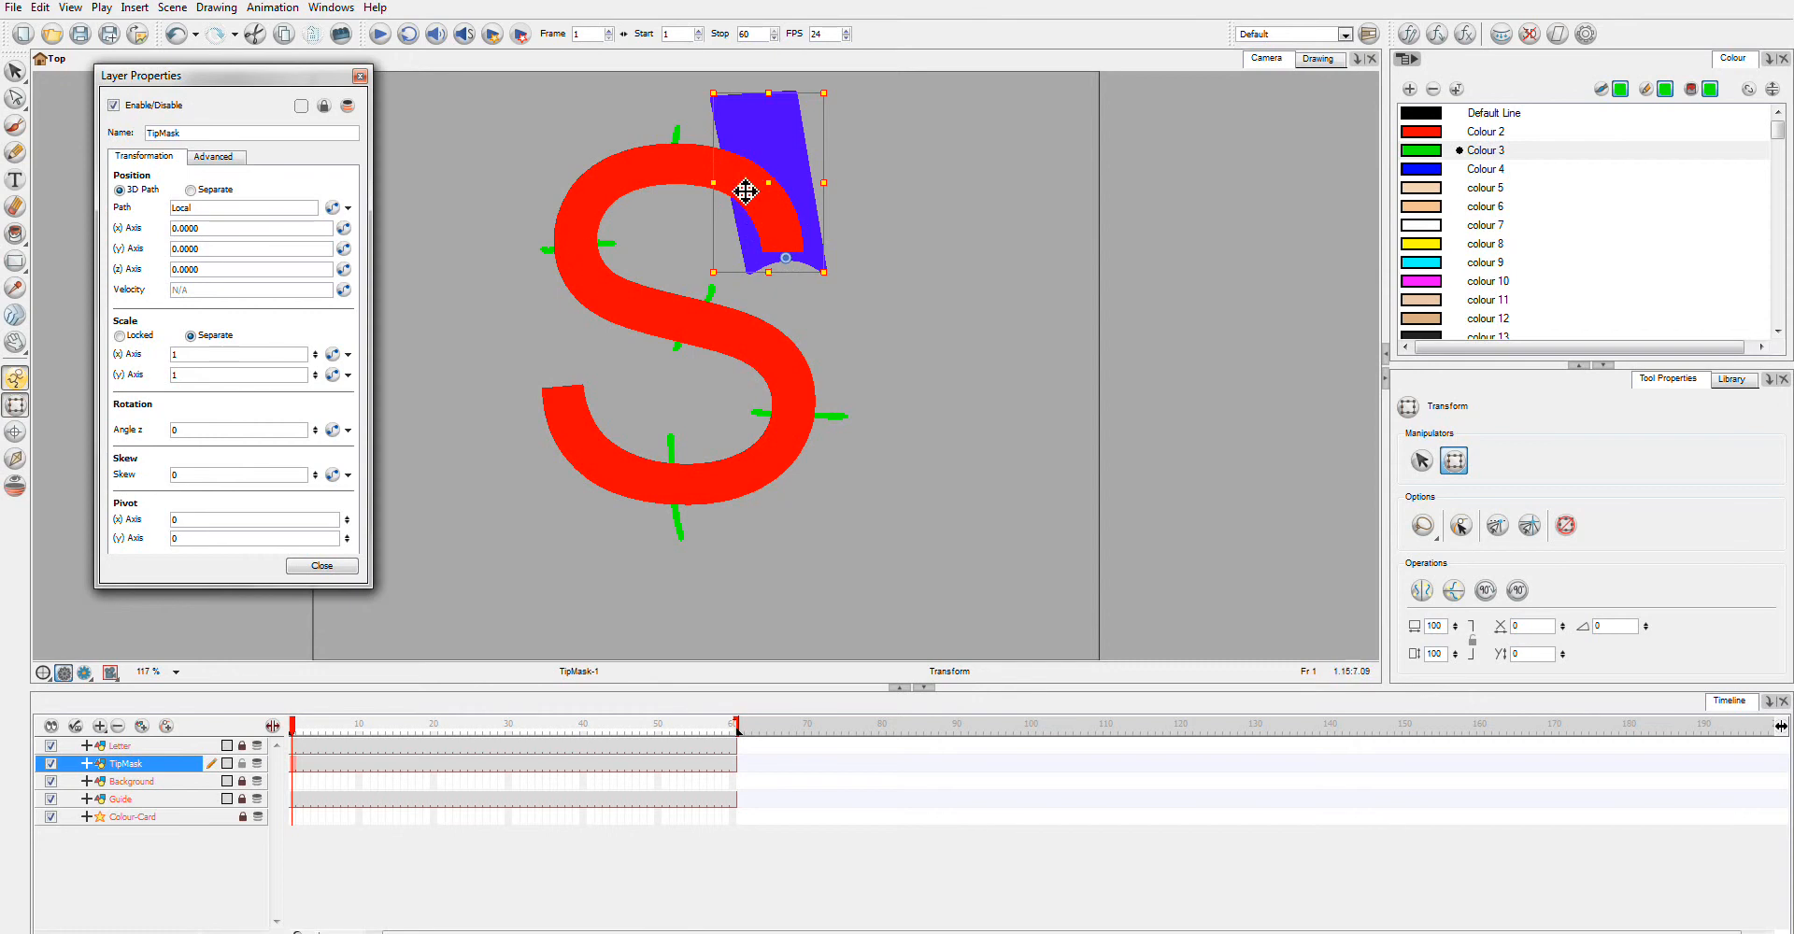
pyautogui.moveTo(846, 237)
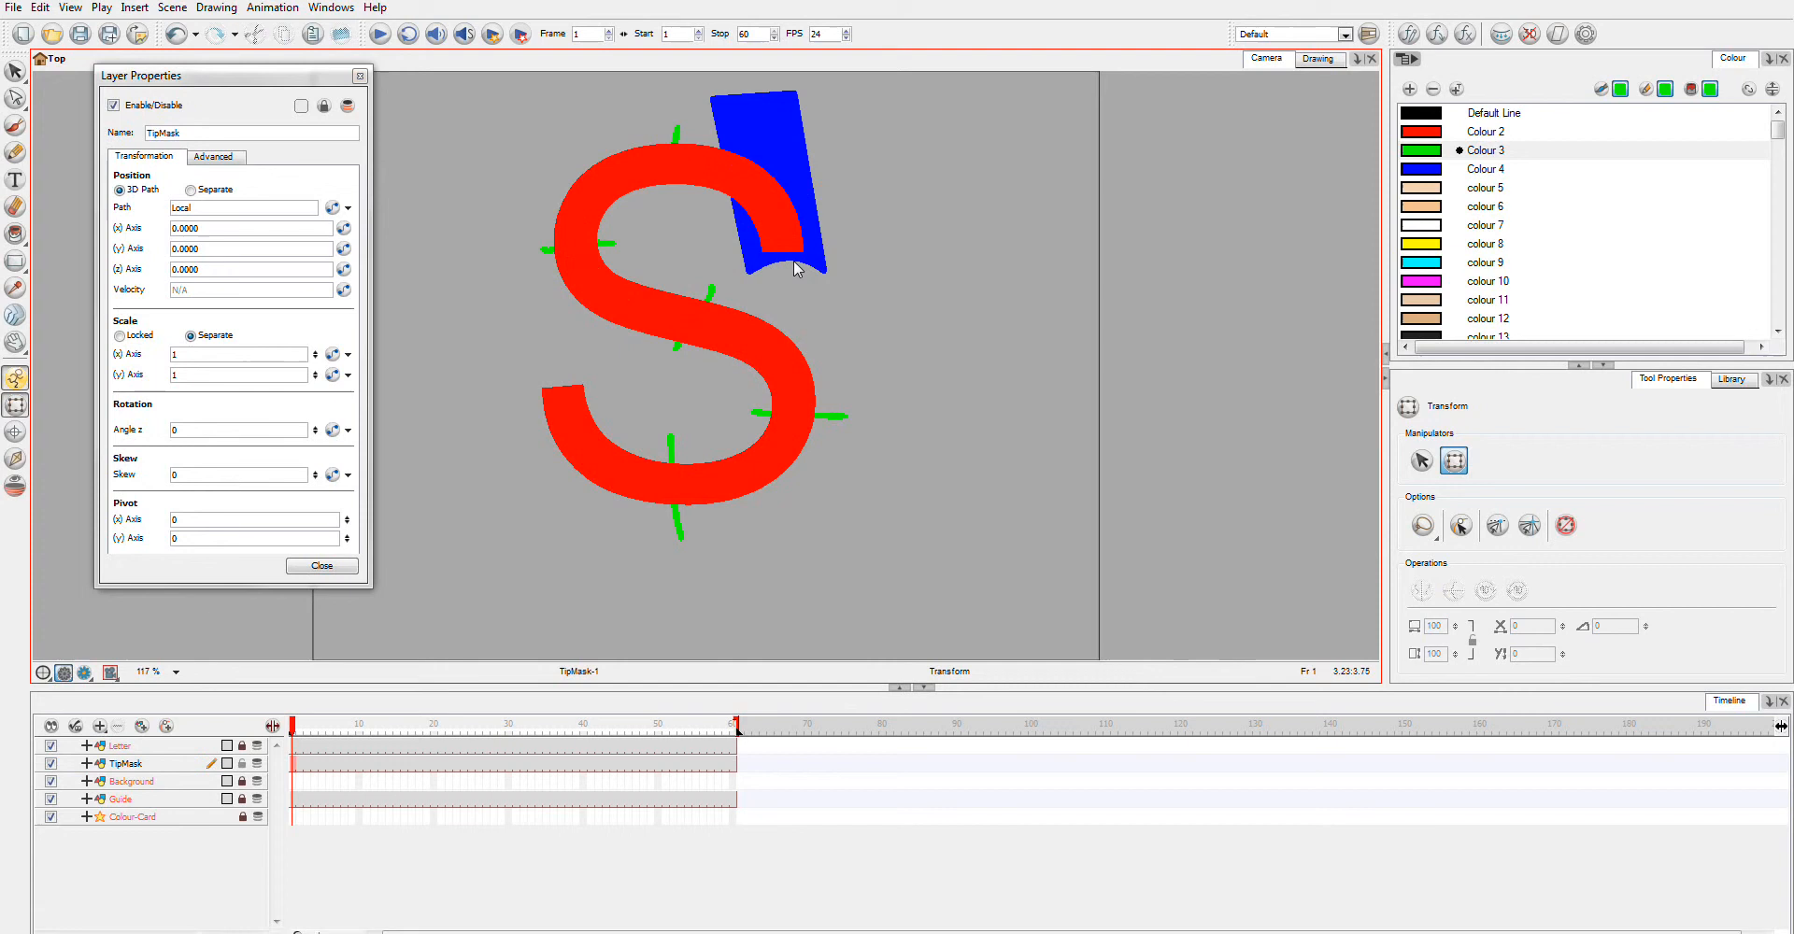
pyautogui.click(322, 565)
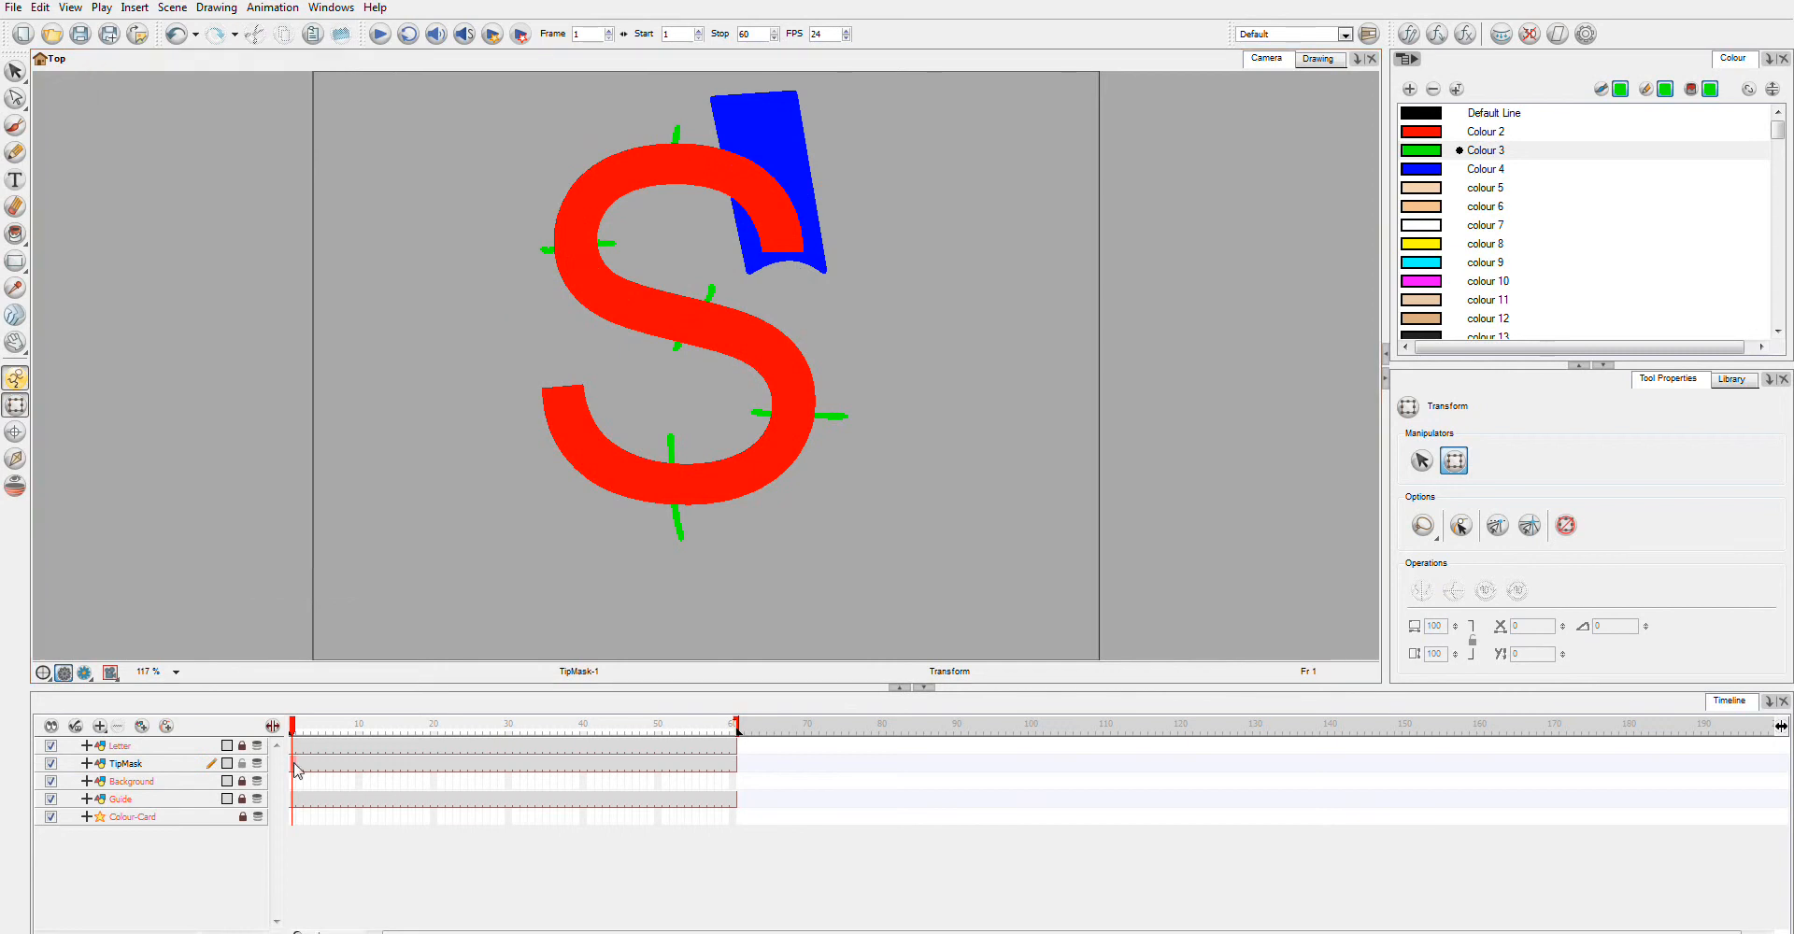
pyautogui.click(123, 762)
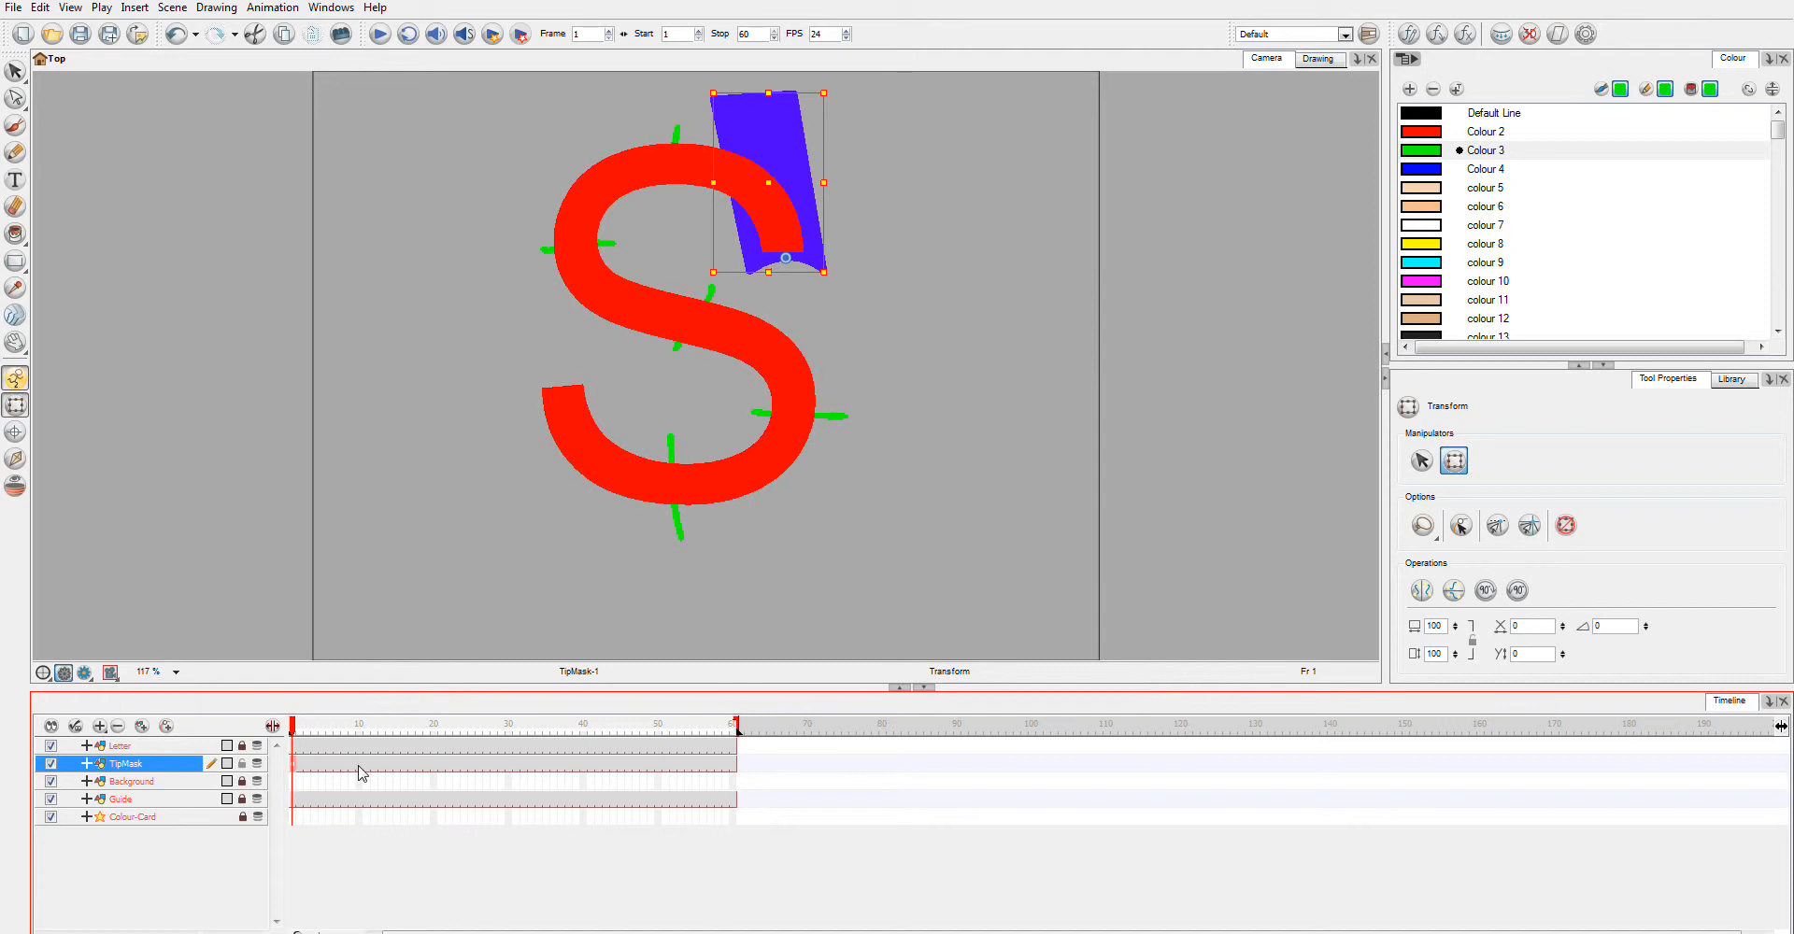
pyautogui.click(359, 727)
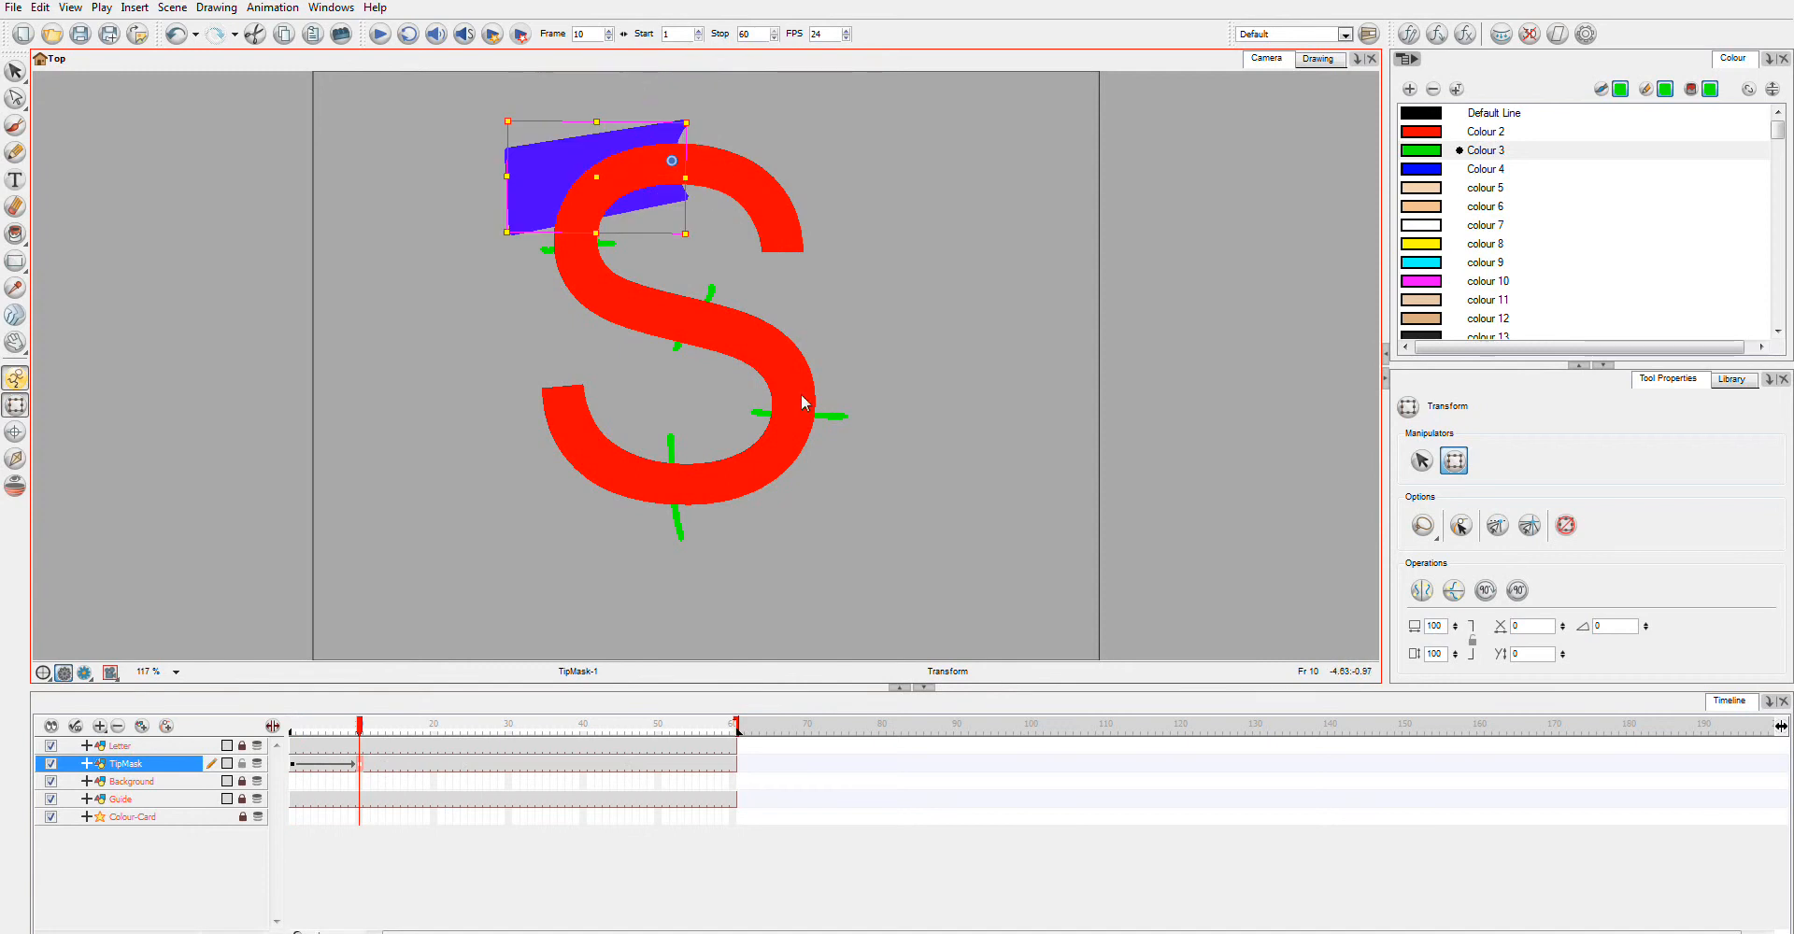
pyautogui.click(435, 723)
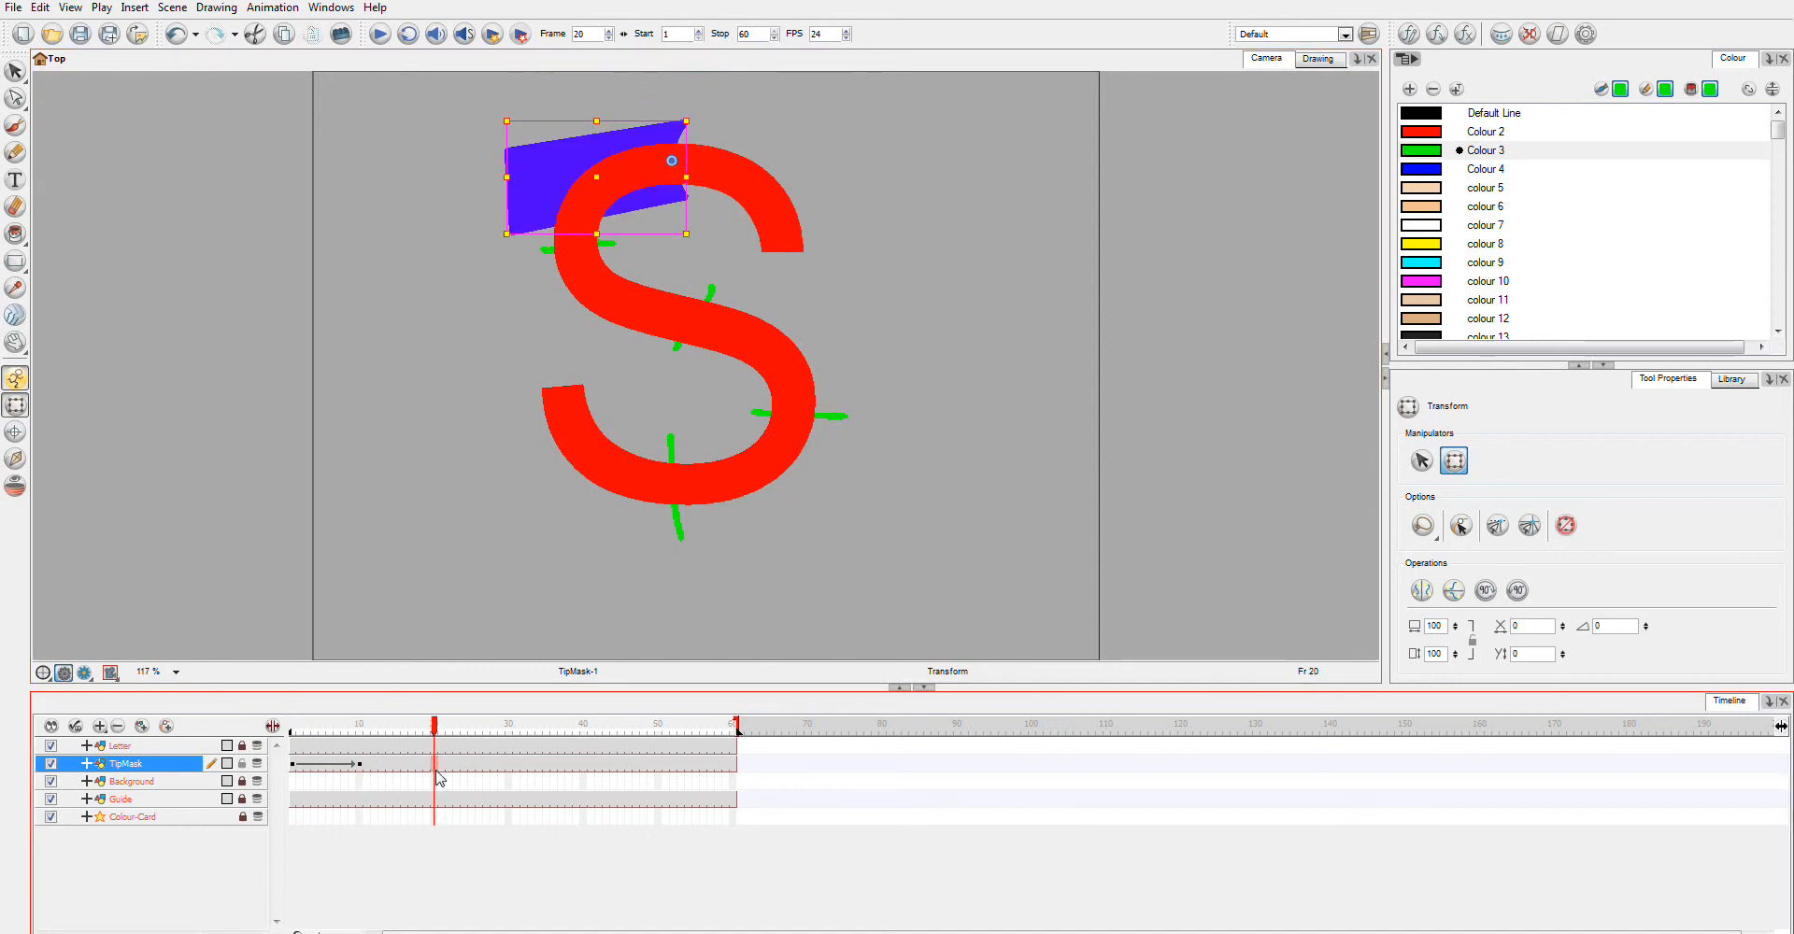
# Step: Place the blue tip left of the S's top and turn it onto the left curve at frame 20
pyautogui.moveTo(593, 194); pyautogui.dragTo(486, 258)
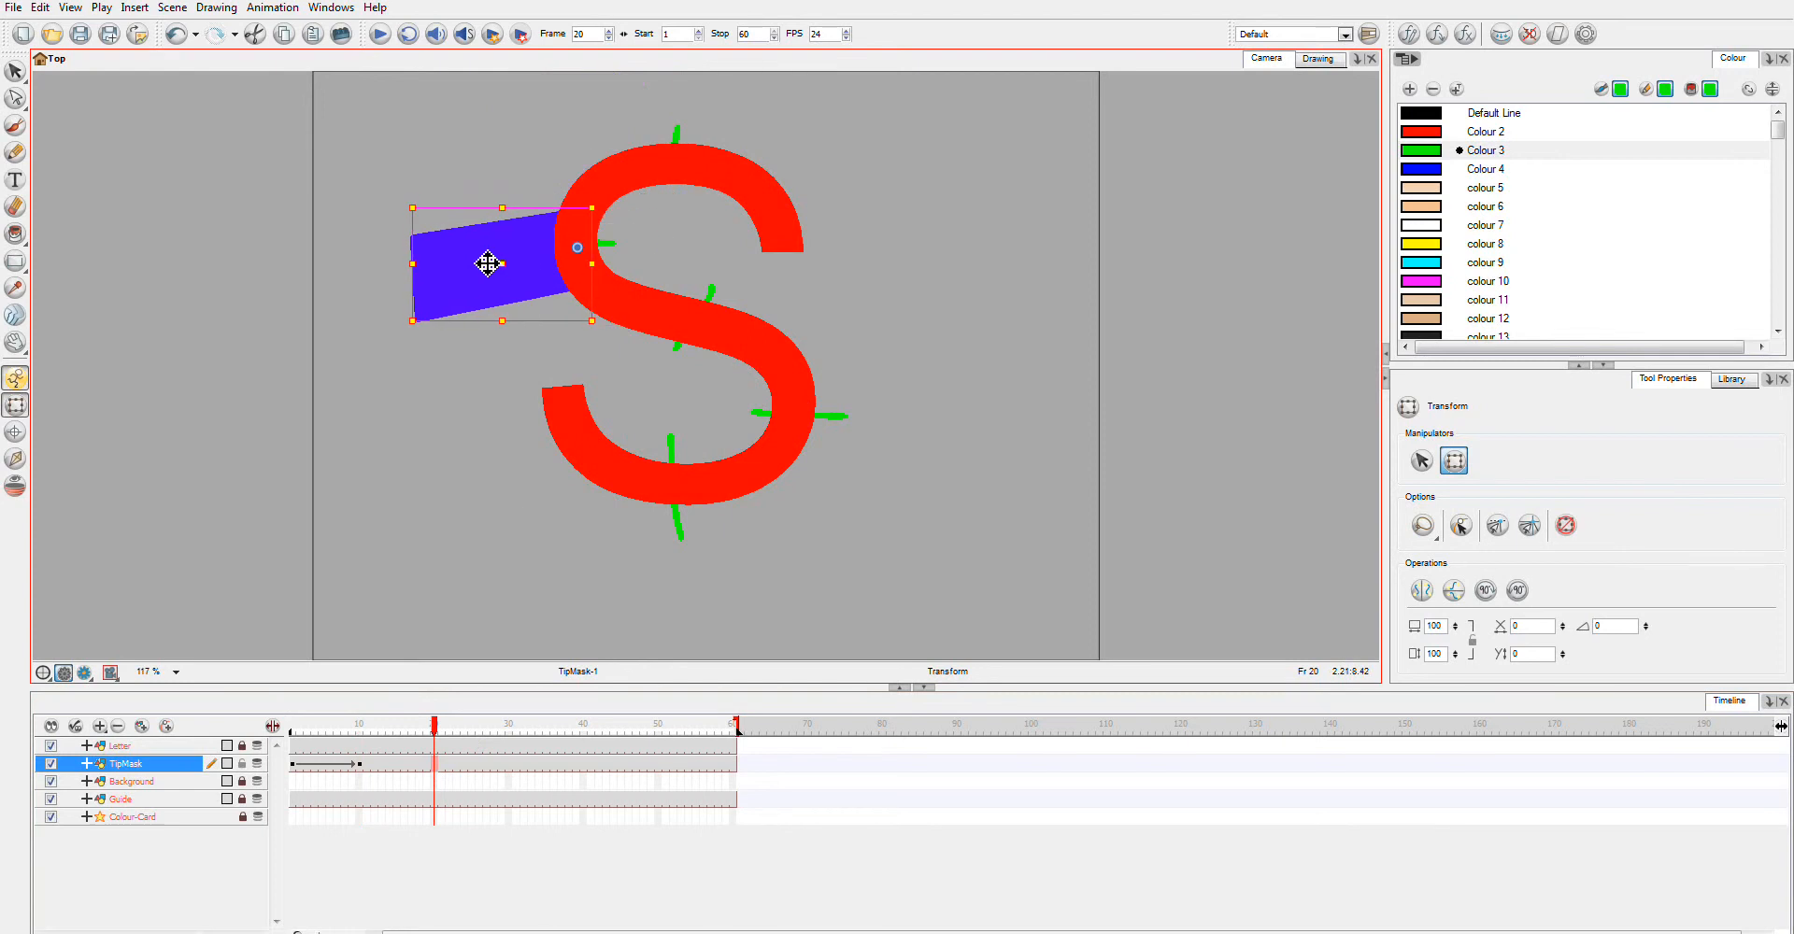
pyautogui.moveTo(593, 324); pyautogui.dragTo(613, 310)
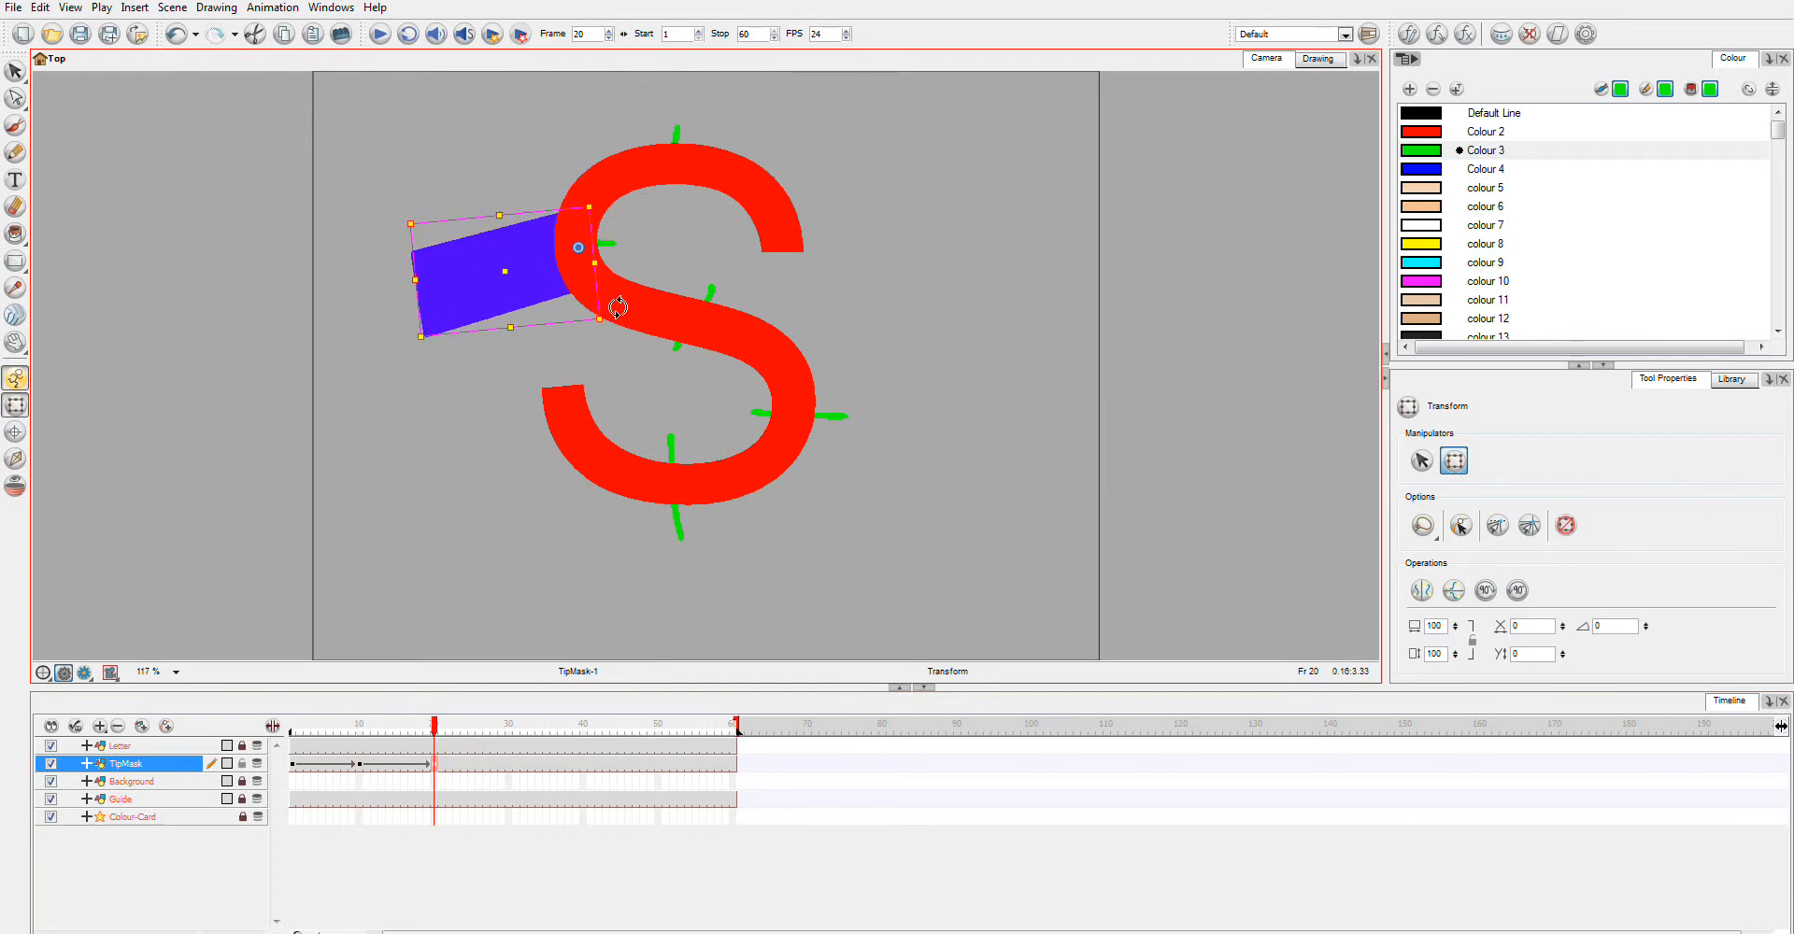
pyautogui.moveTo(615, 306); pyautogui.dragTo(635, 218)
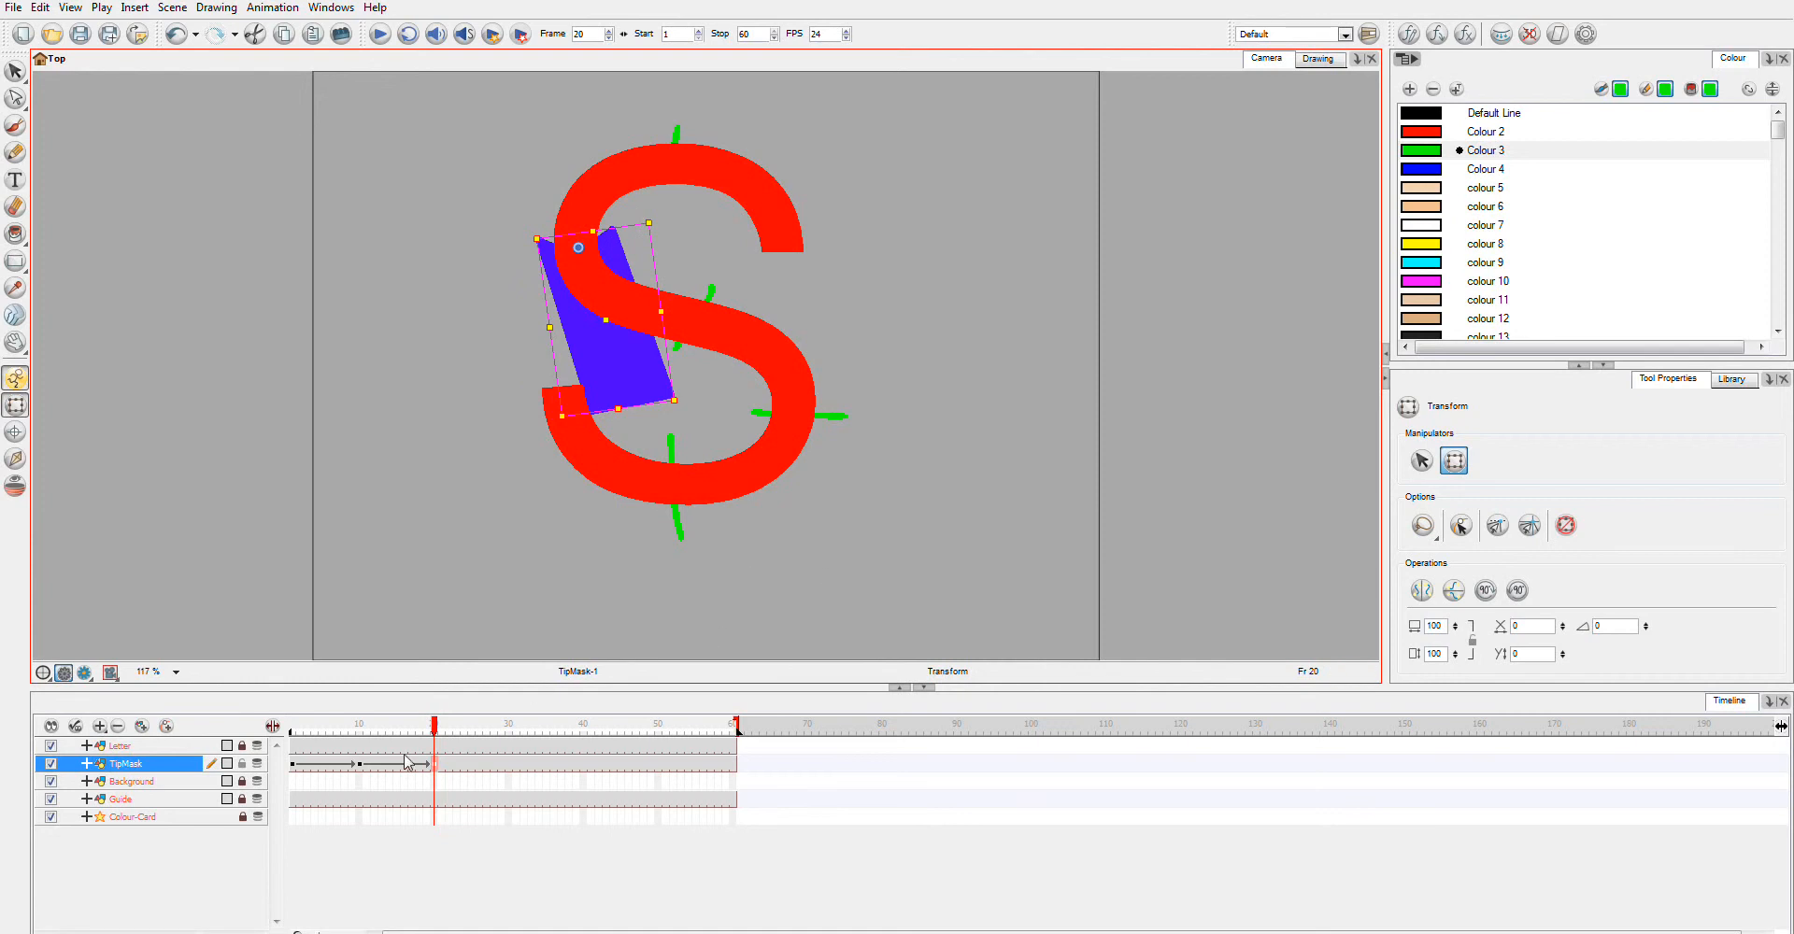
# Step: Keyframe the tip at the bottom of the S on the later frames through frame 60
pyautogui.click(507, 723)
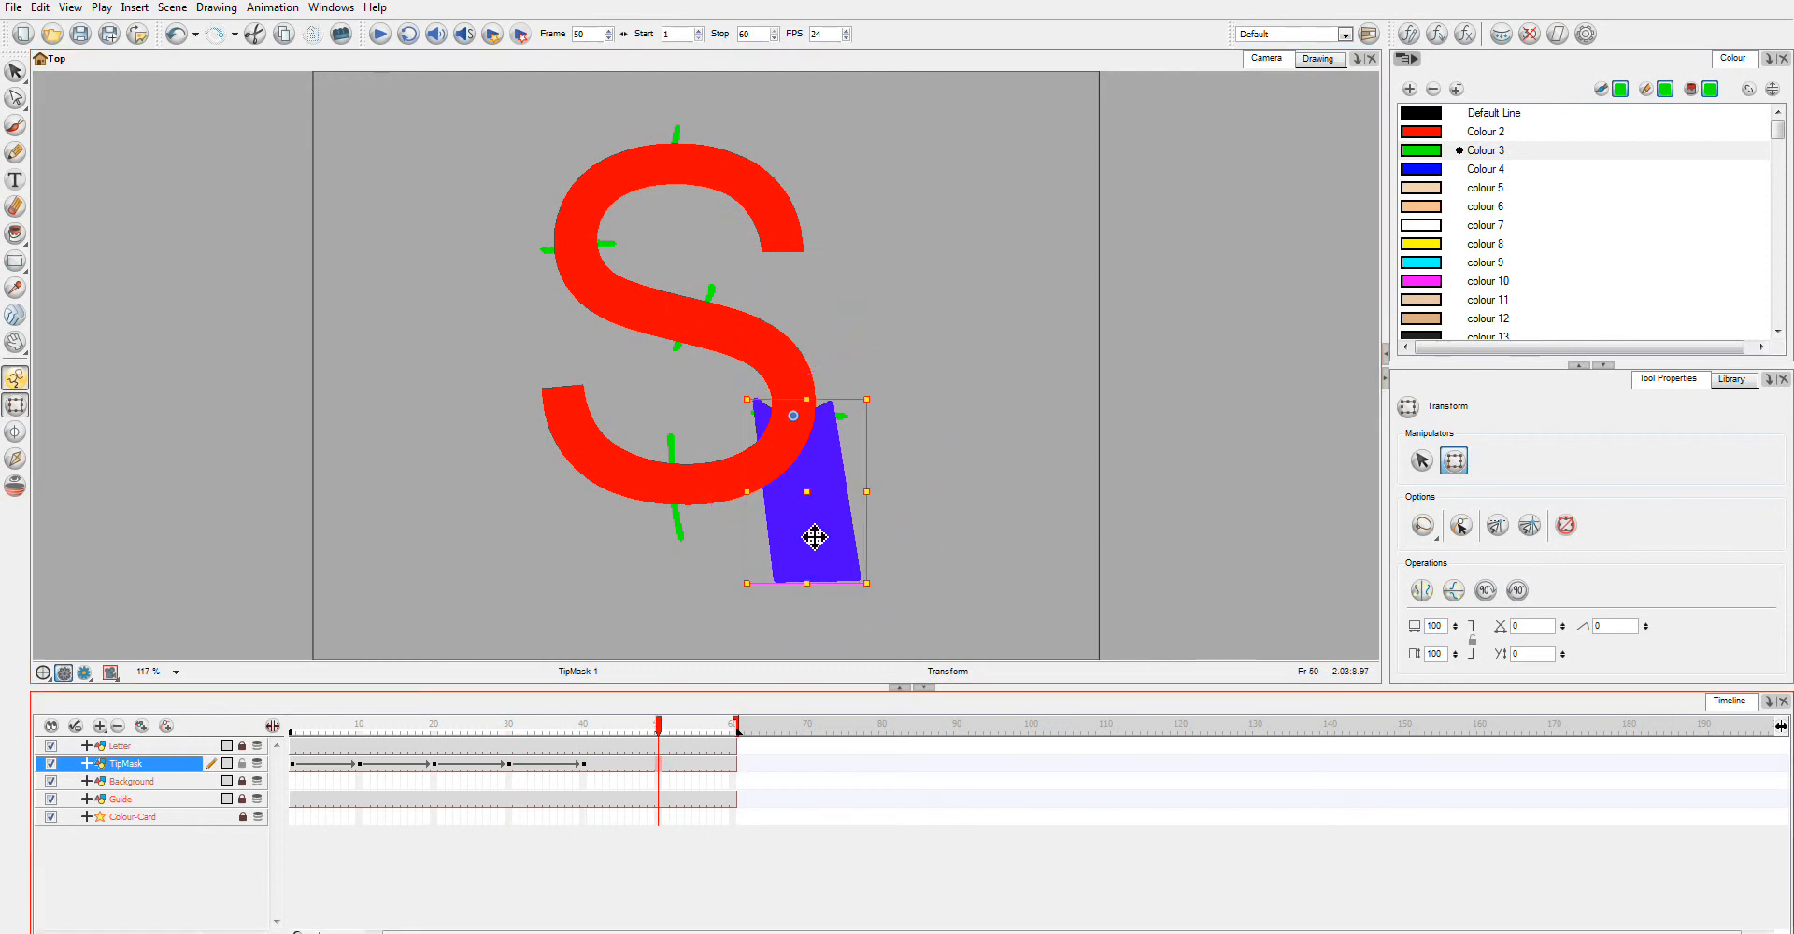
pyautogui.moveTo(815, 538); pyautogui.dragTo(695, 605)
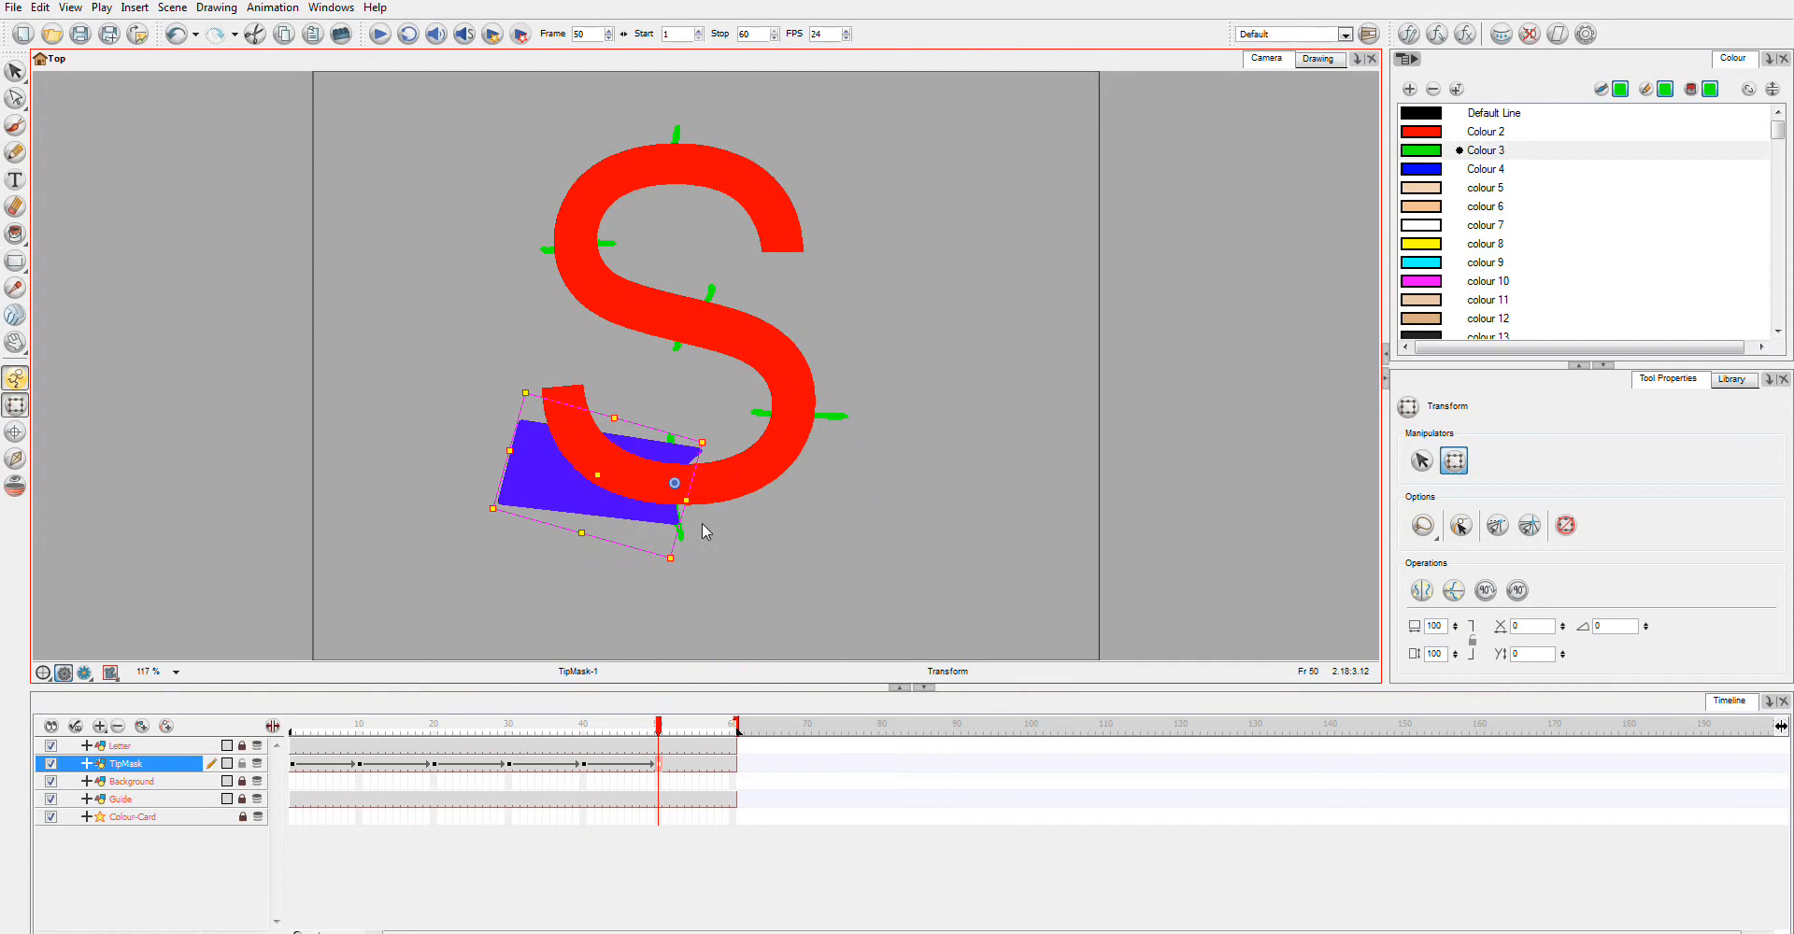
pyautogui.moveTo(747, 762)
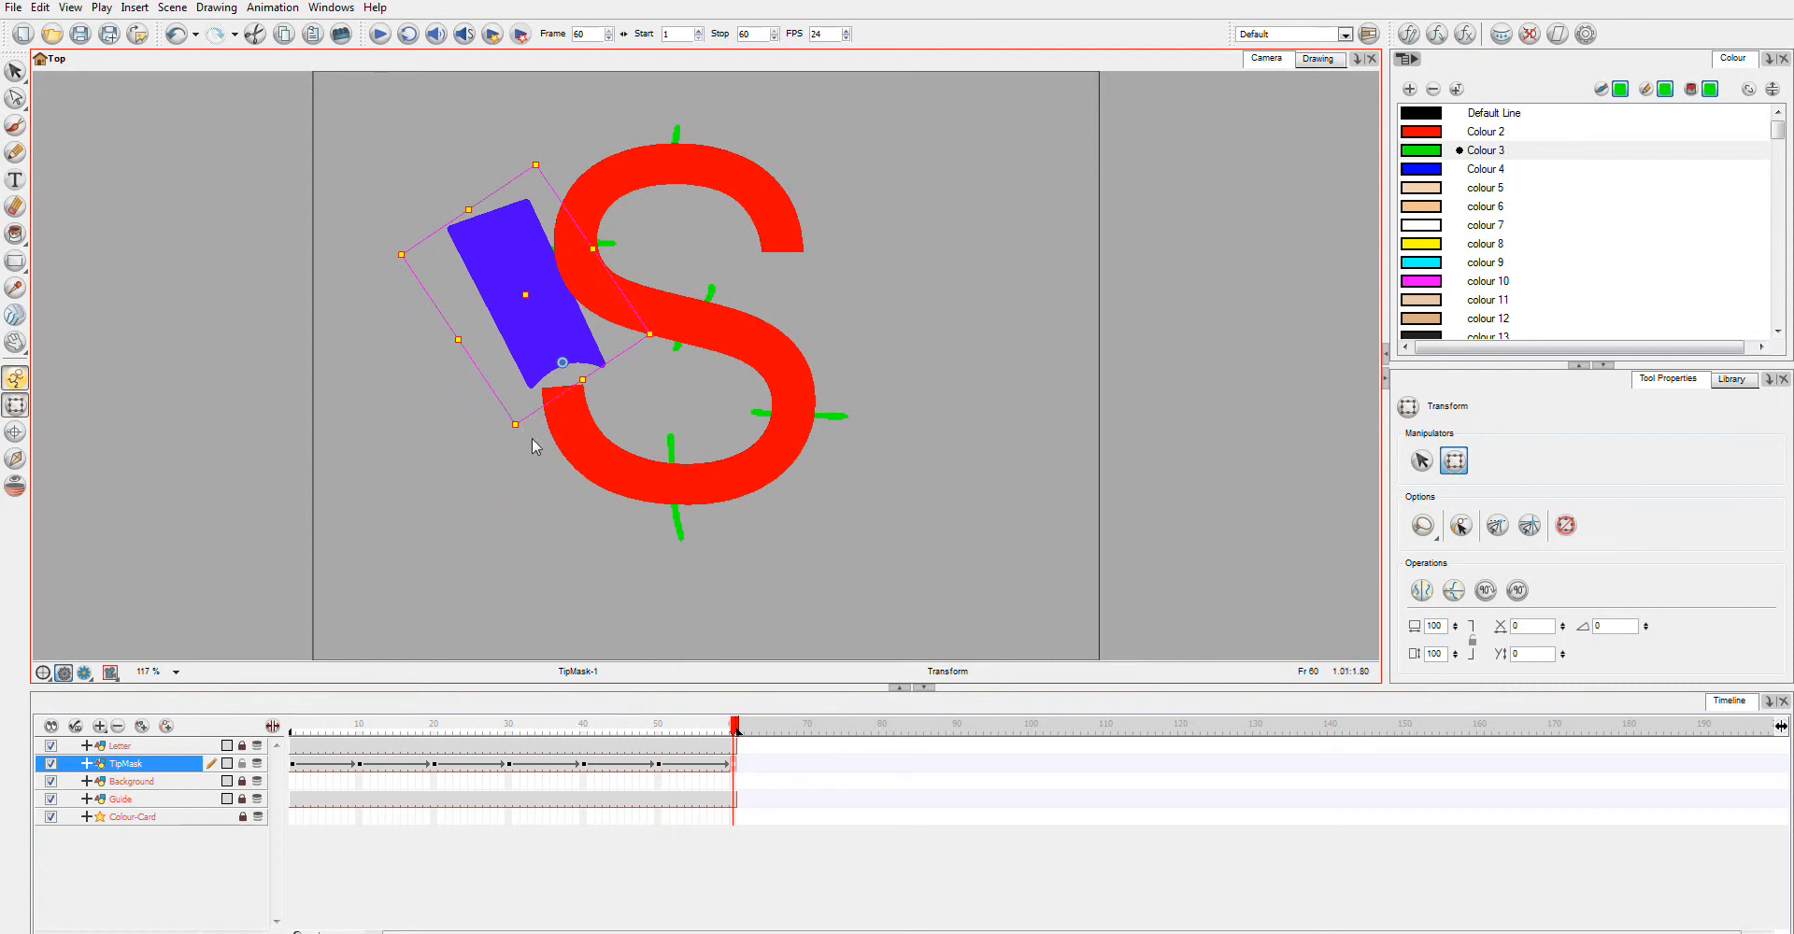
pyautogui.moveTo(532, 446); pyautogui.dragTo(492, 431)
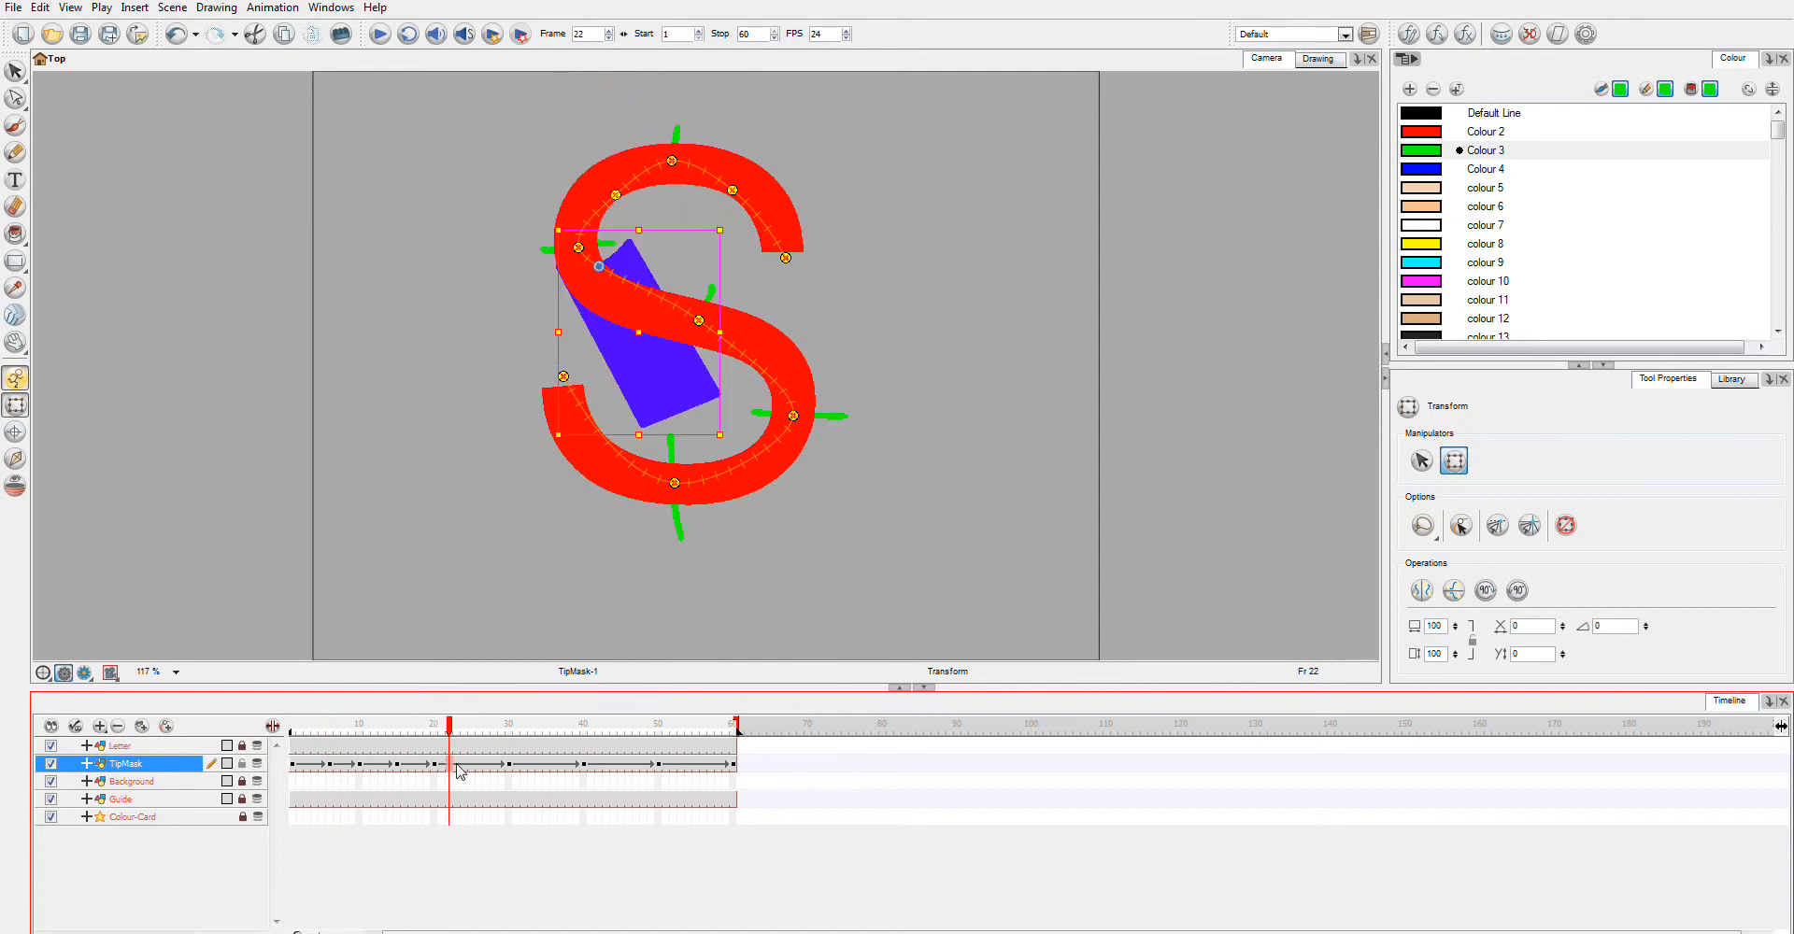
pyautogui.moveTo(477, 770)
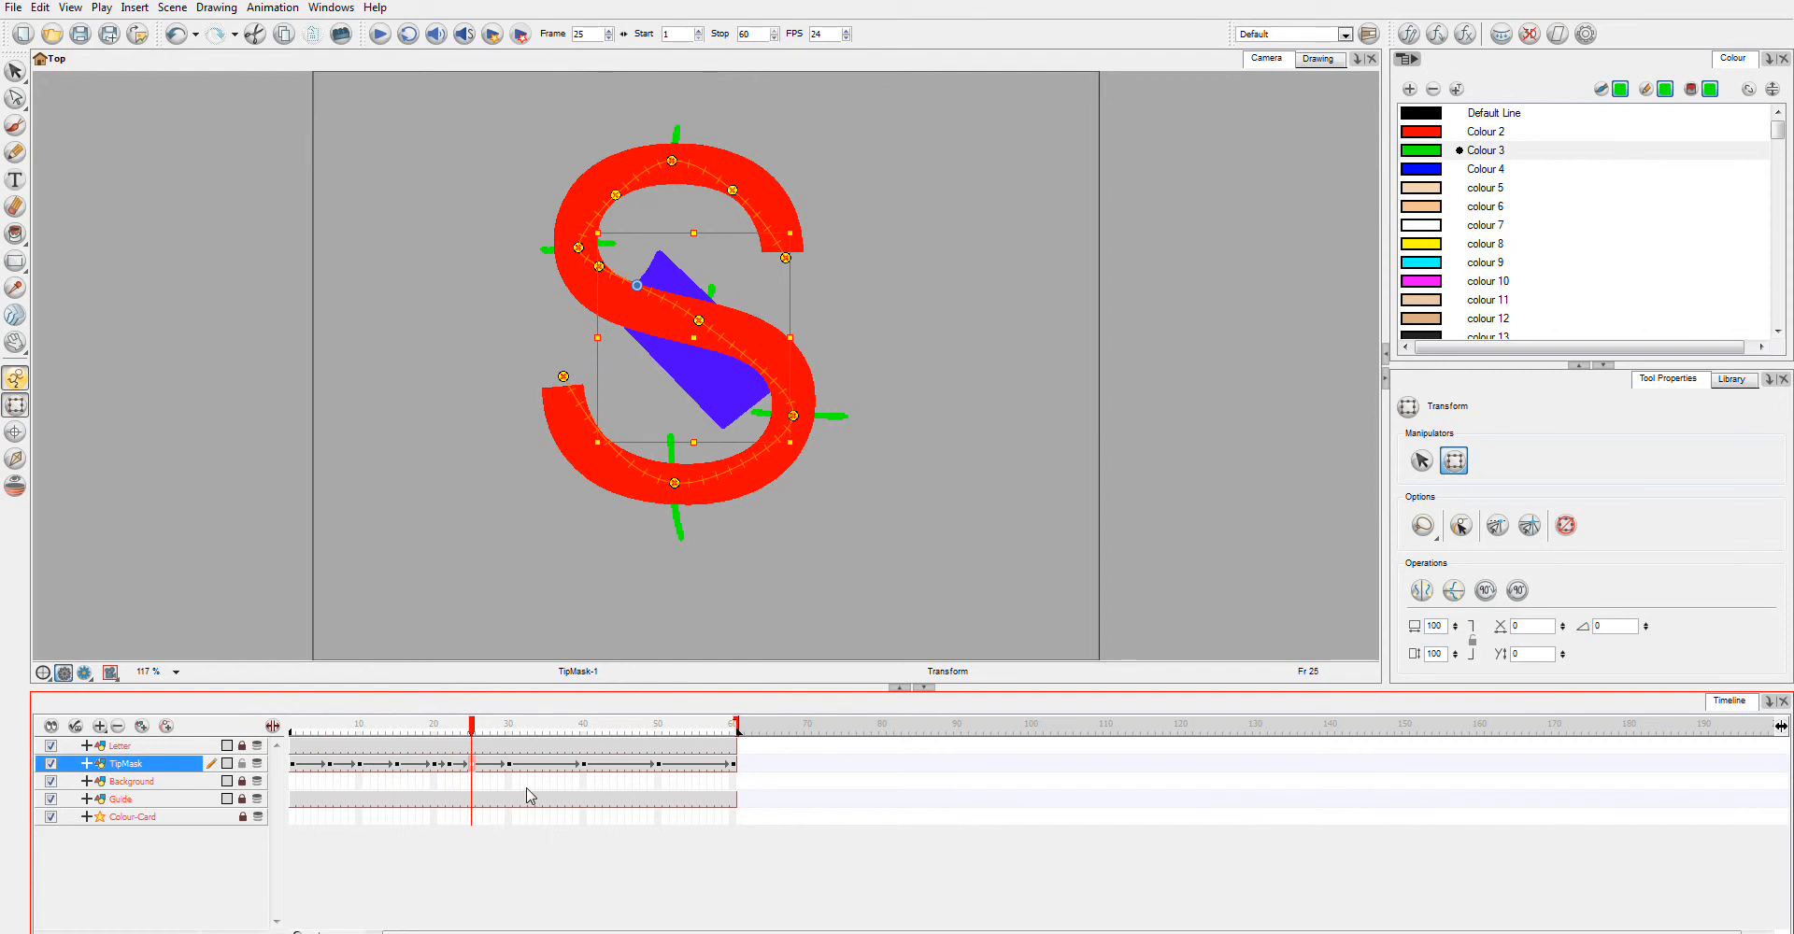
pyautogui.moveTo(531, 772)
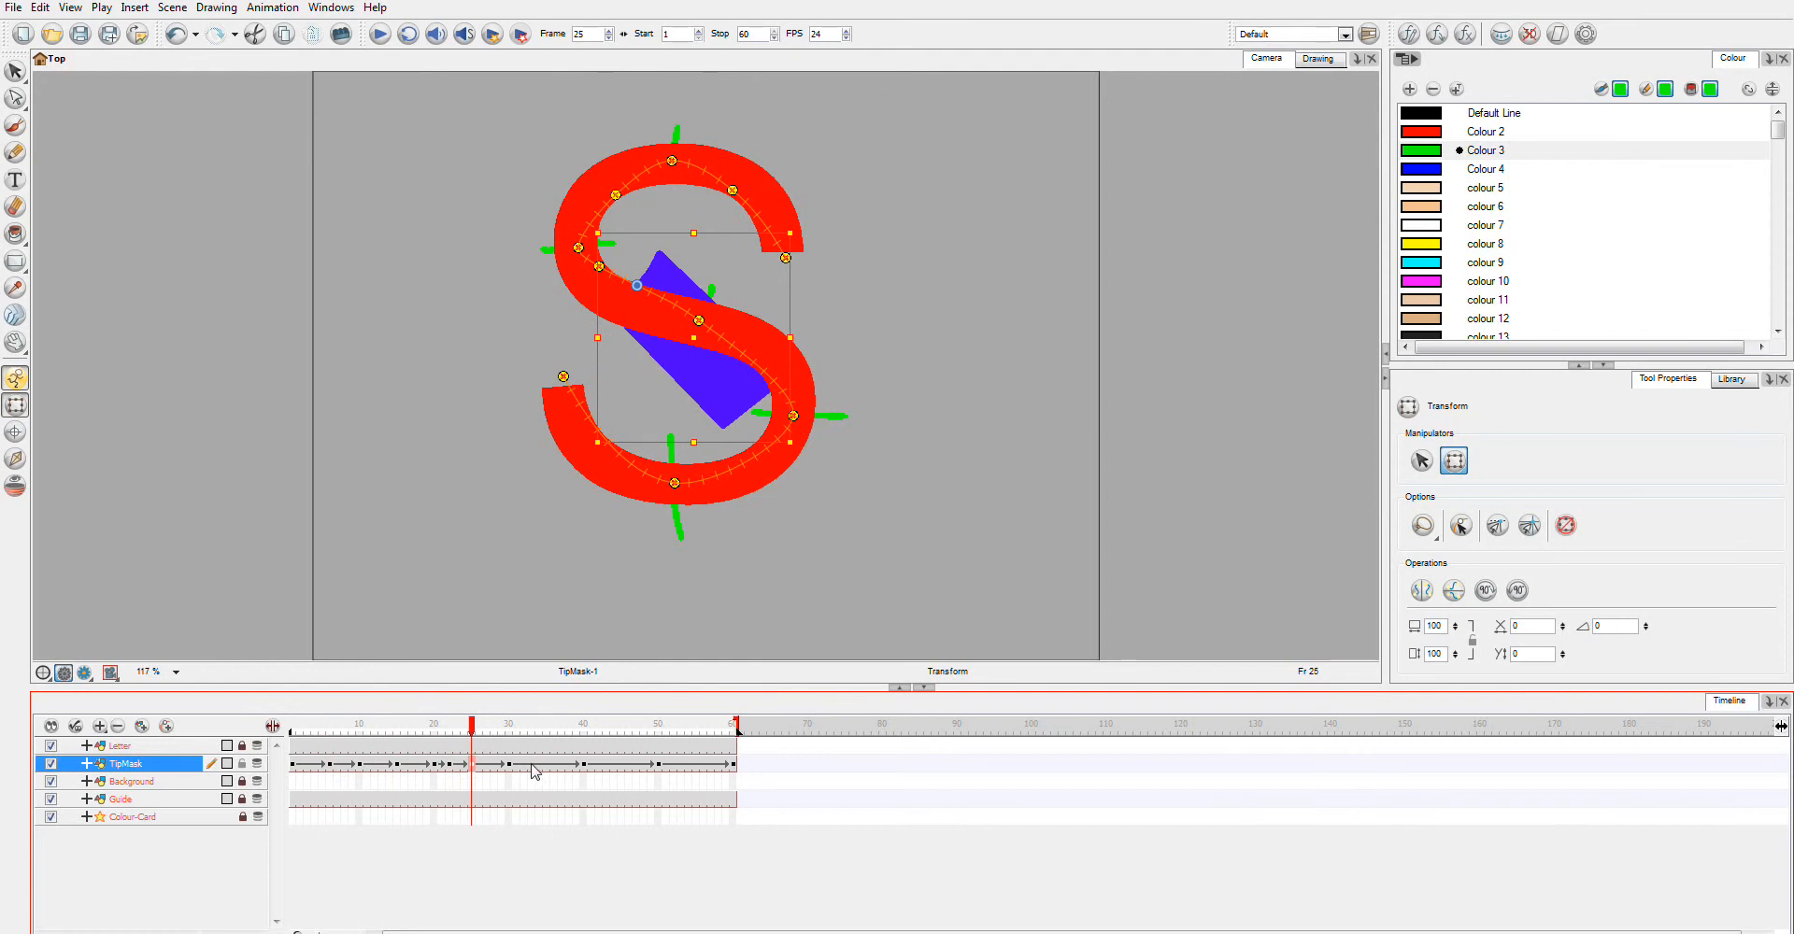
# Step: Scrub to another frame to check the tip following the S's motion path
pyautogui.click(561, 723)
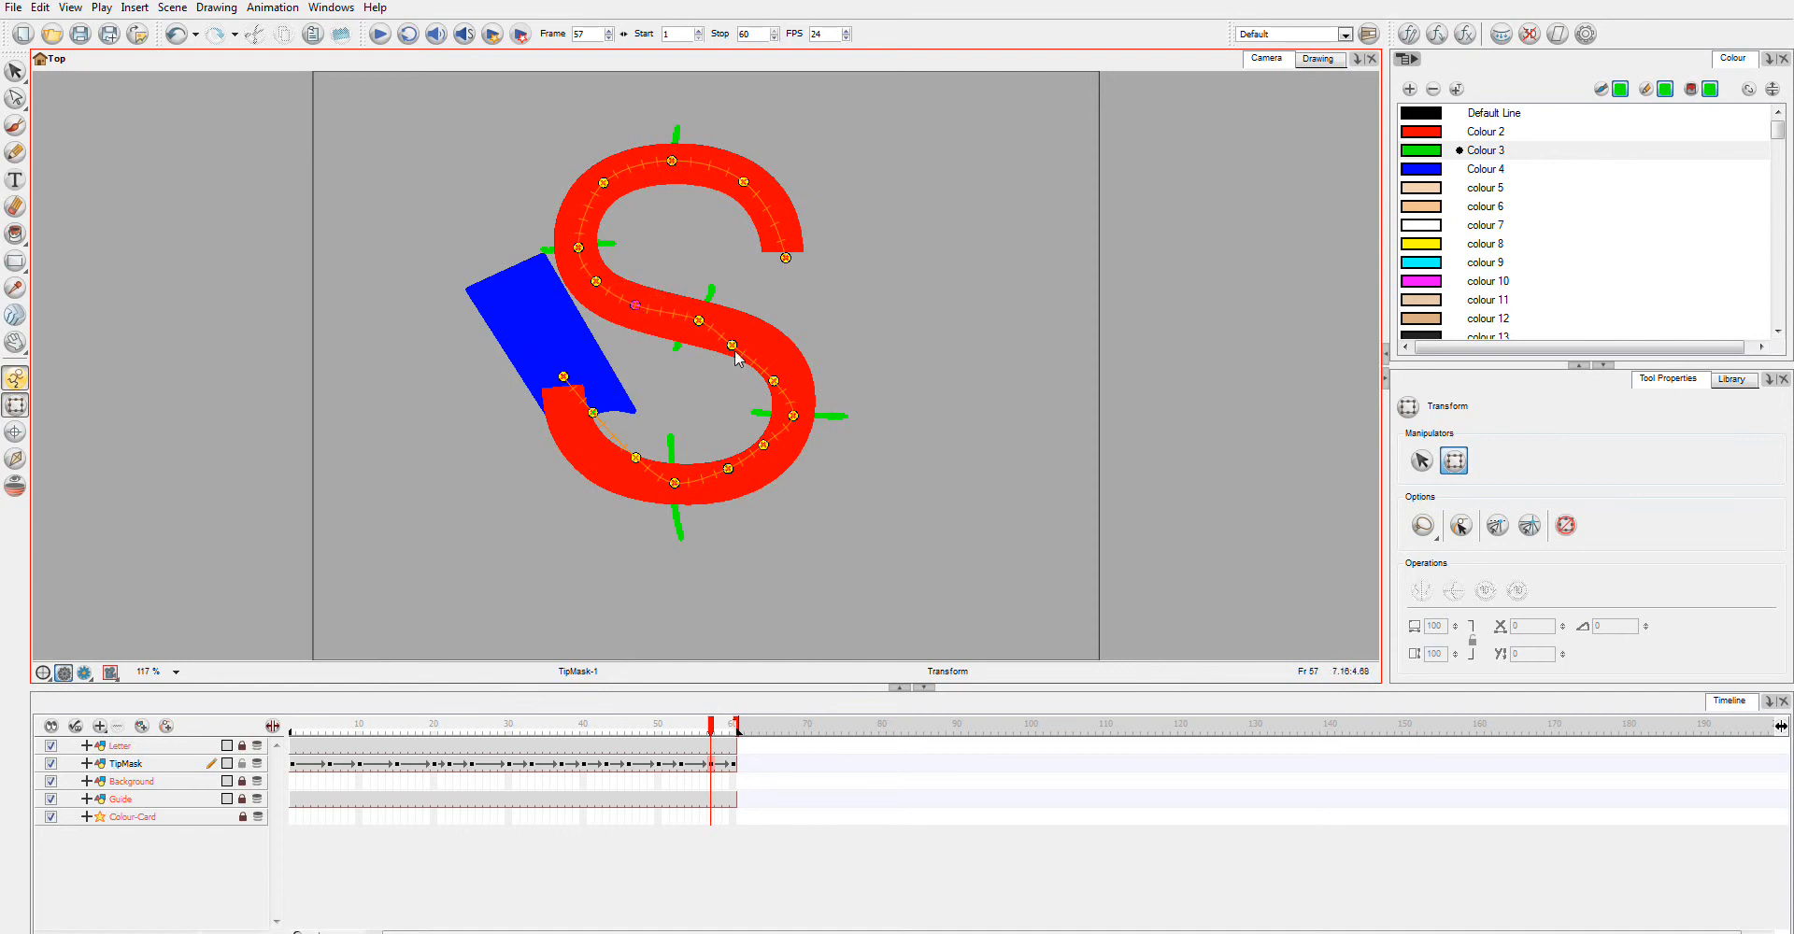
pyautogui.moveTo(658, 323)
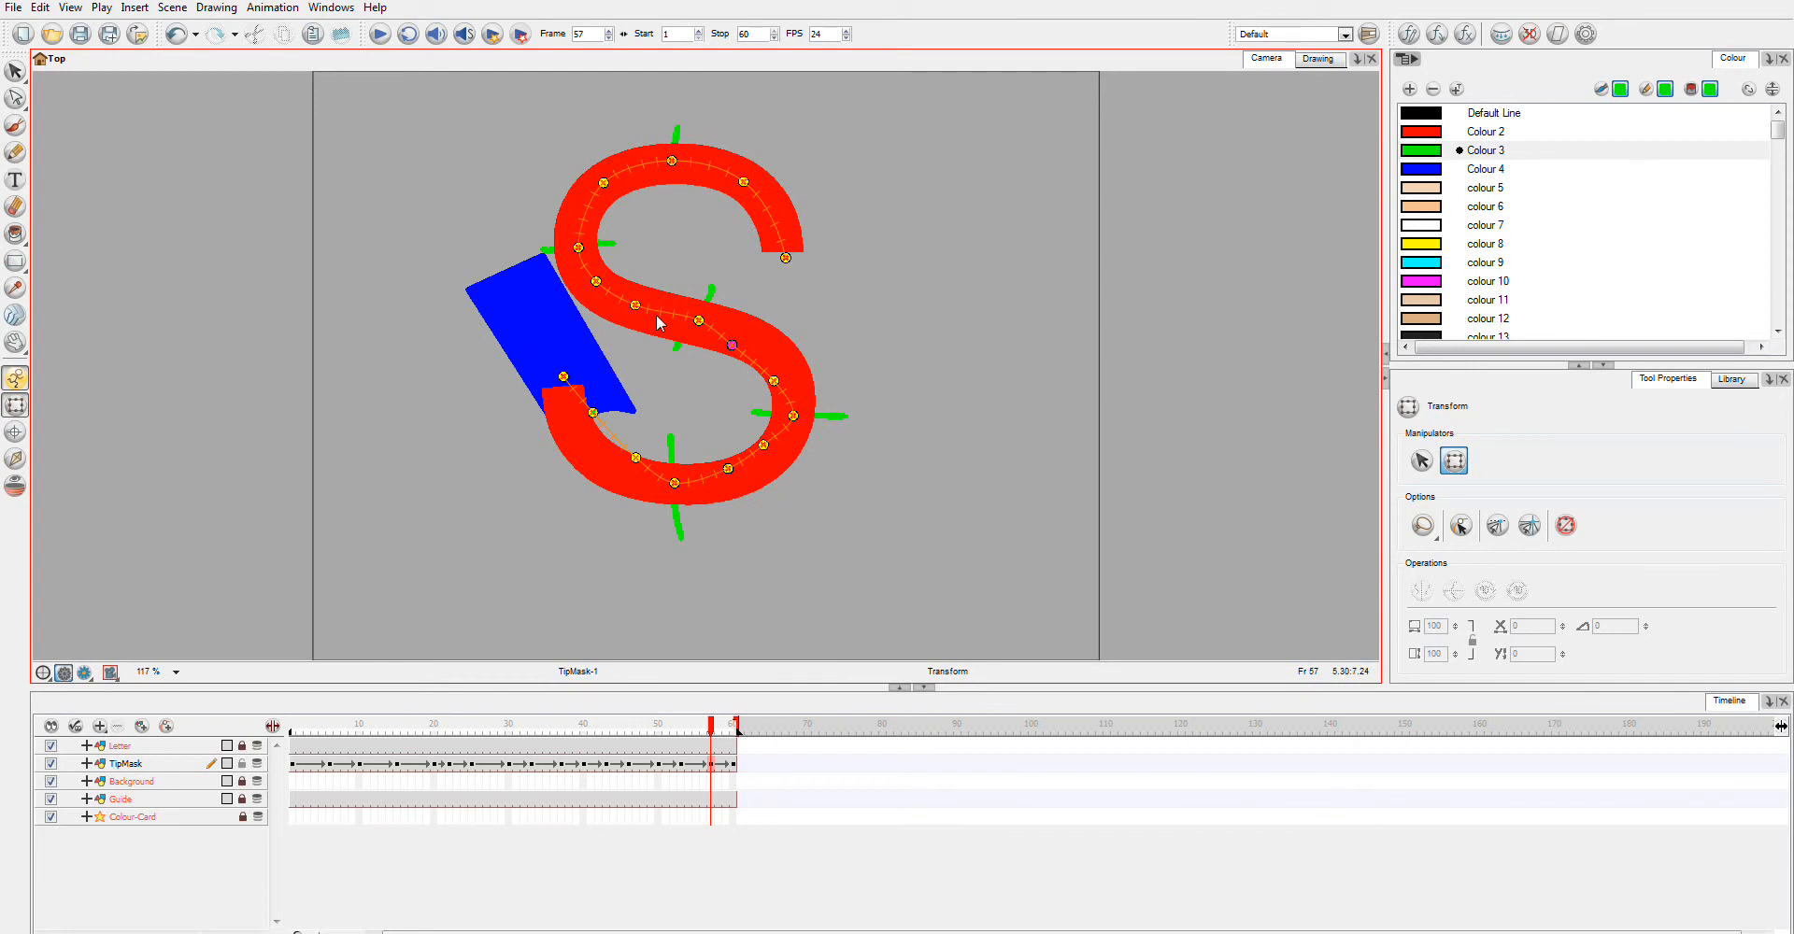
pyautogui.moveTo(733, 359)
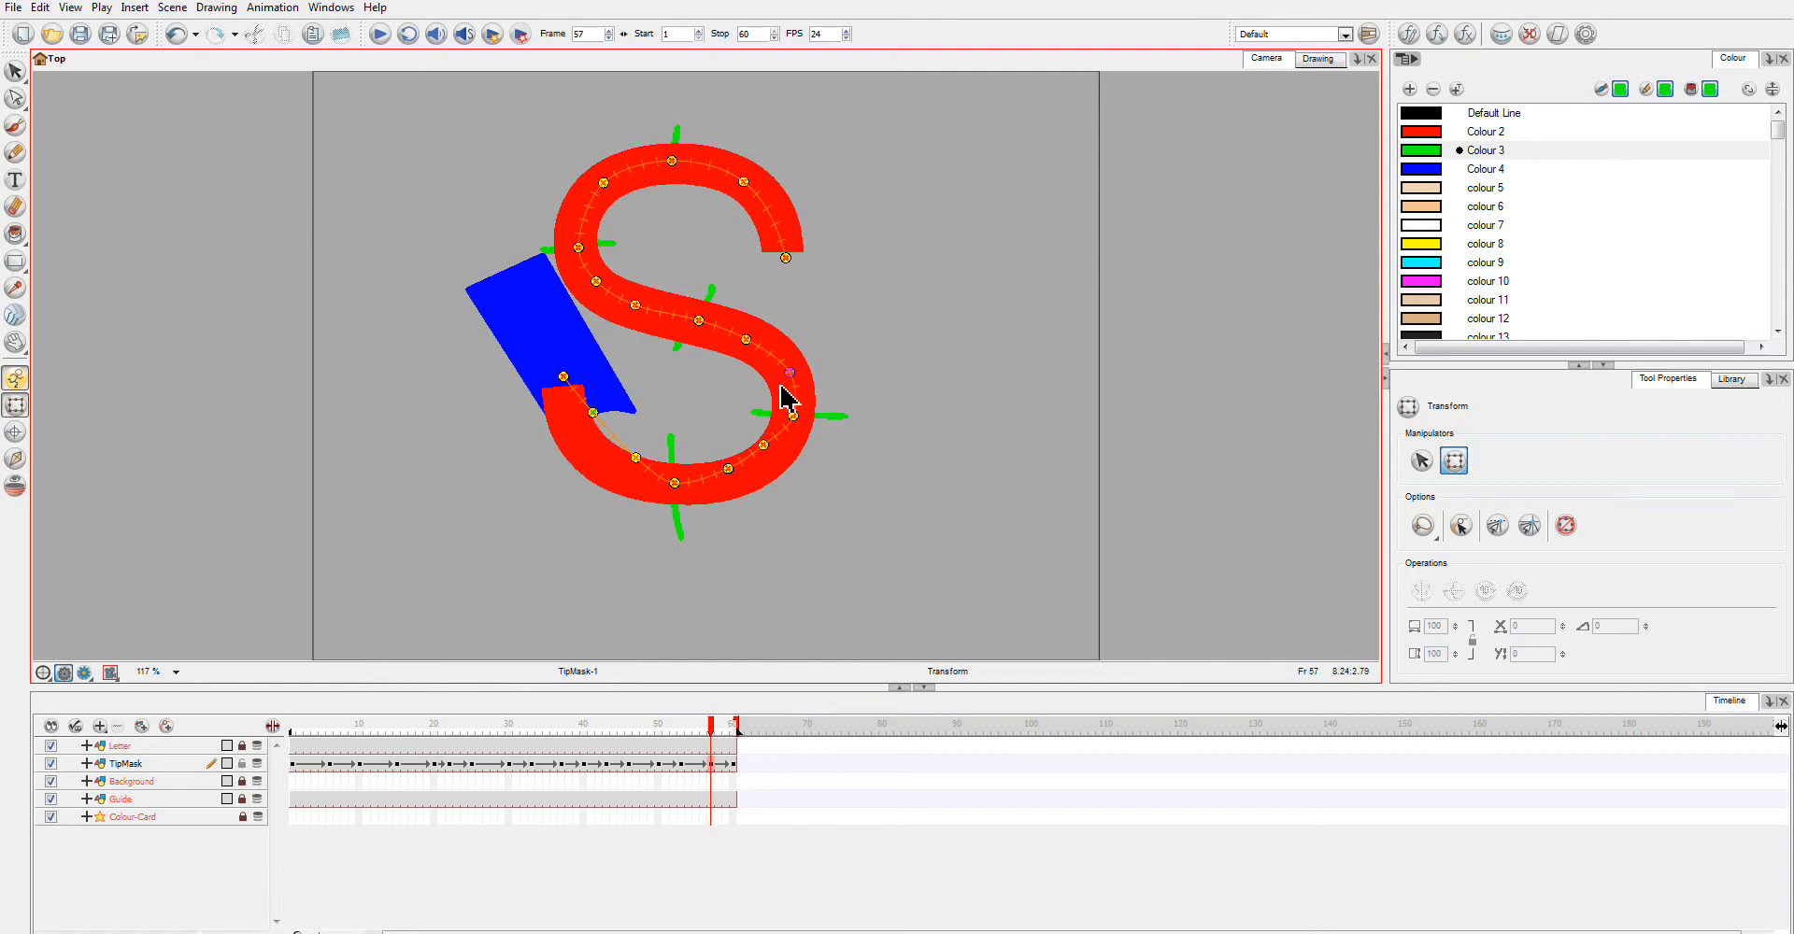
pyautogui.moveTo(641, 178)
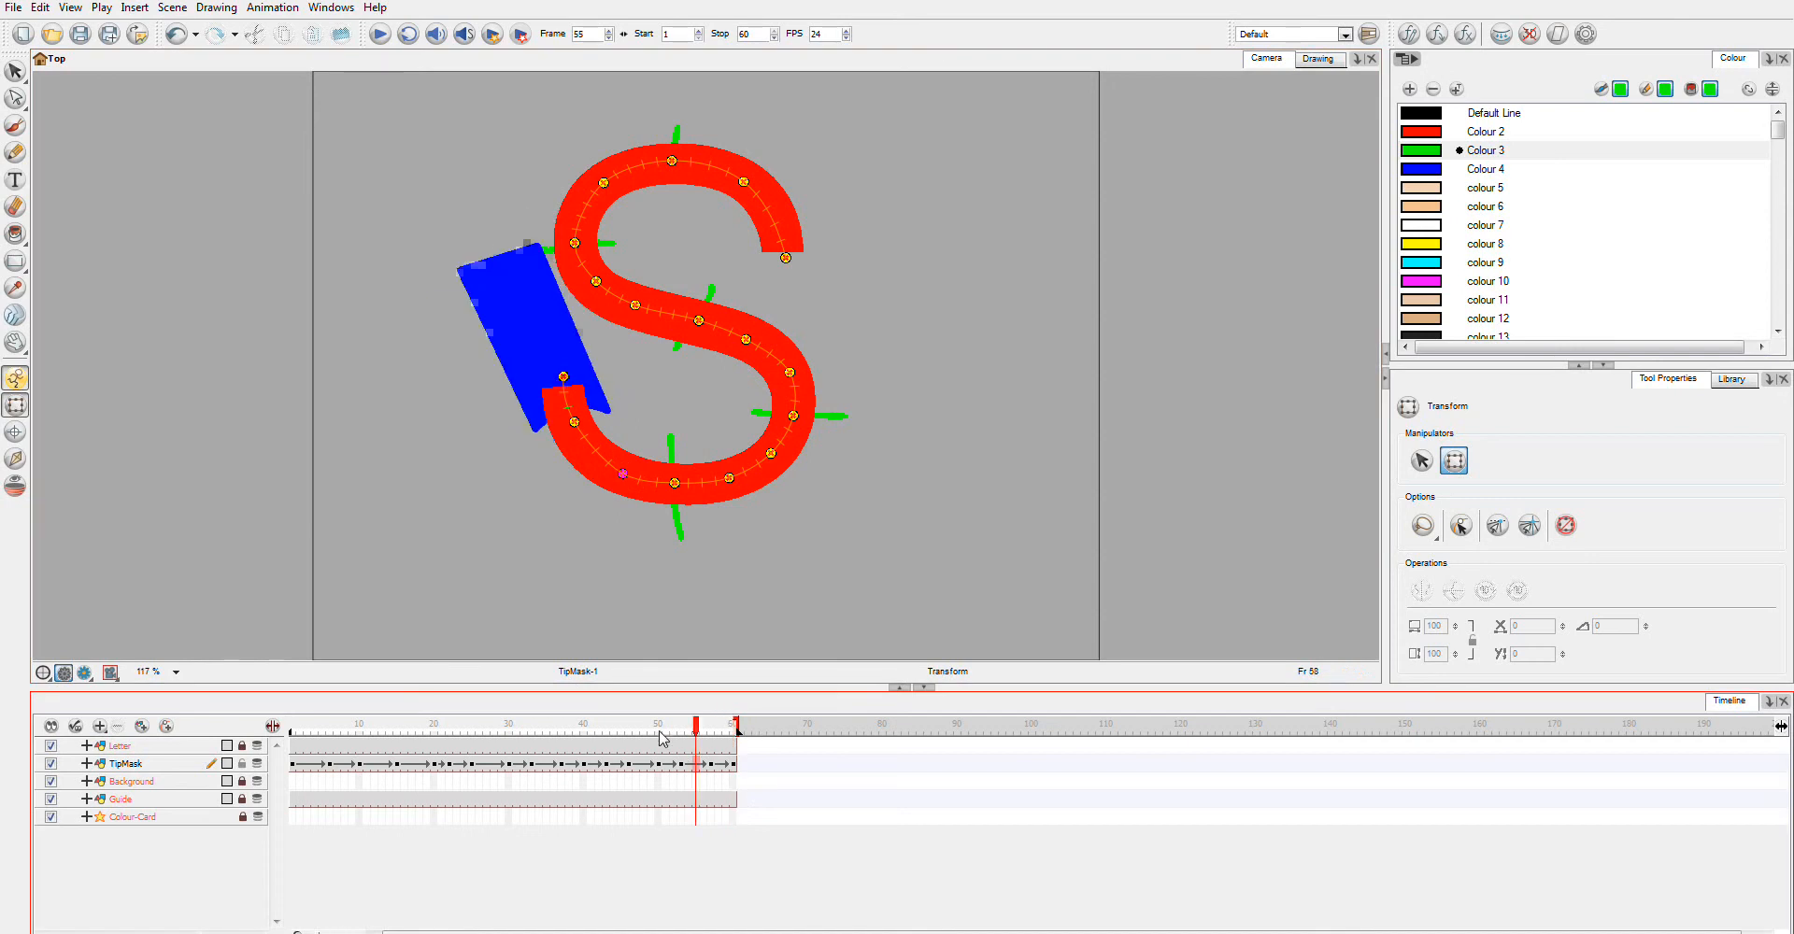
# Step: Insert a keyframe duplicating the tip drawing at frame 59 and bring up the options for frame 60
pyautogui.click(394, 723)
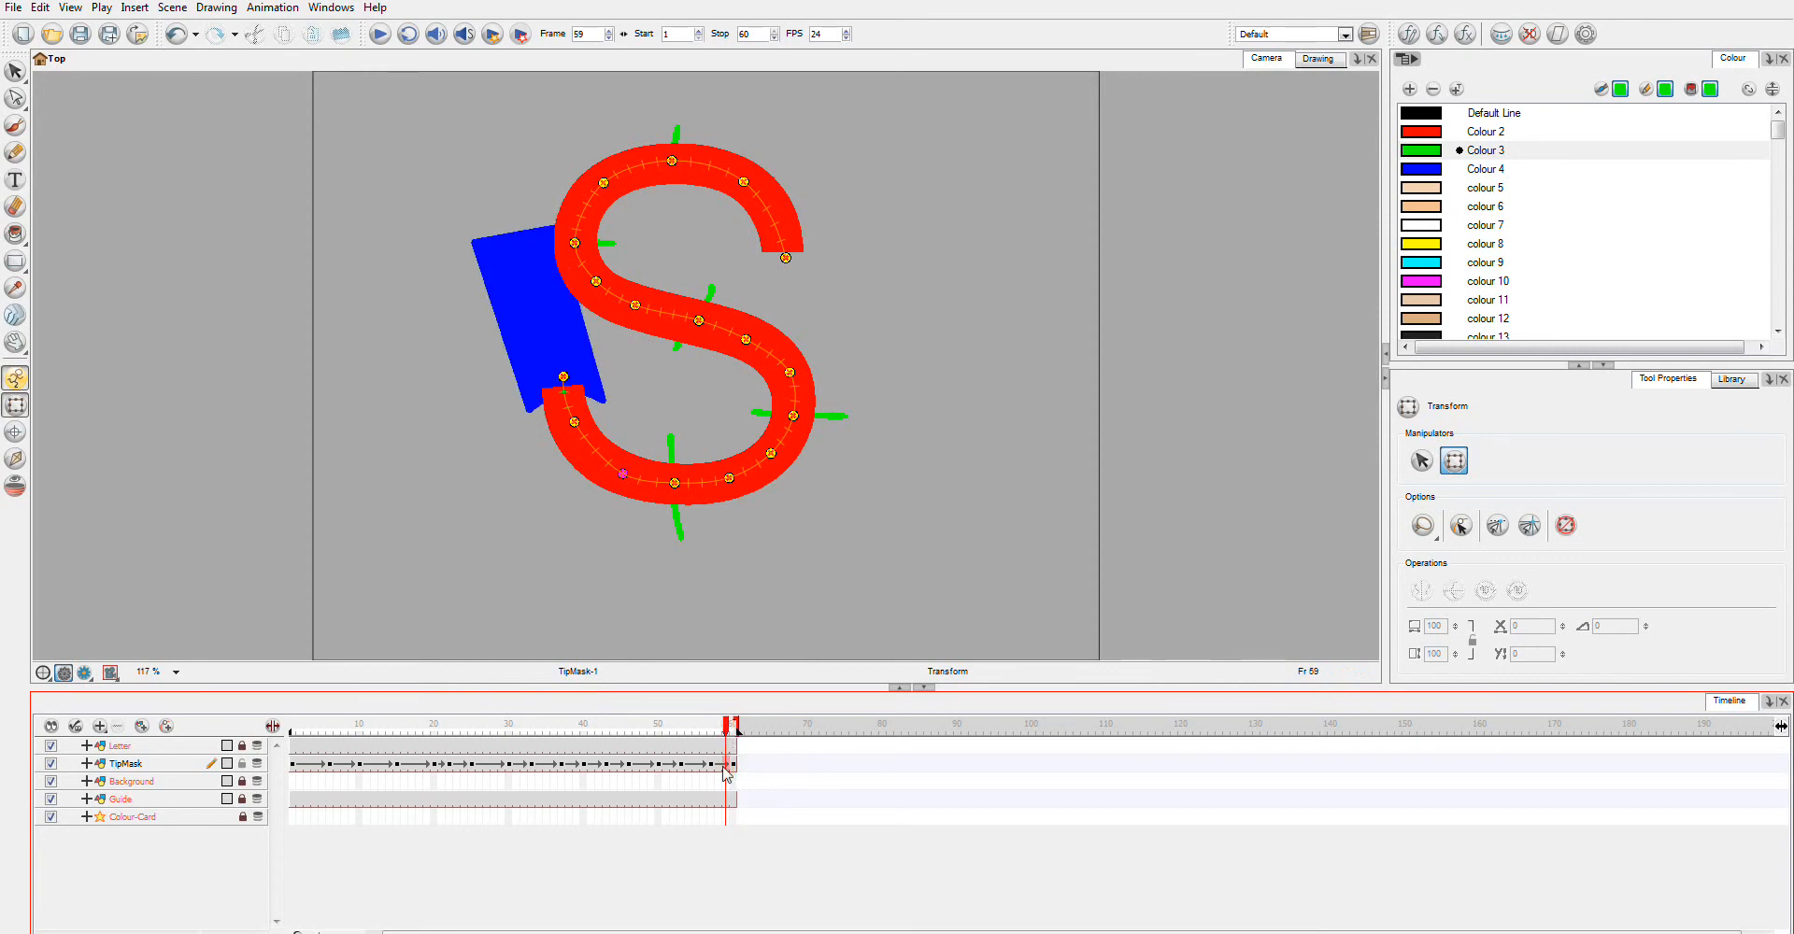
pyautogui.rightClick(727, 764)
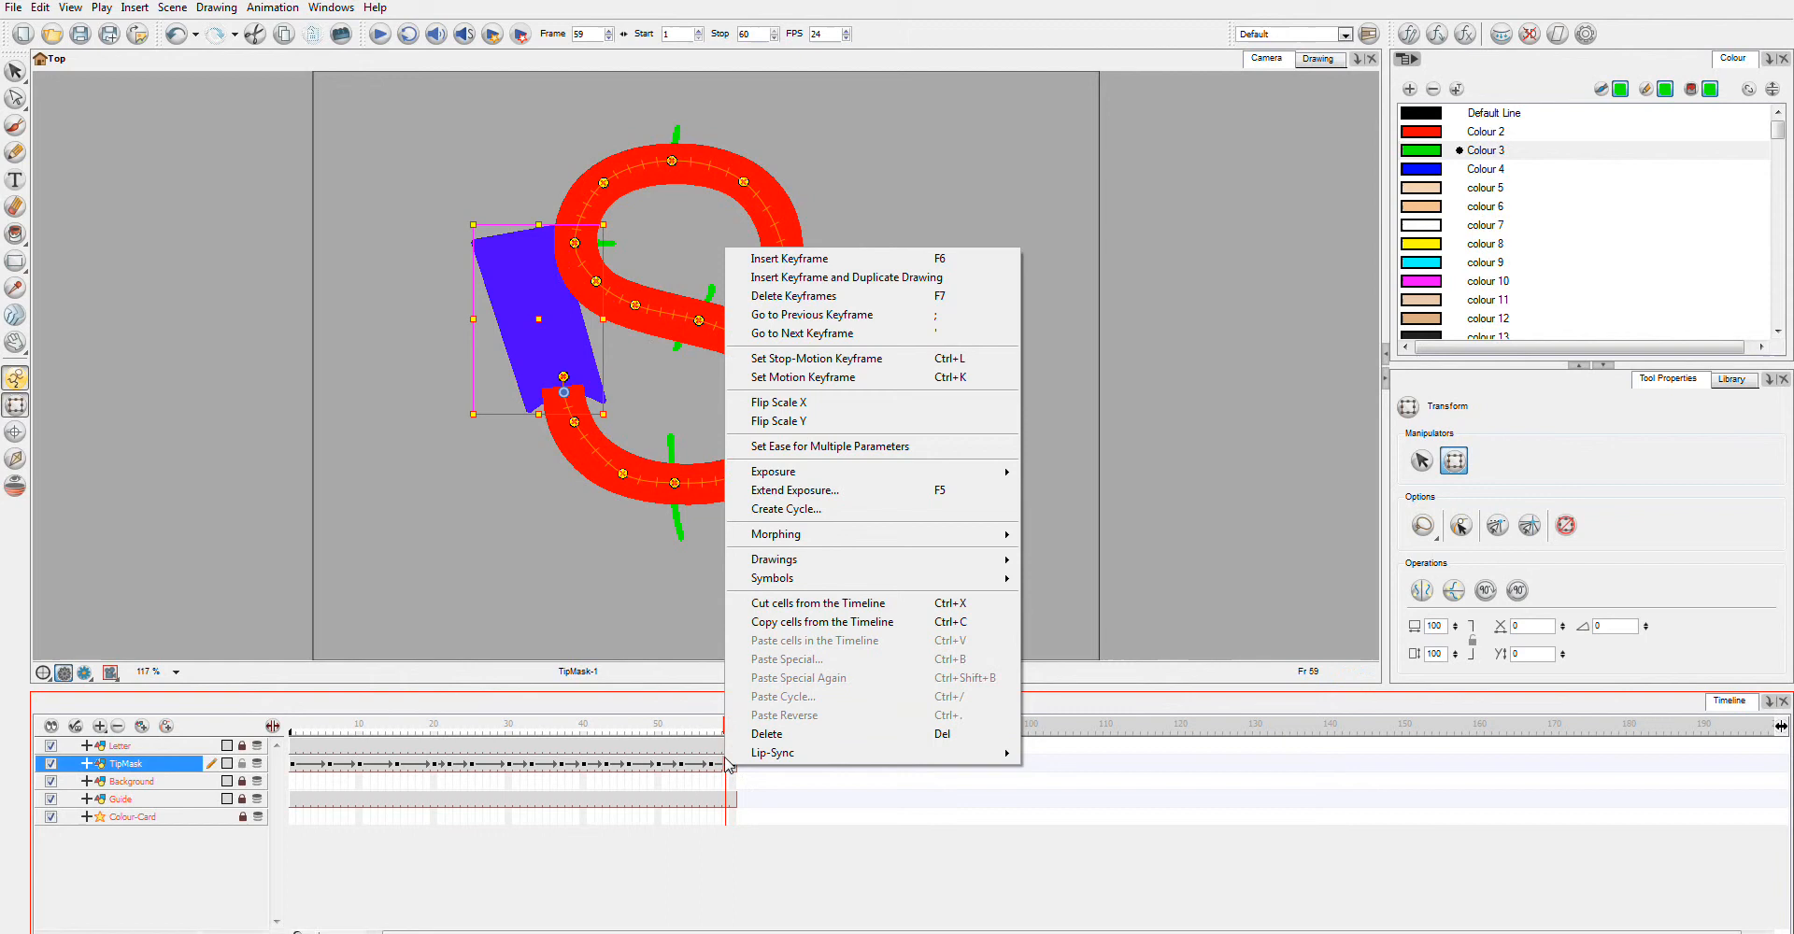
pyautogui.moveTo(869, 277)
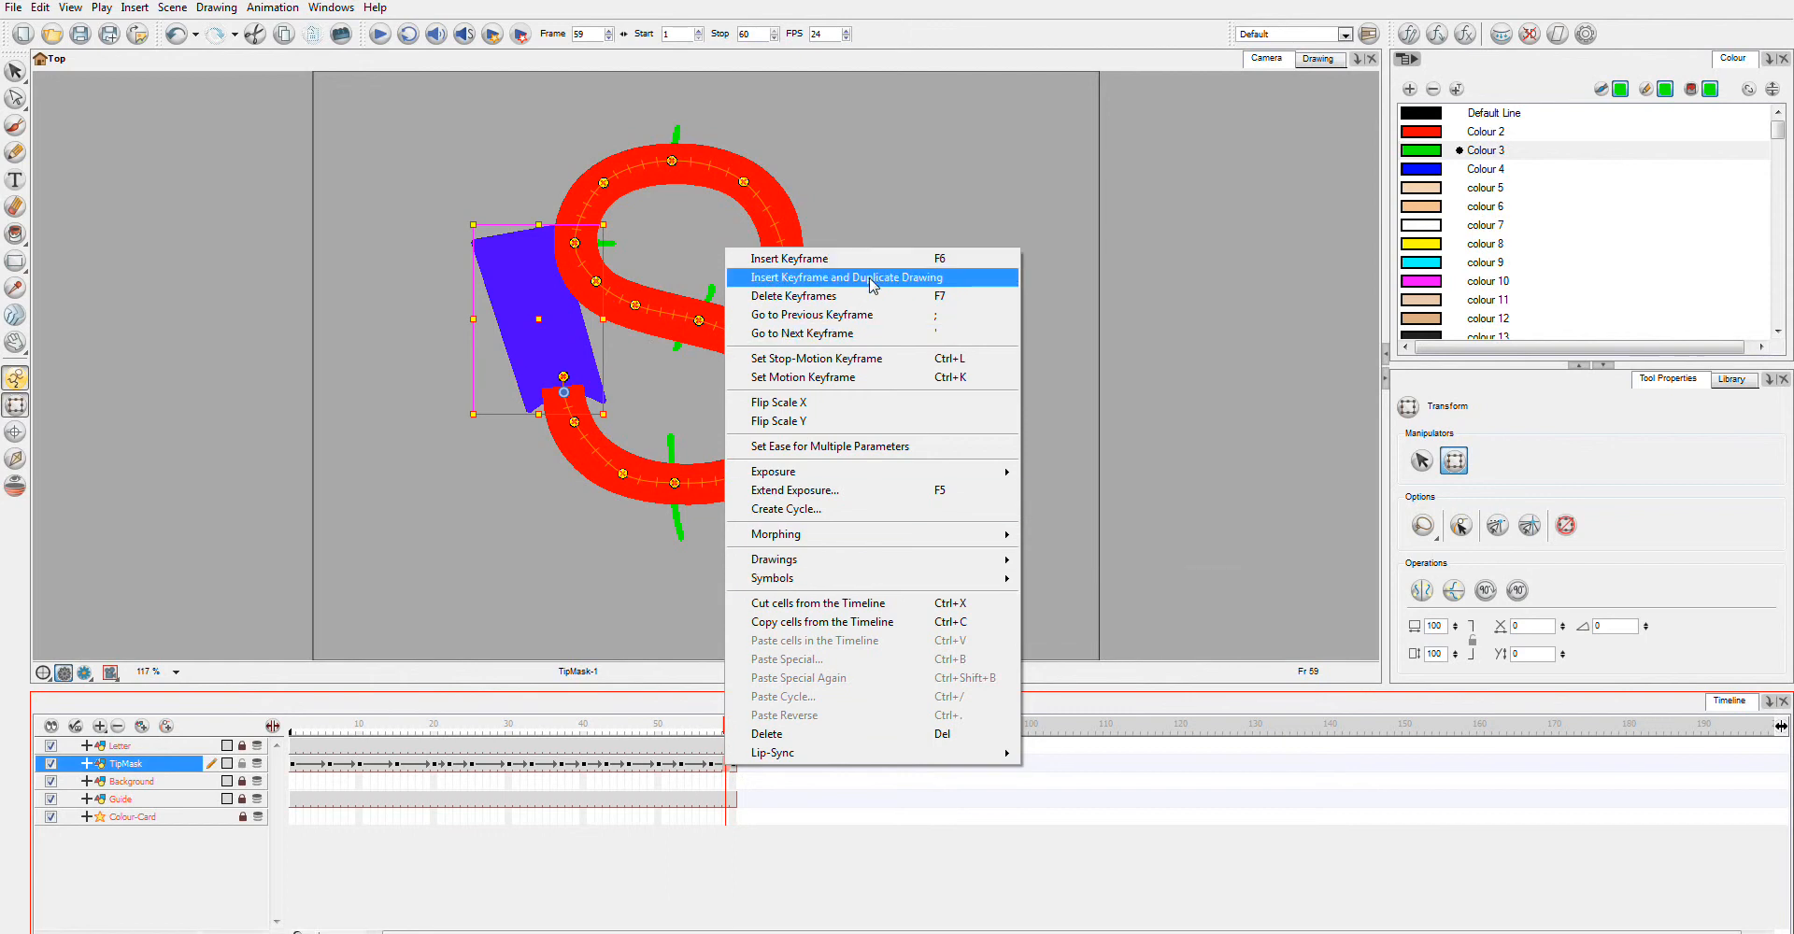
pyautogui.click(849, 276)
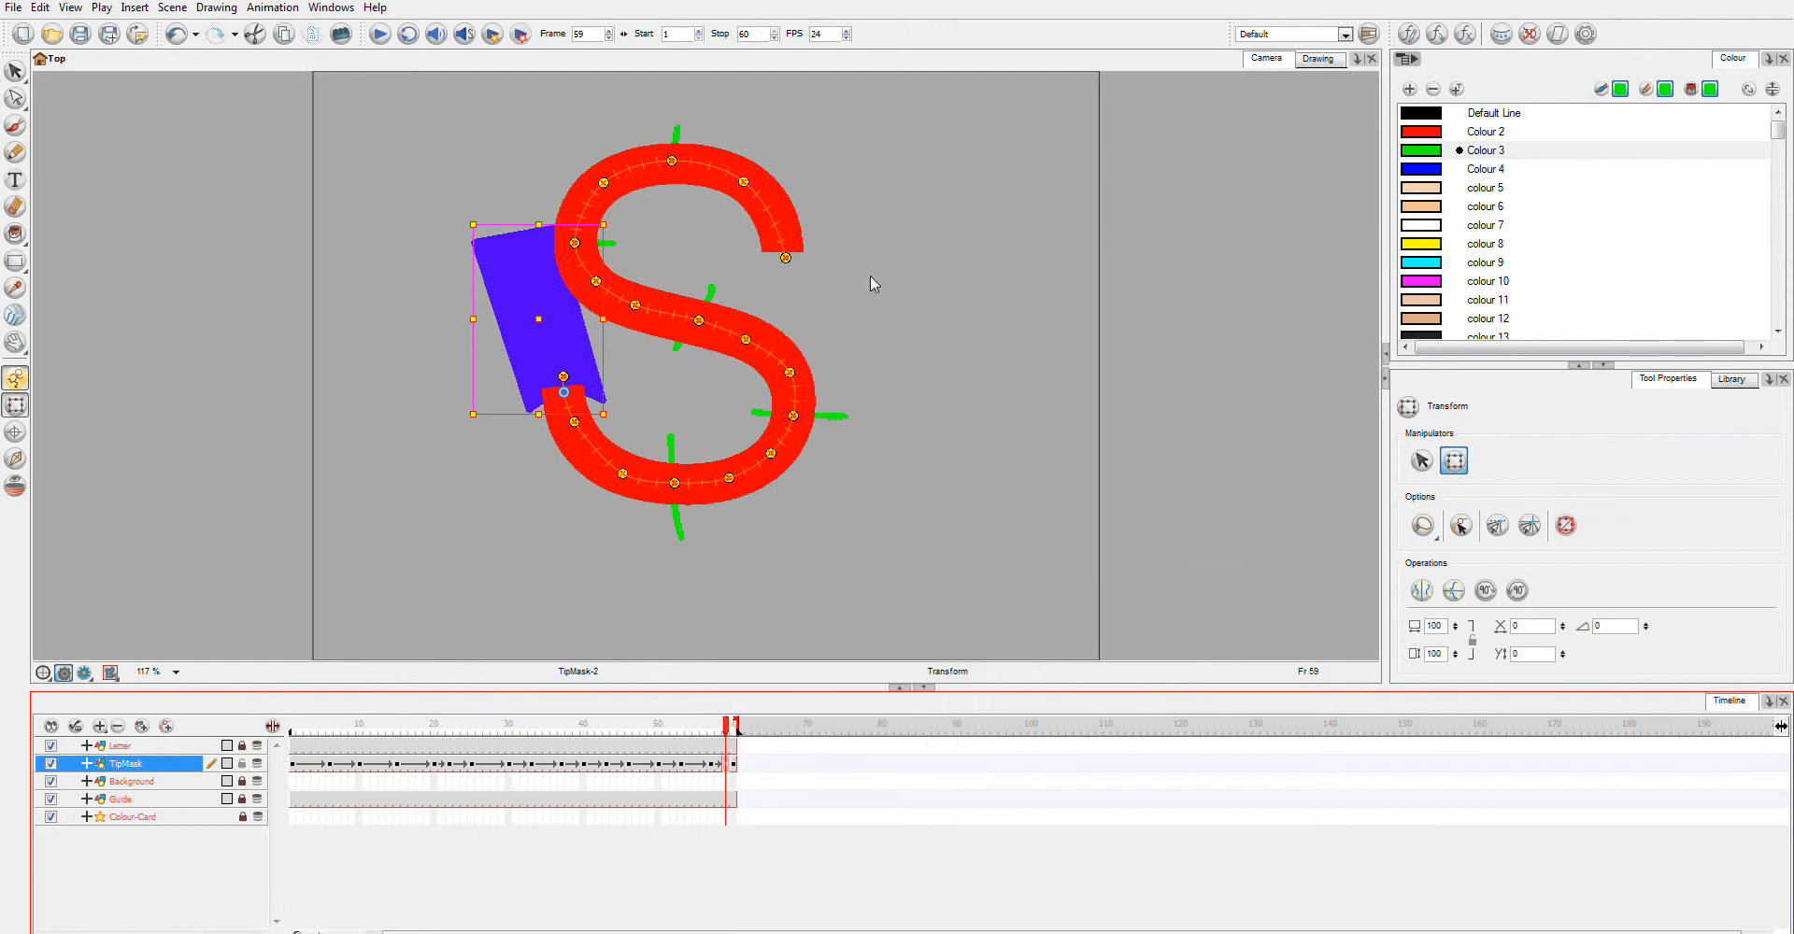
pyautogui.rightClick(737, 753)
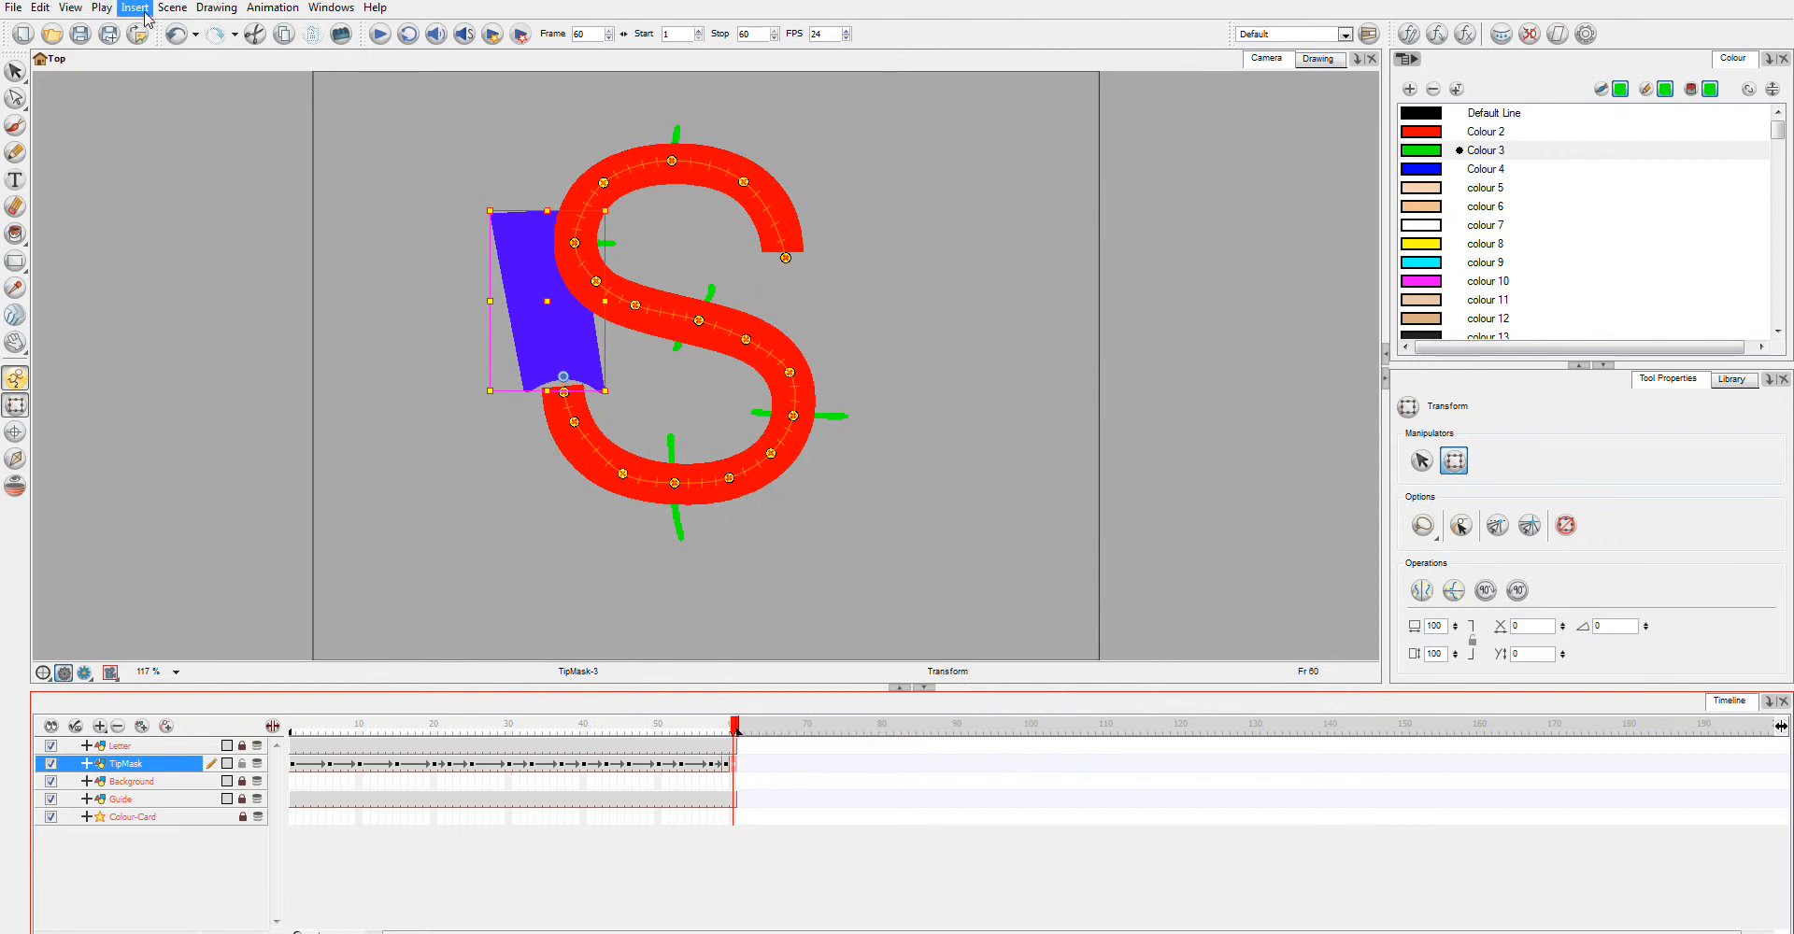
# Step: Browse the Play, Scene, View, Drawing and Animation menus, ending on Insert's keyframe commands
pyautogui.click(101, 7)
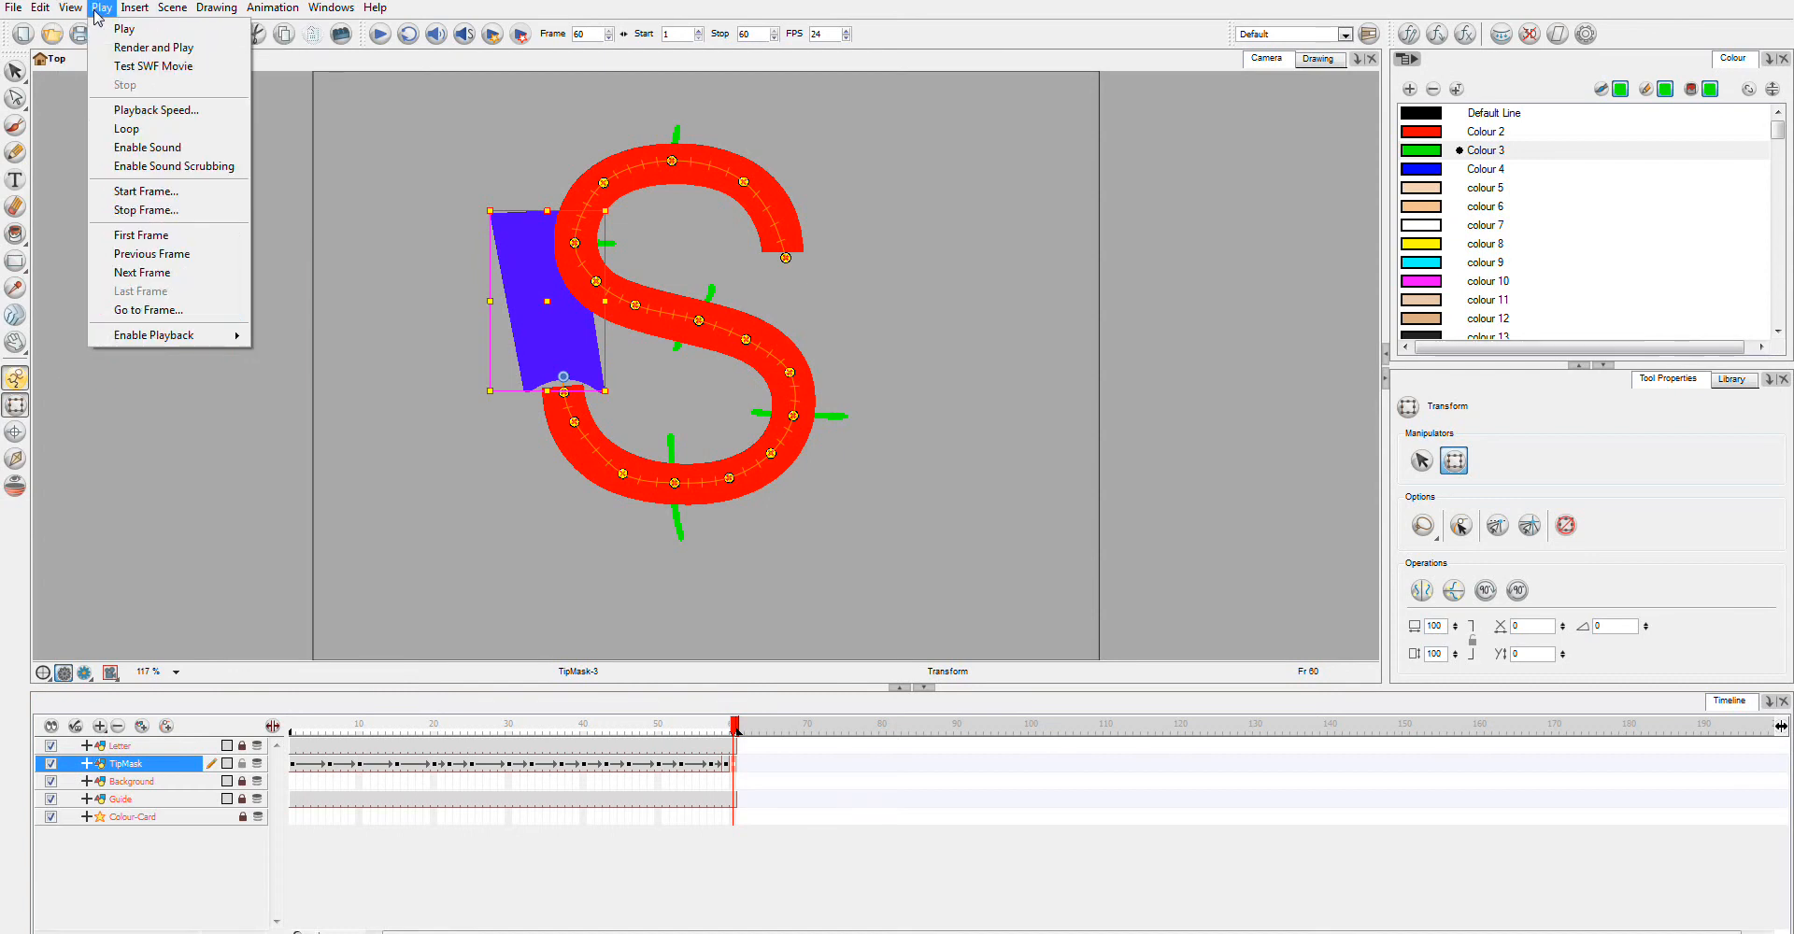
pyautogui.click(172, 7)
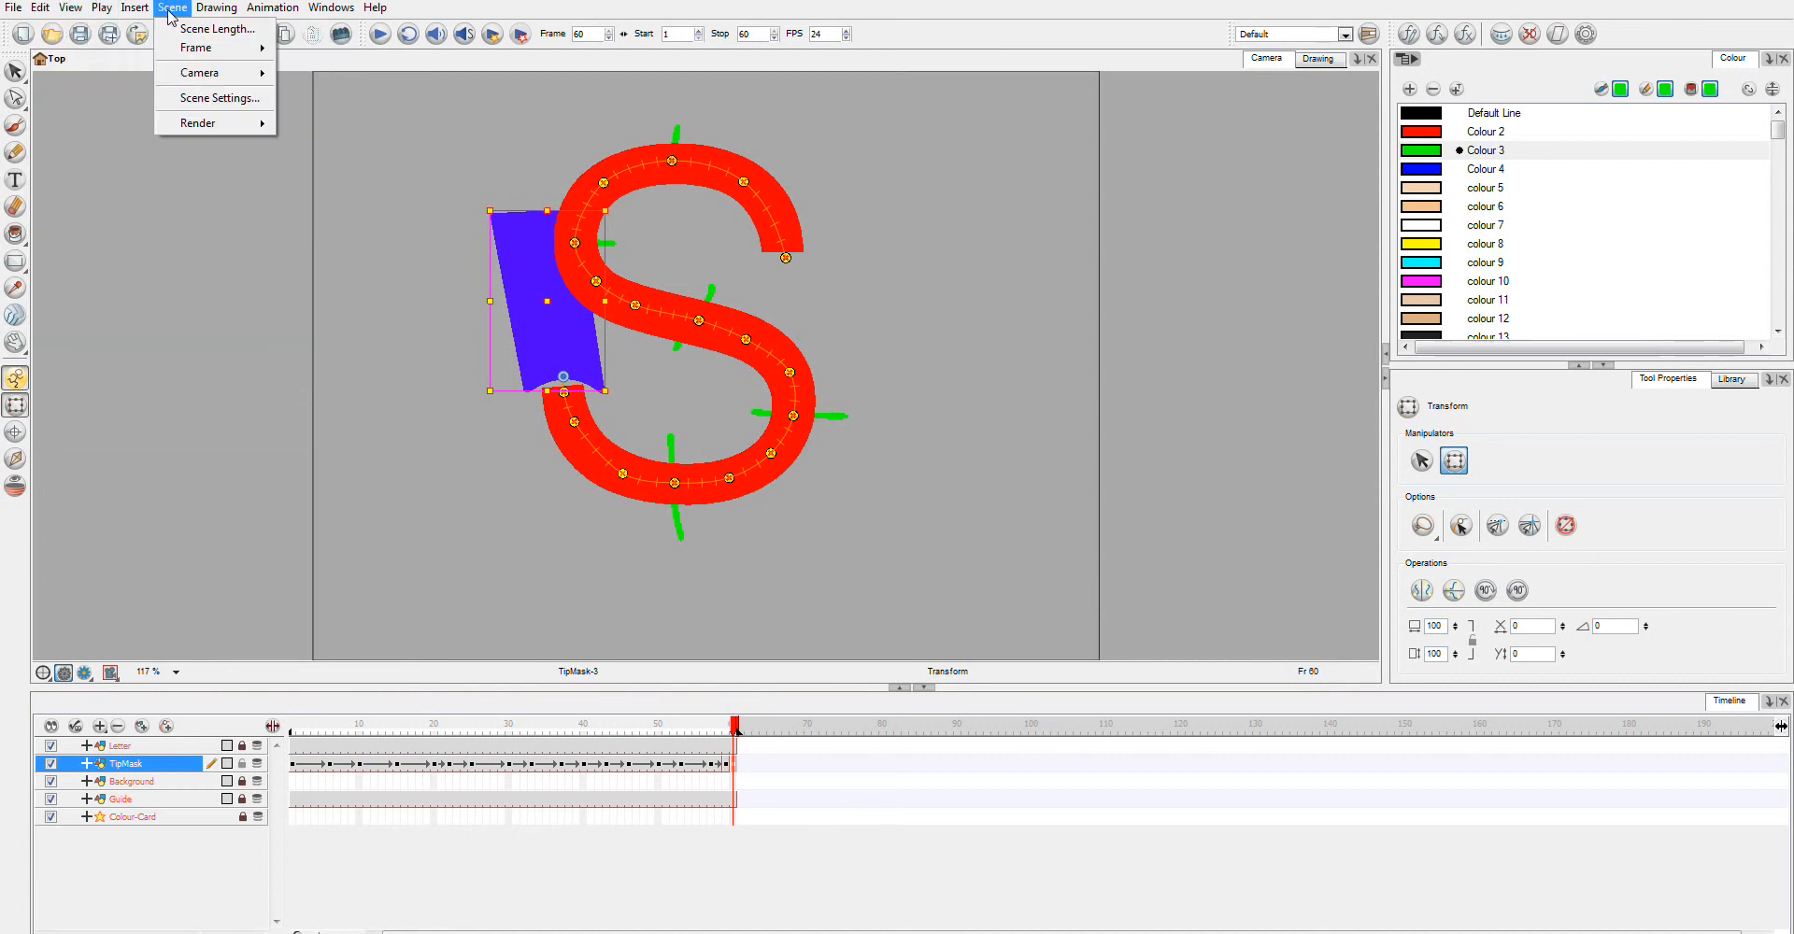
pyautogui.click(134, 7)
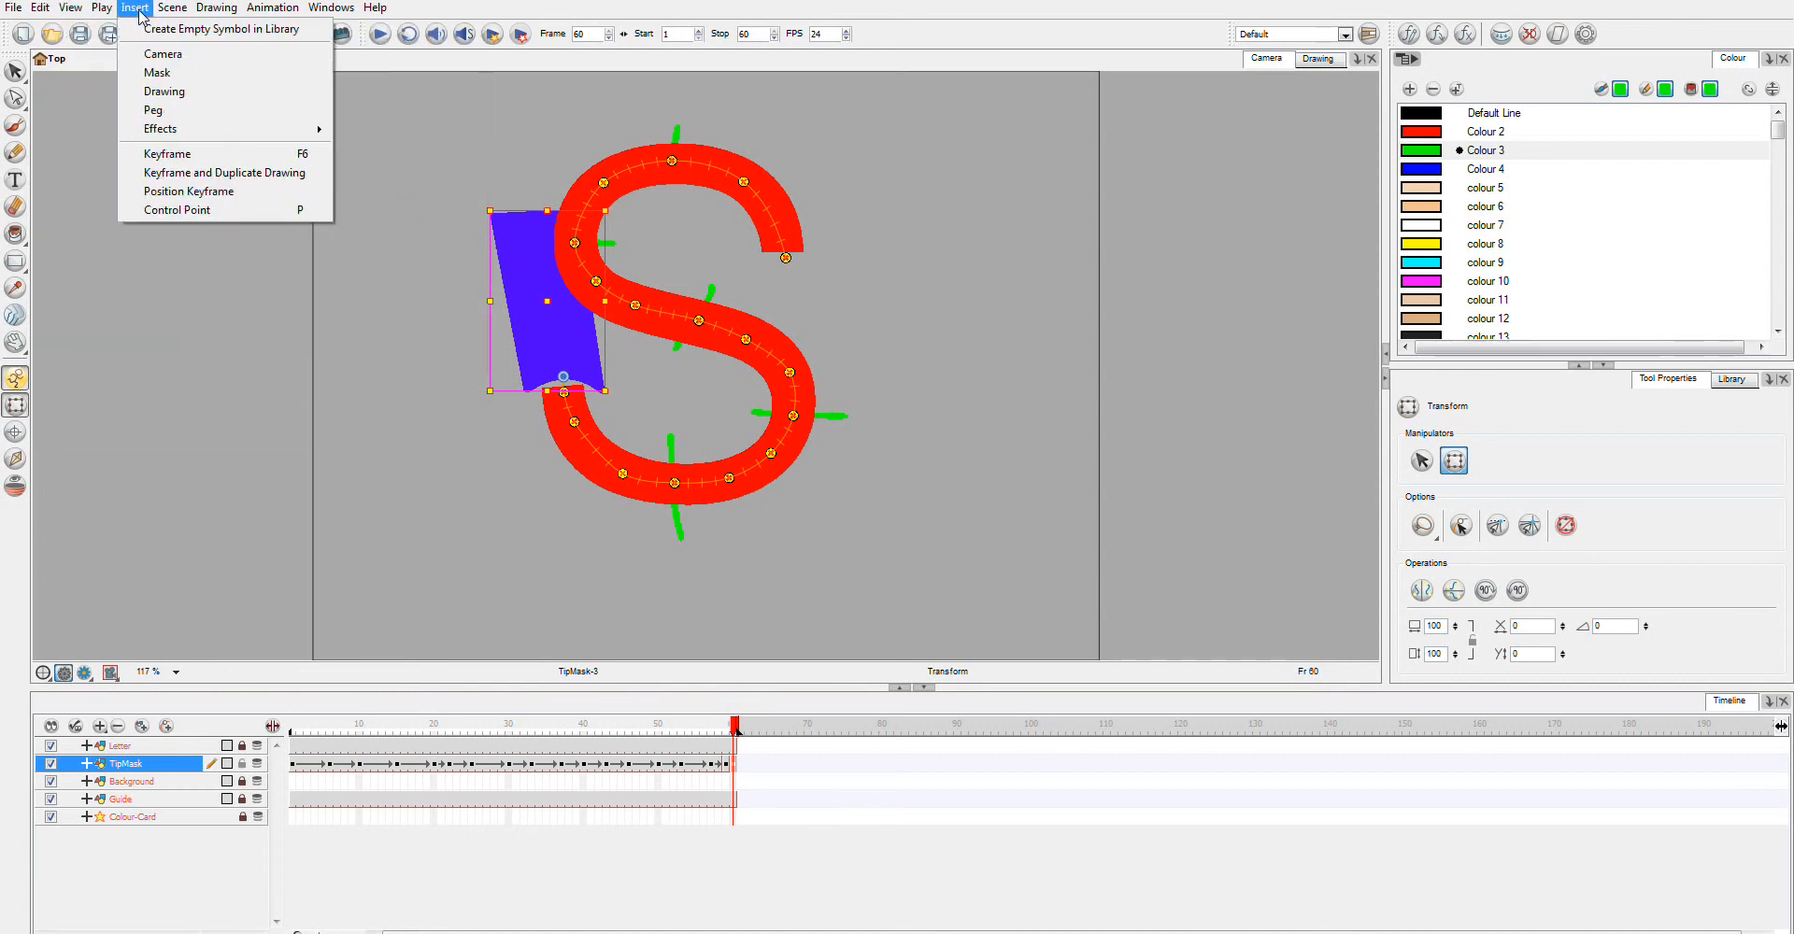
pyautogui.click(69, 8)
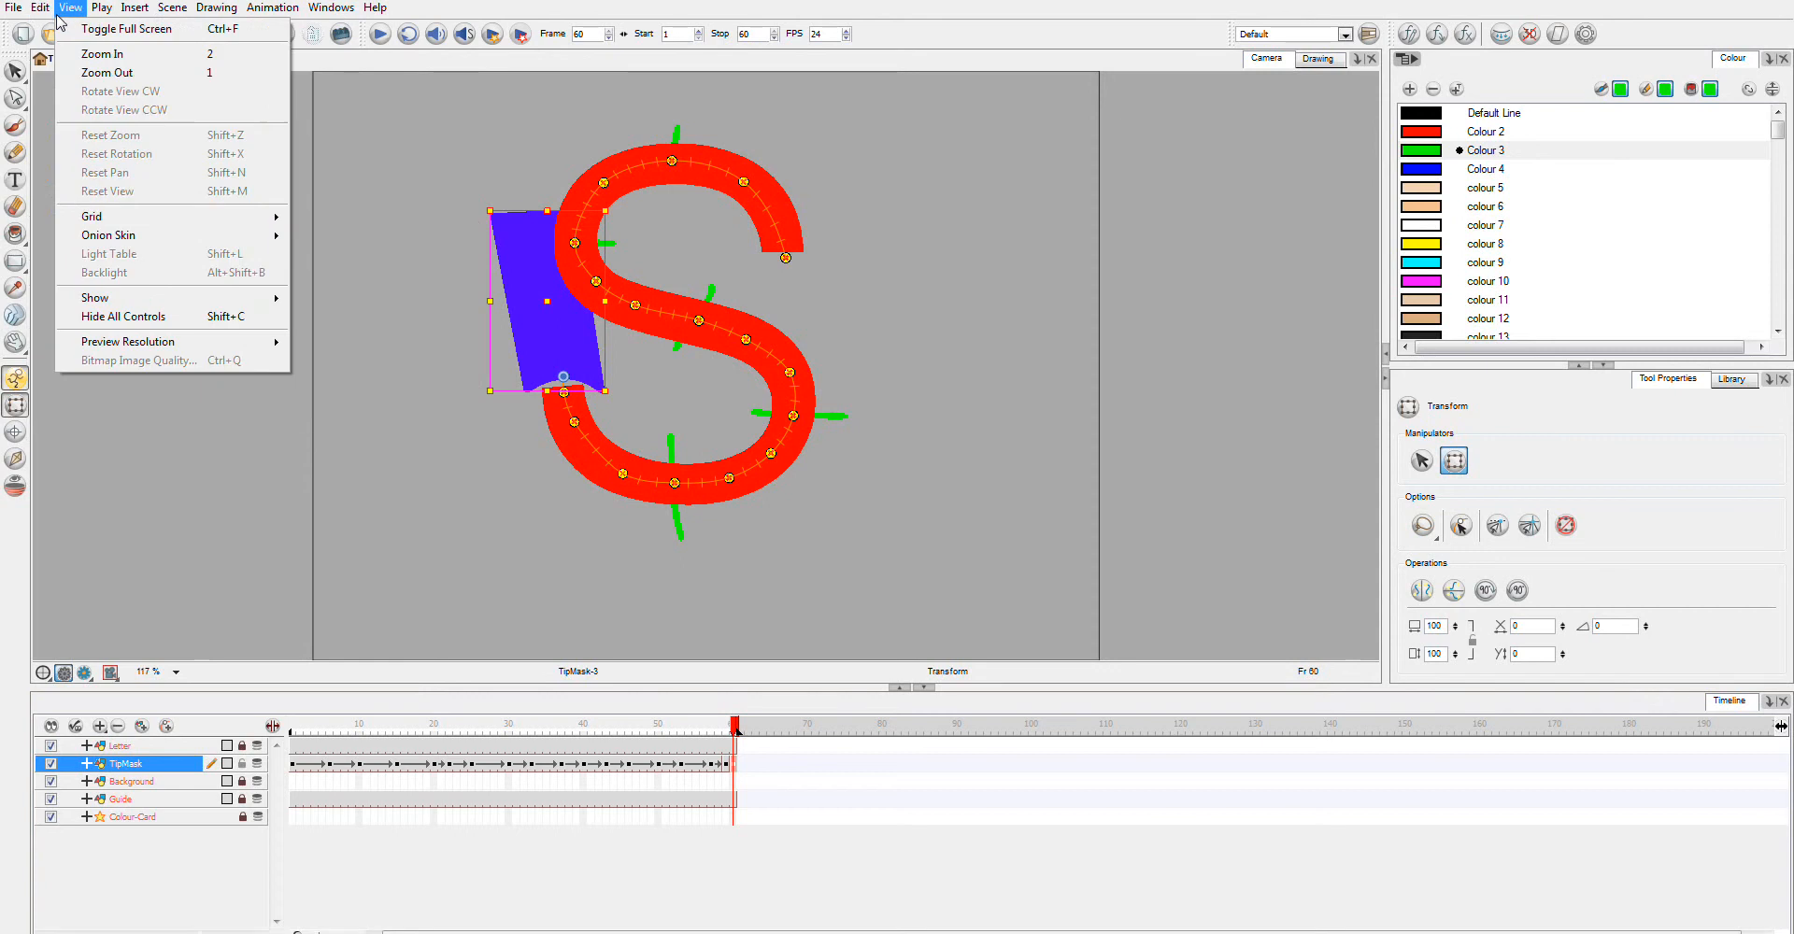
pyautogui.click(101, 7)
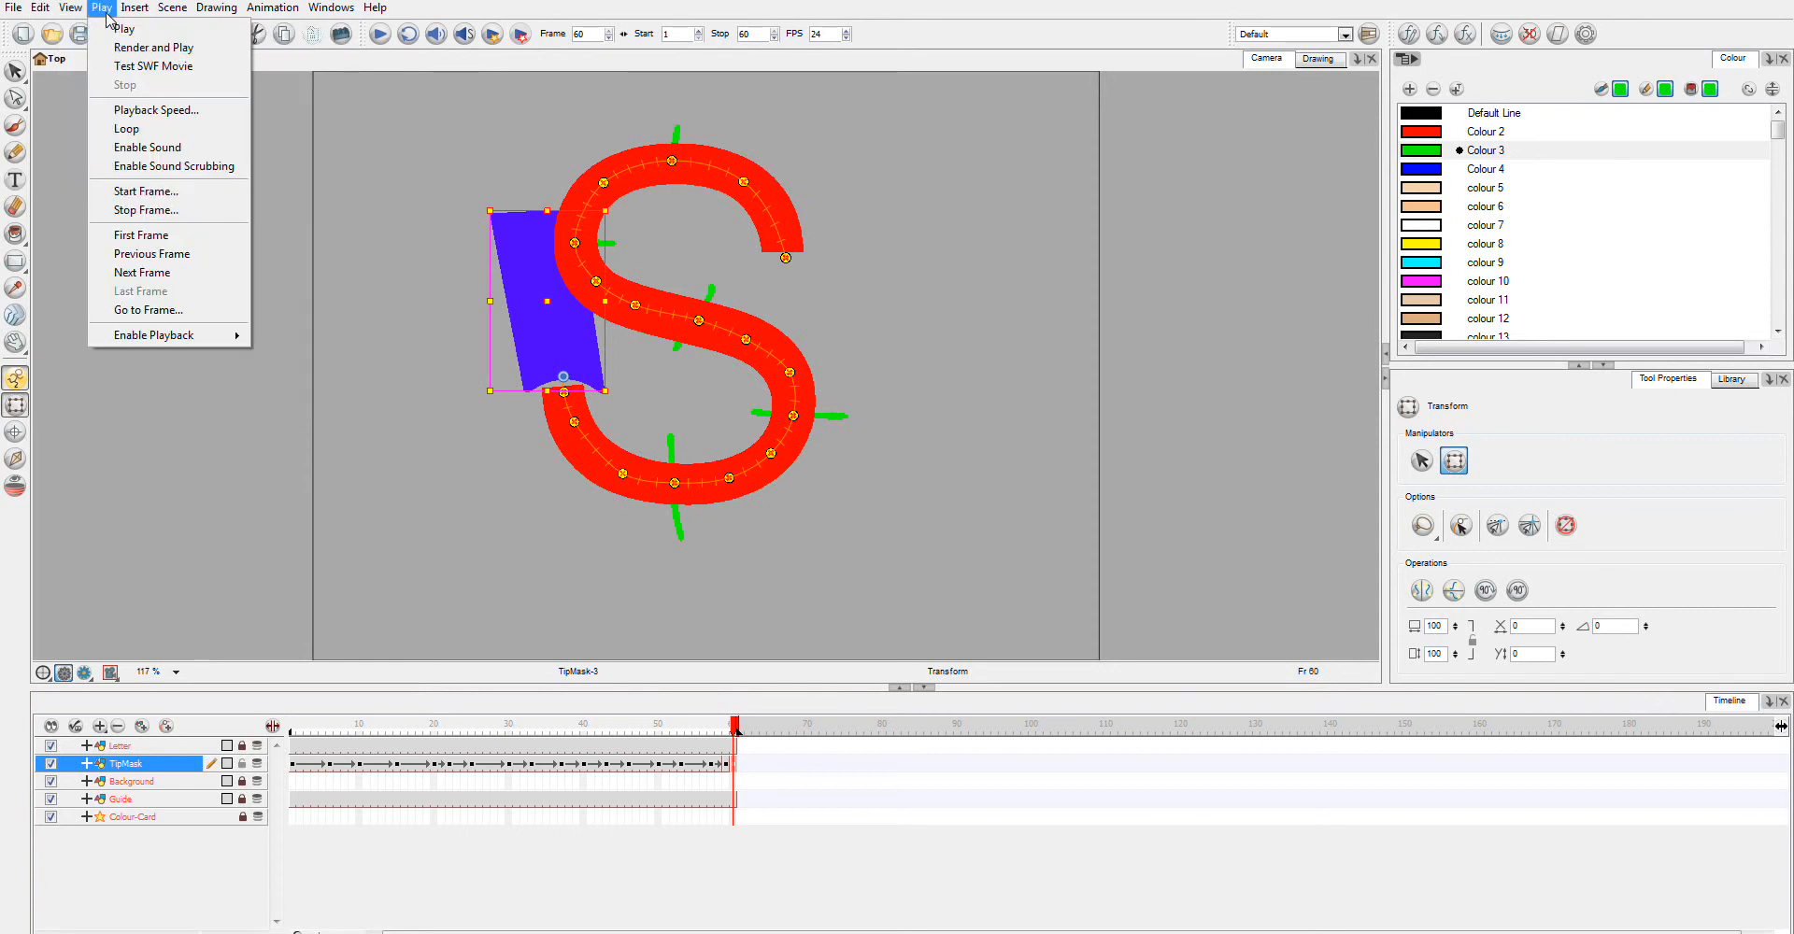
pyautogui.click(217, 8)
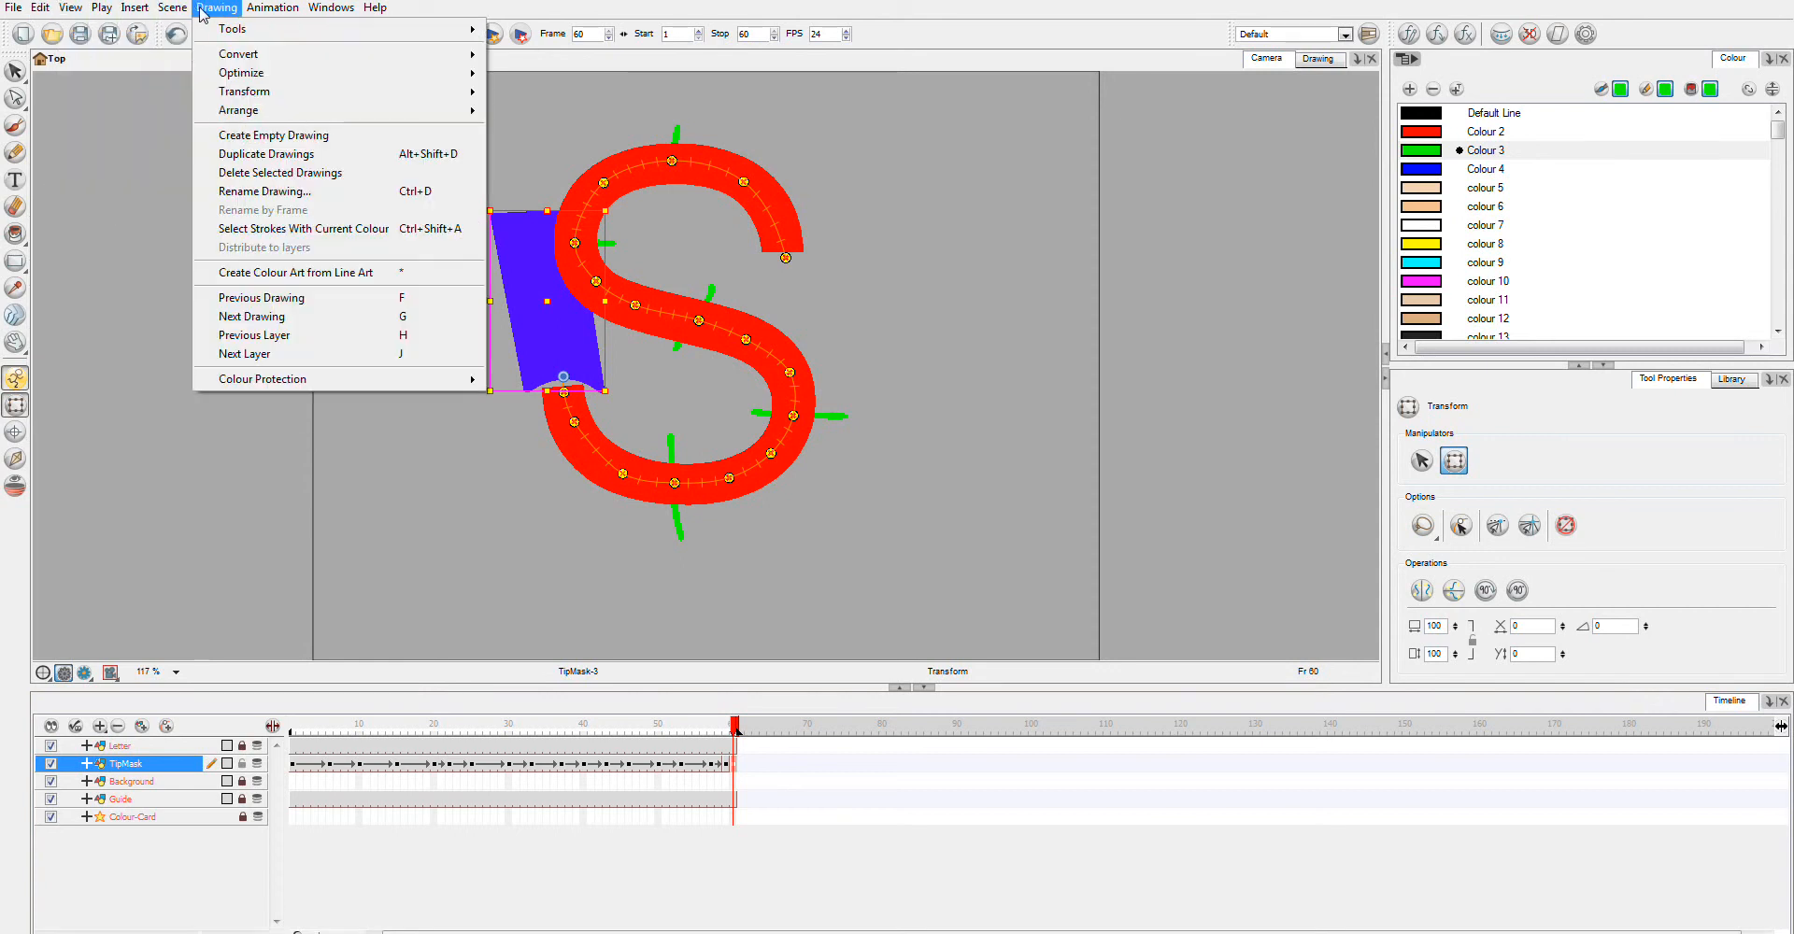
pyautogui.click(273, 7)
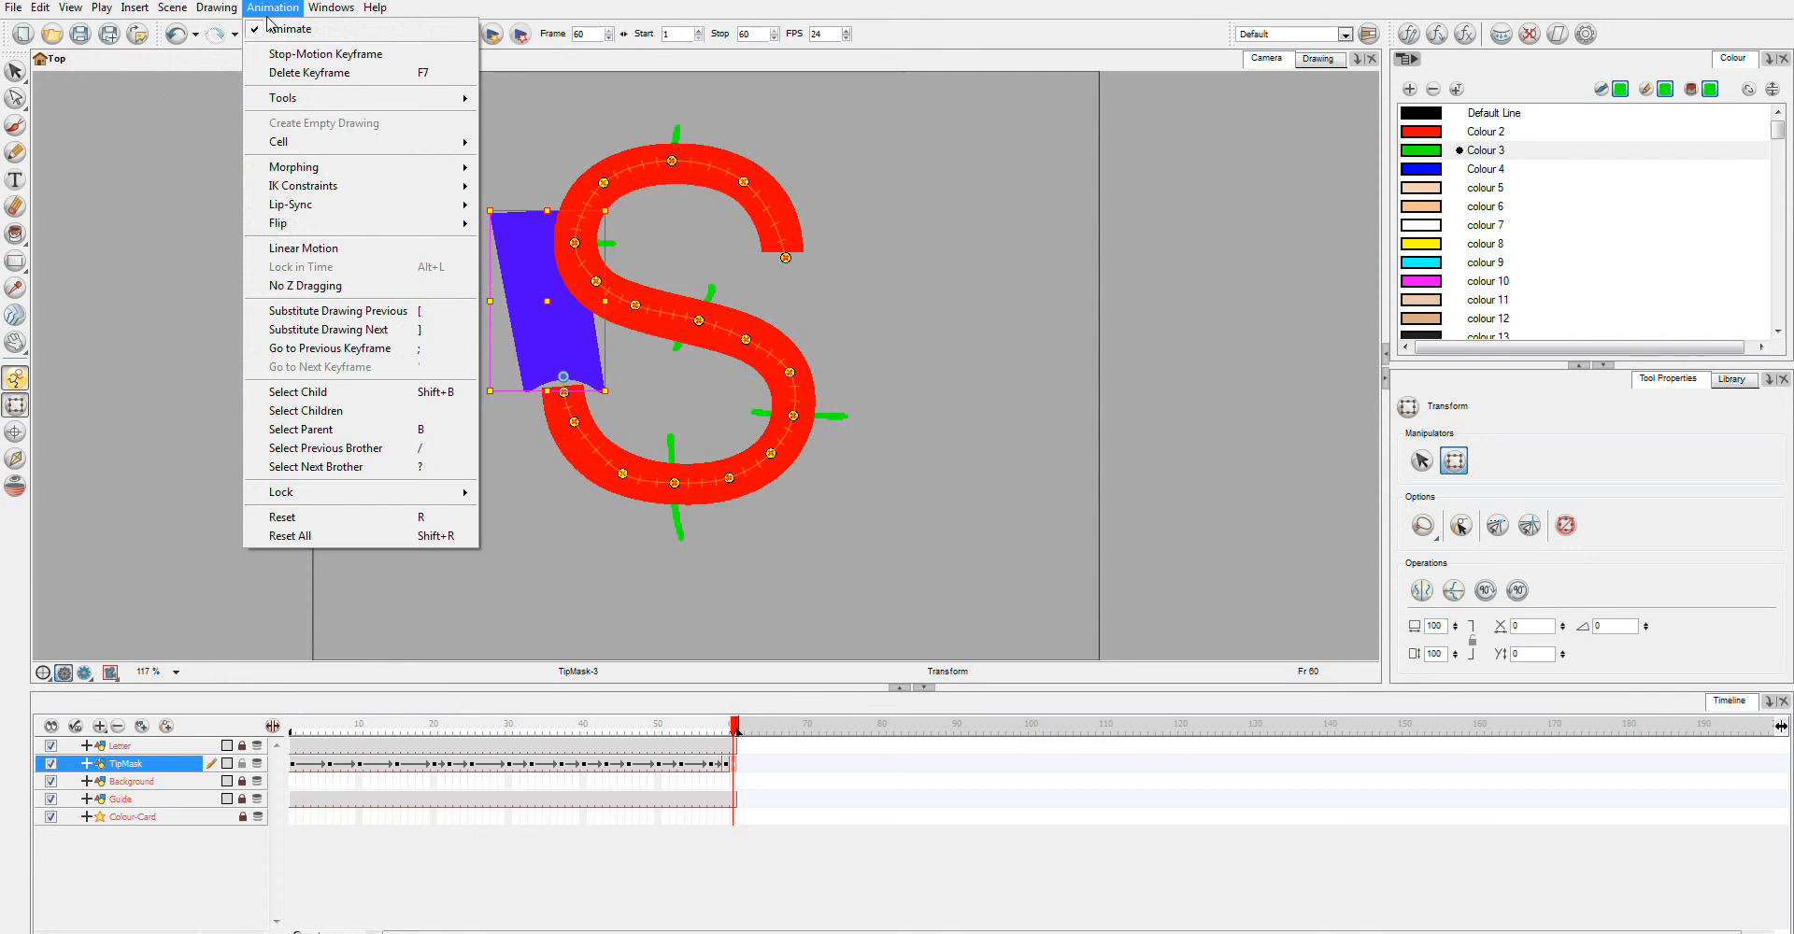
pyautogui.click(172, 7)
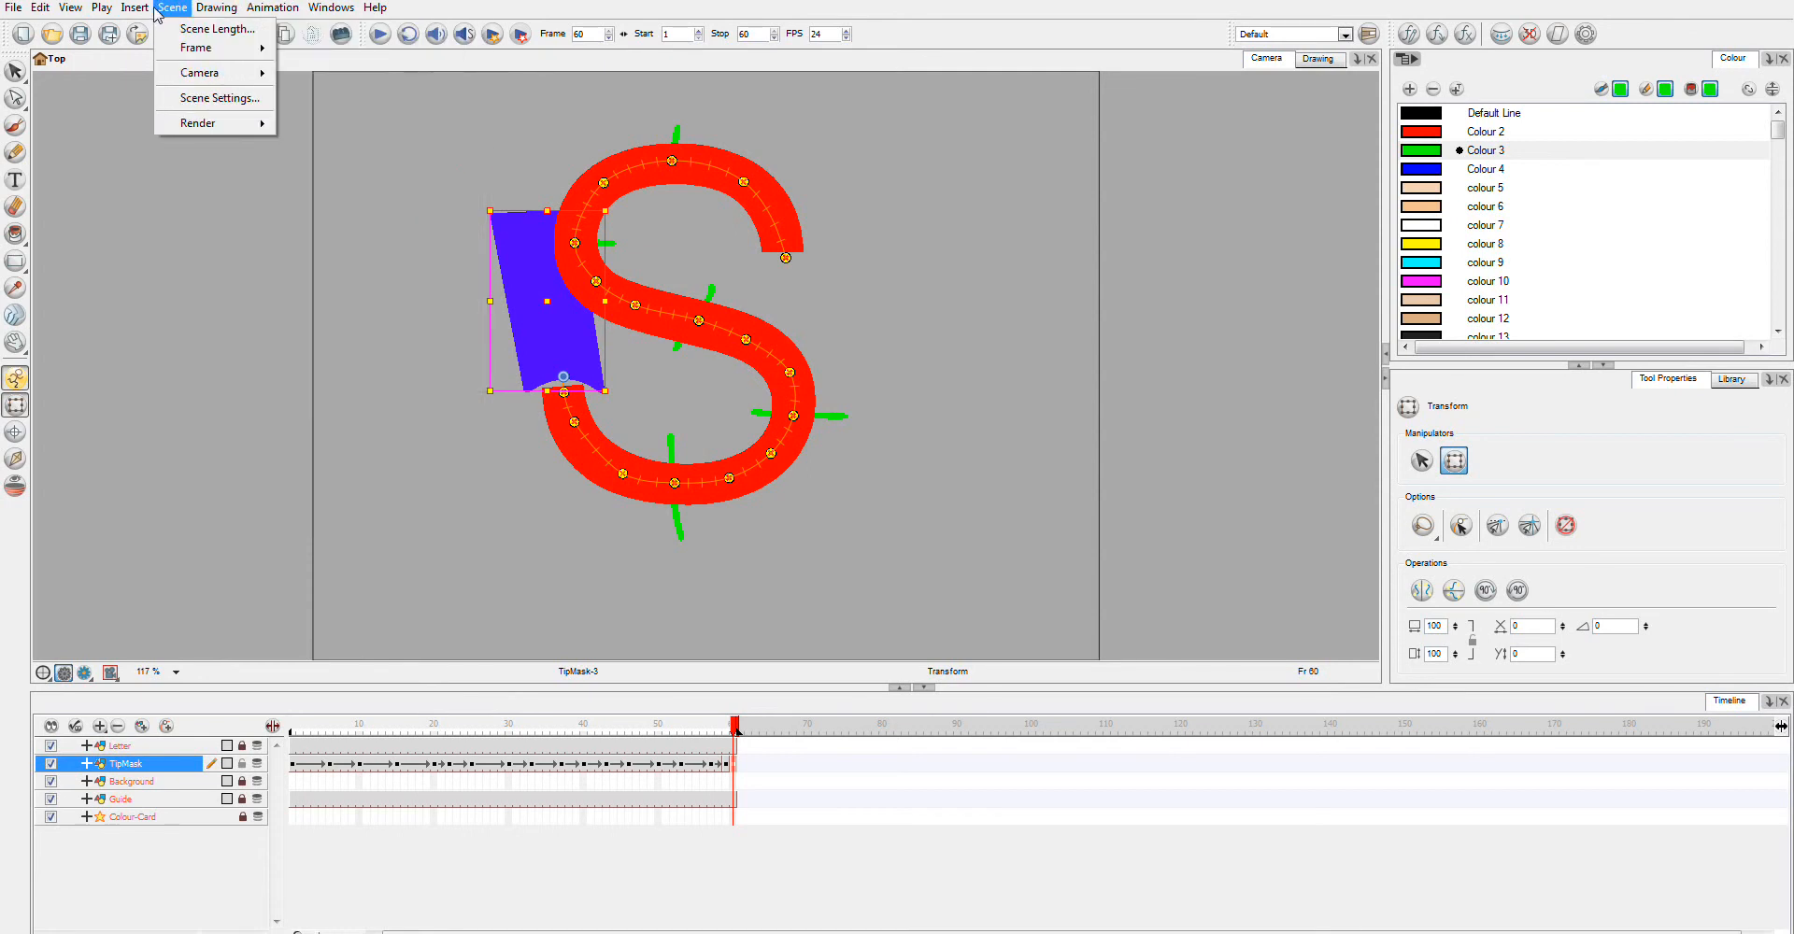
pyautogui.click(135, 7)
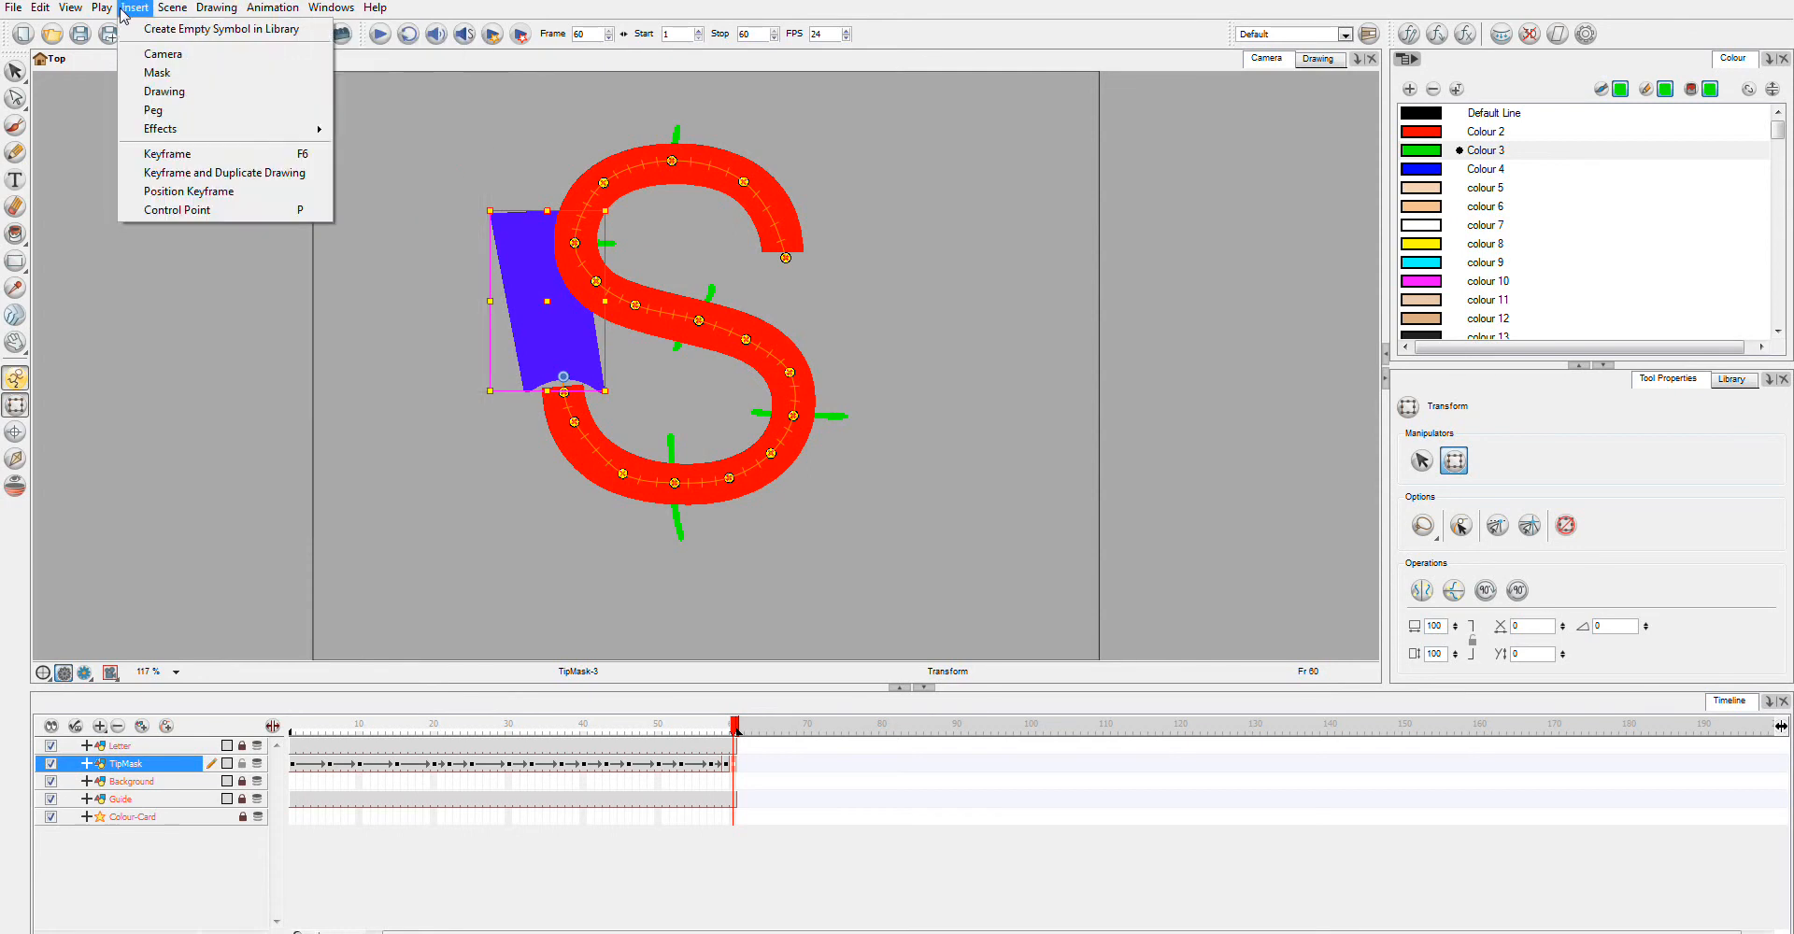
pyautogui.moveTo(222, 172)
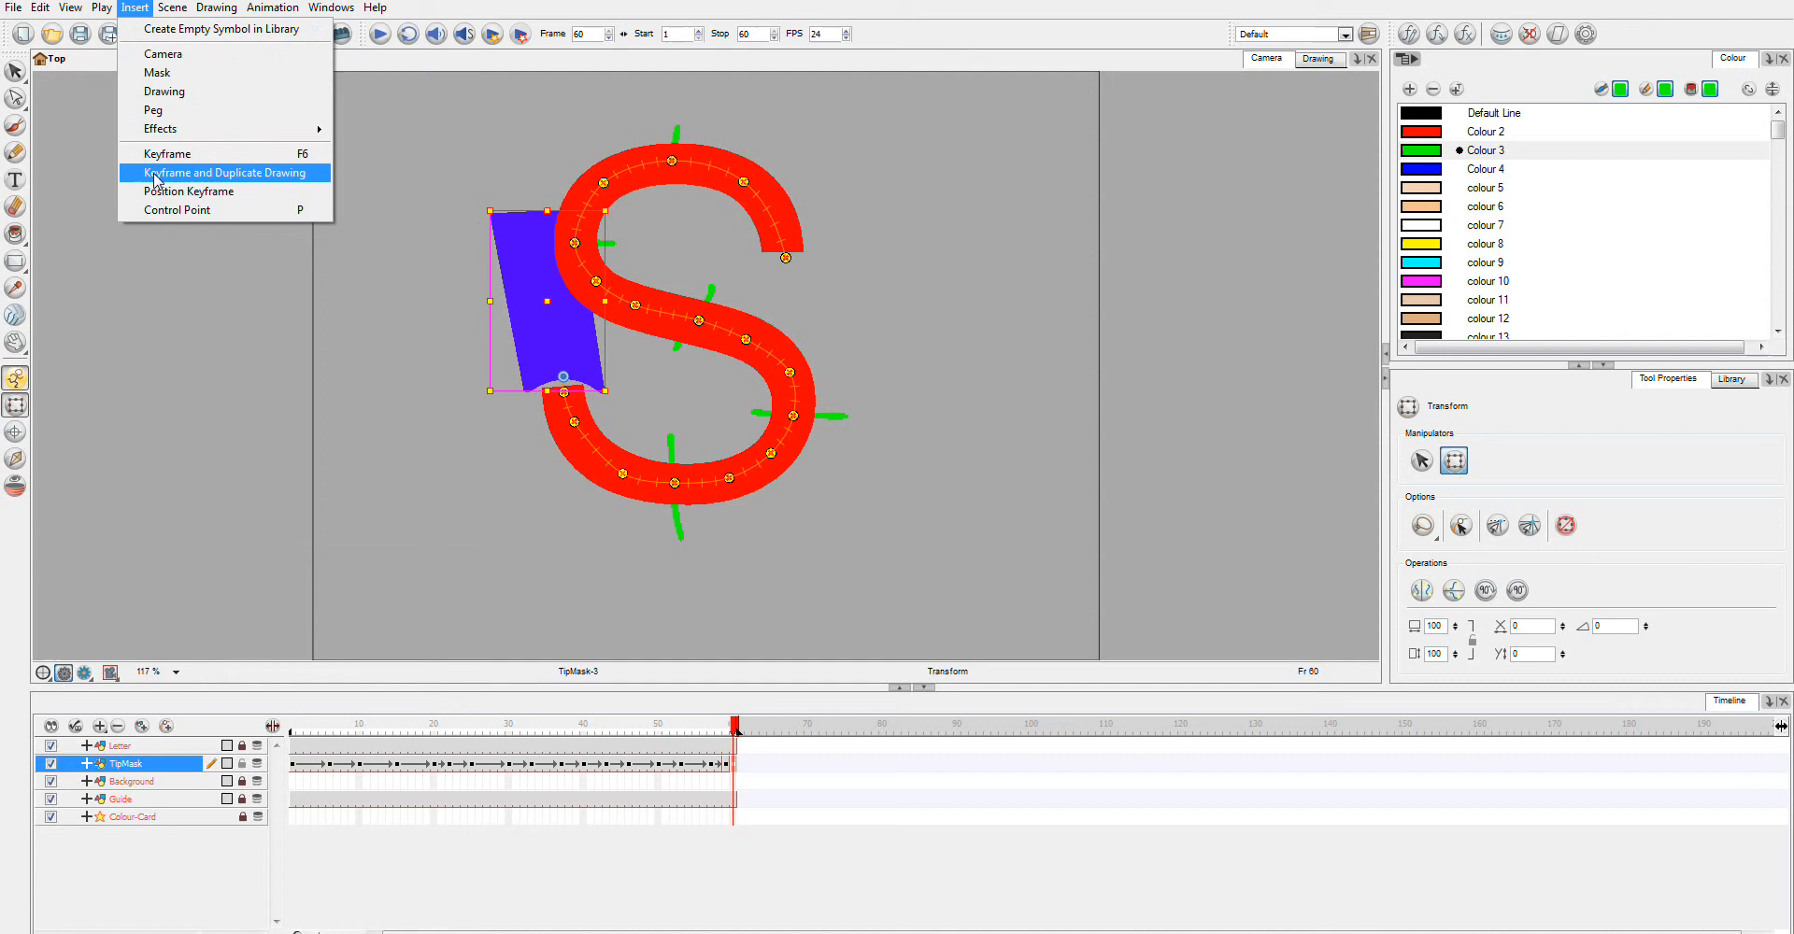
# Step: Erase most of the blue tip at frame 60, leaving a small fragment at the S's lower end
pyautogui.click(224, 171)
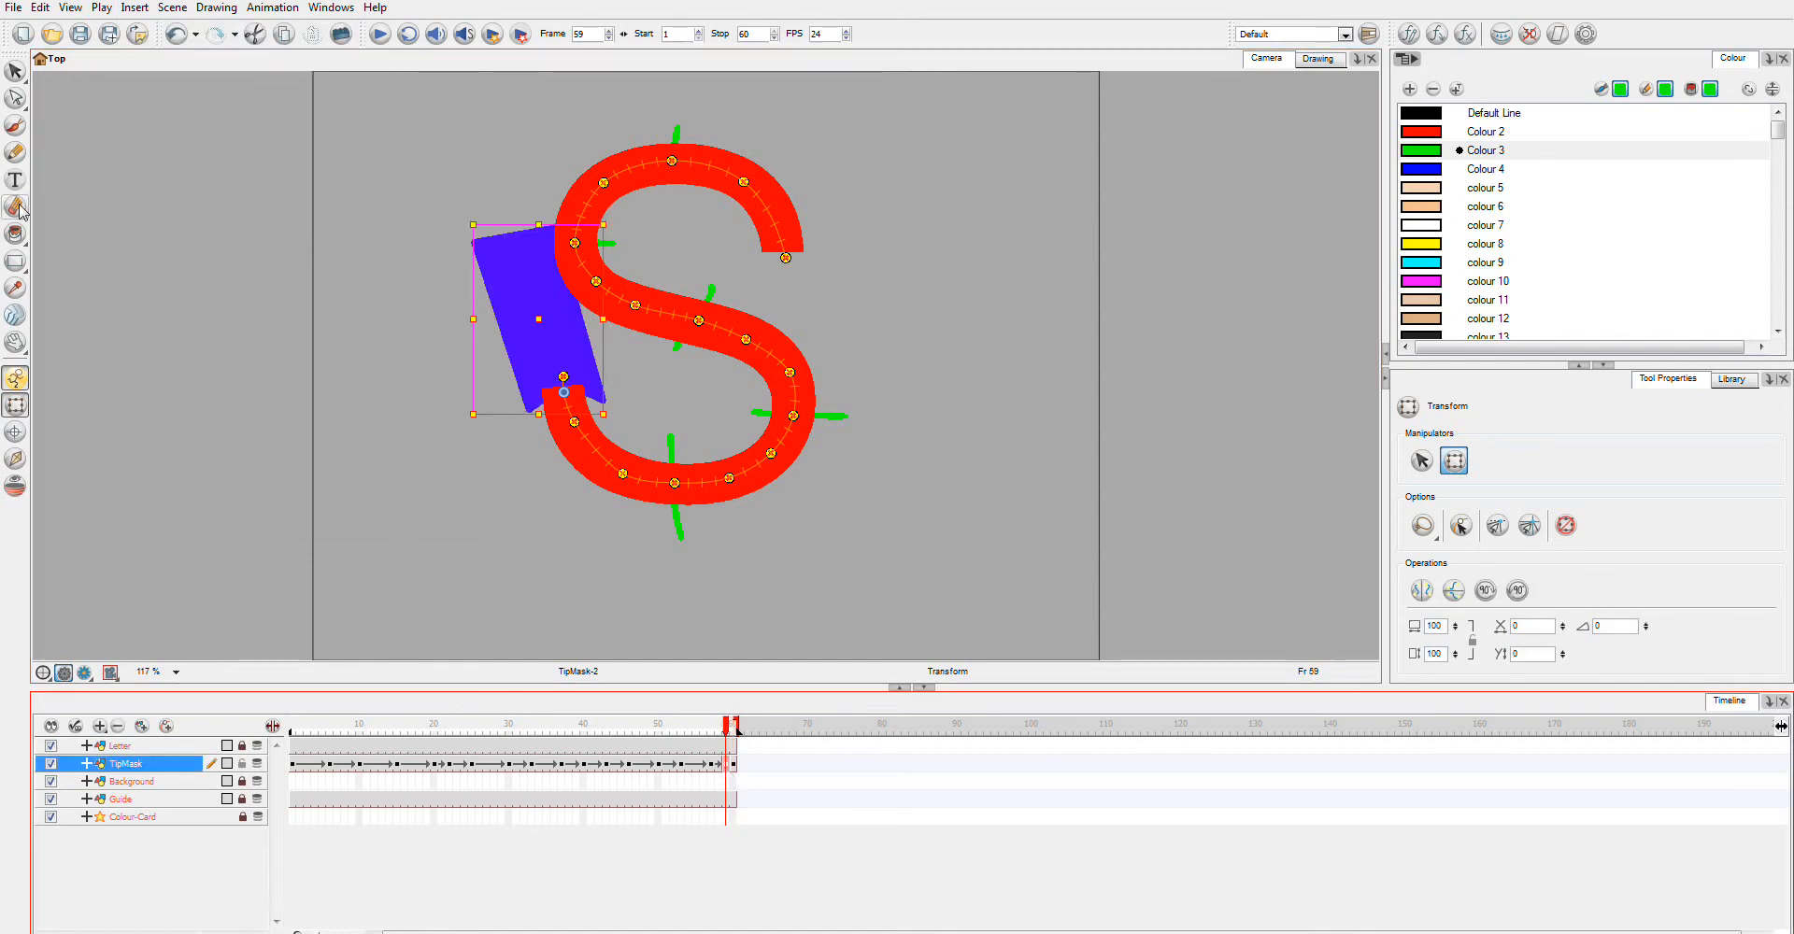
pyautogui.click(16, 208)
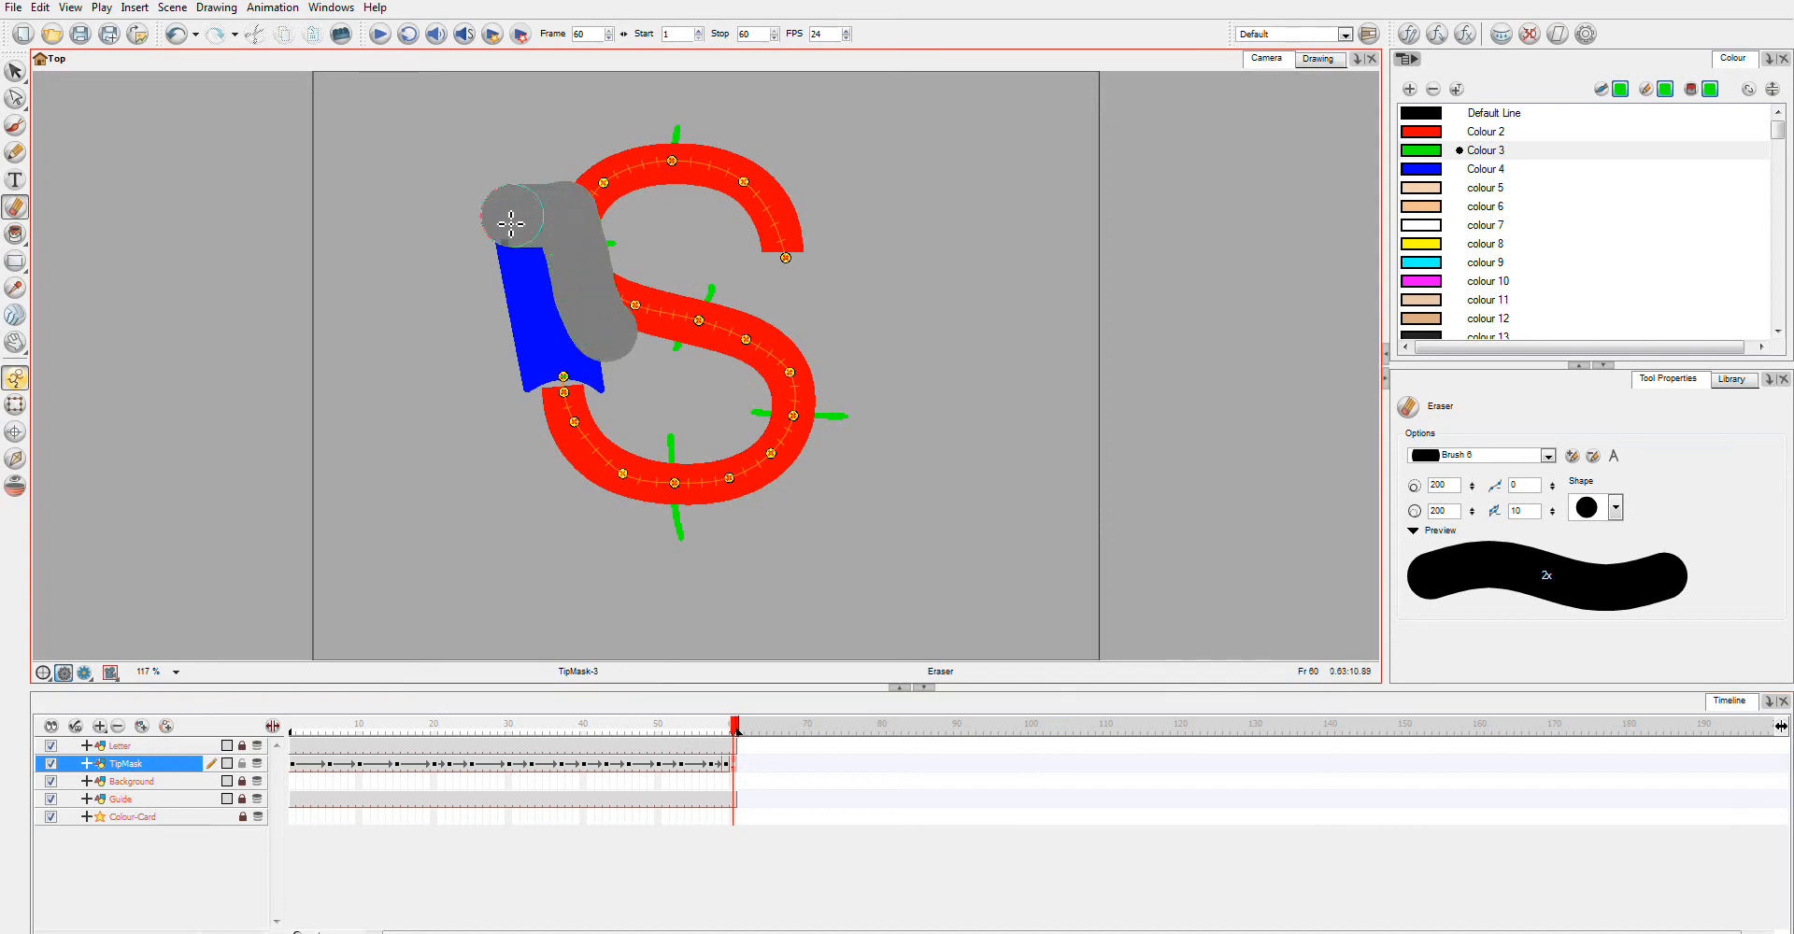
pyautogui.moveTo(508, 217); pyautogui.dragTo(537, 307)
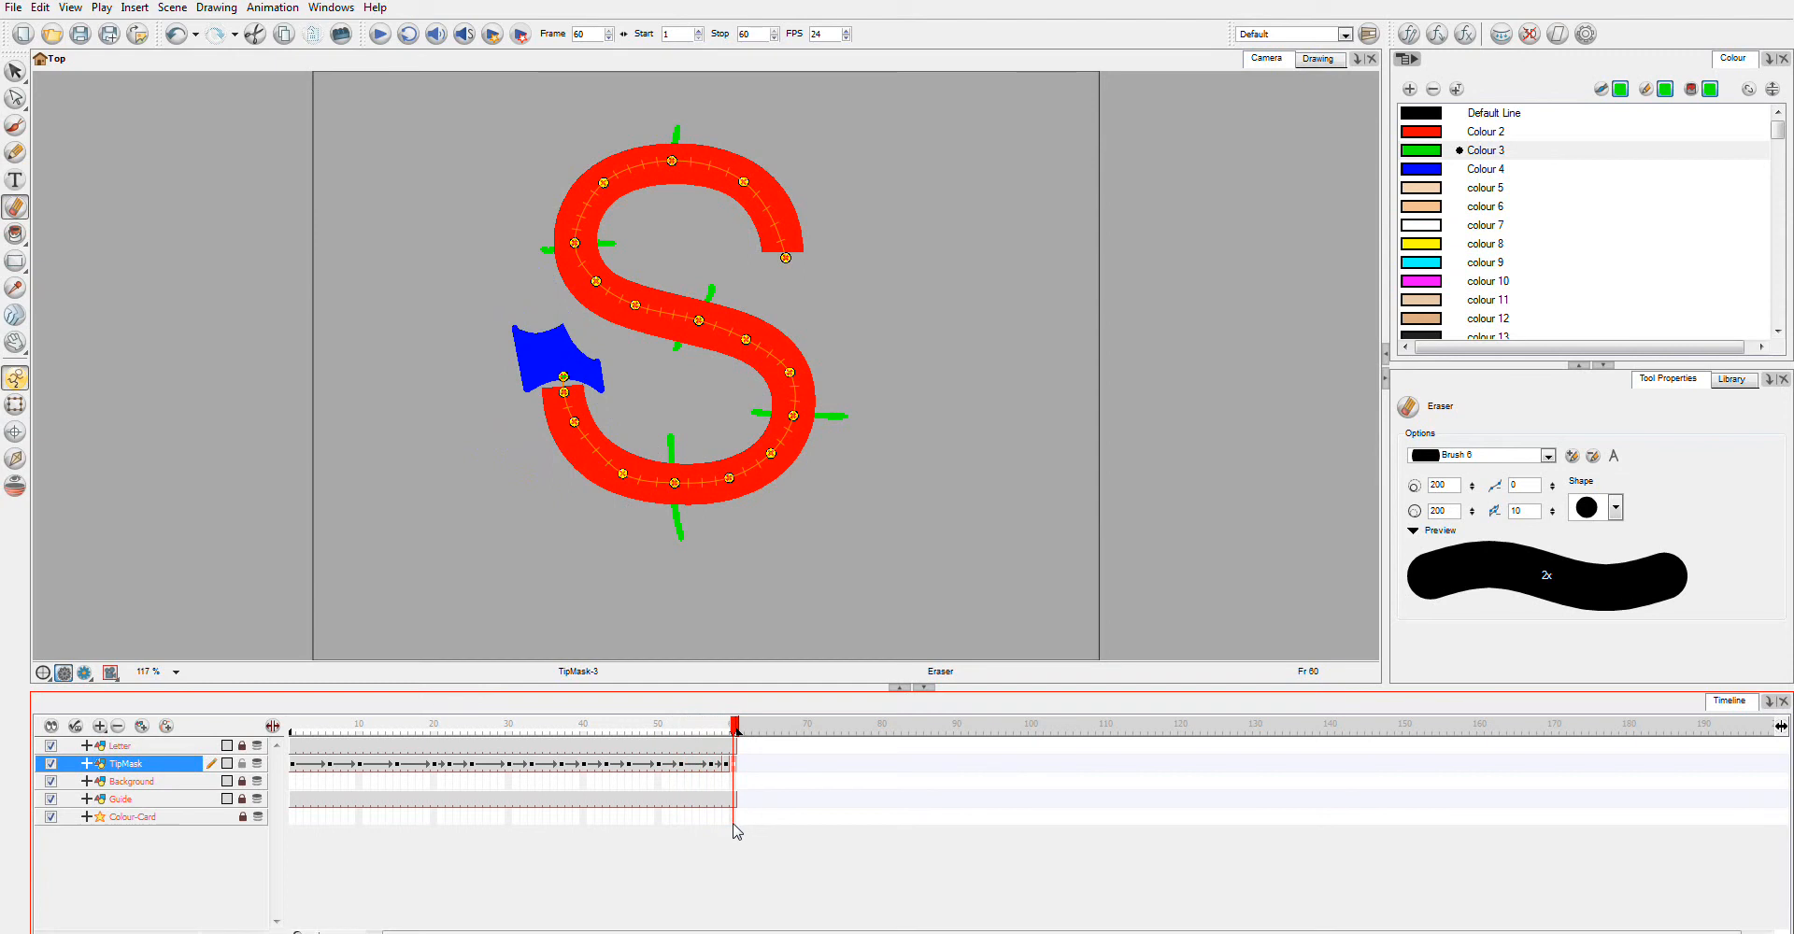
# Step: Select frame 1 of the Background layer and pick black as the paint colour
pyautogui.click(297, 724)
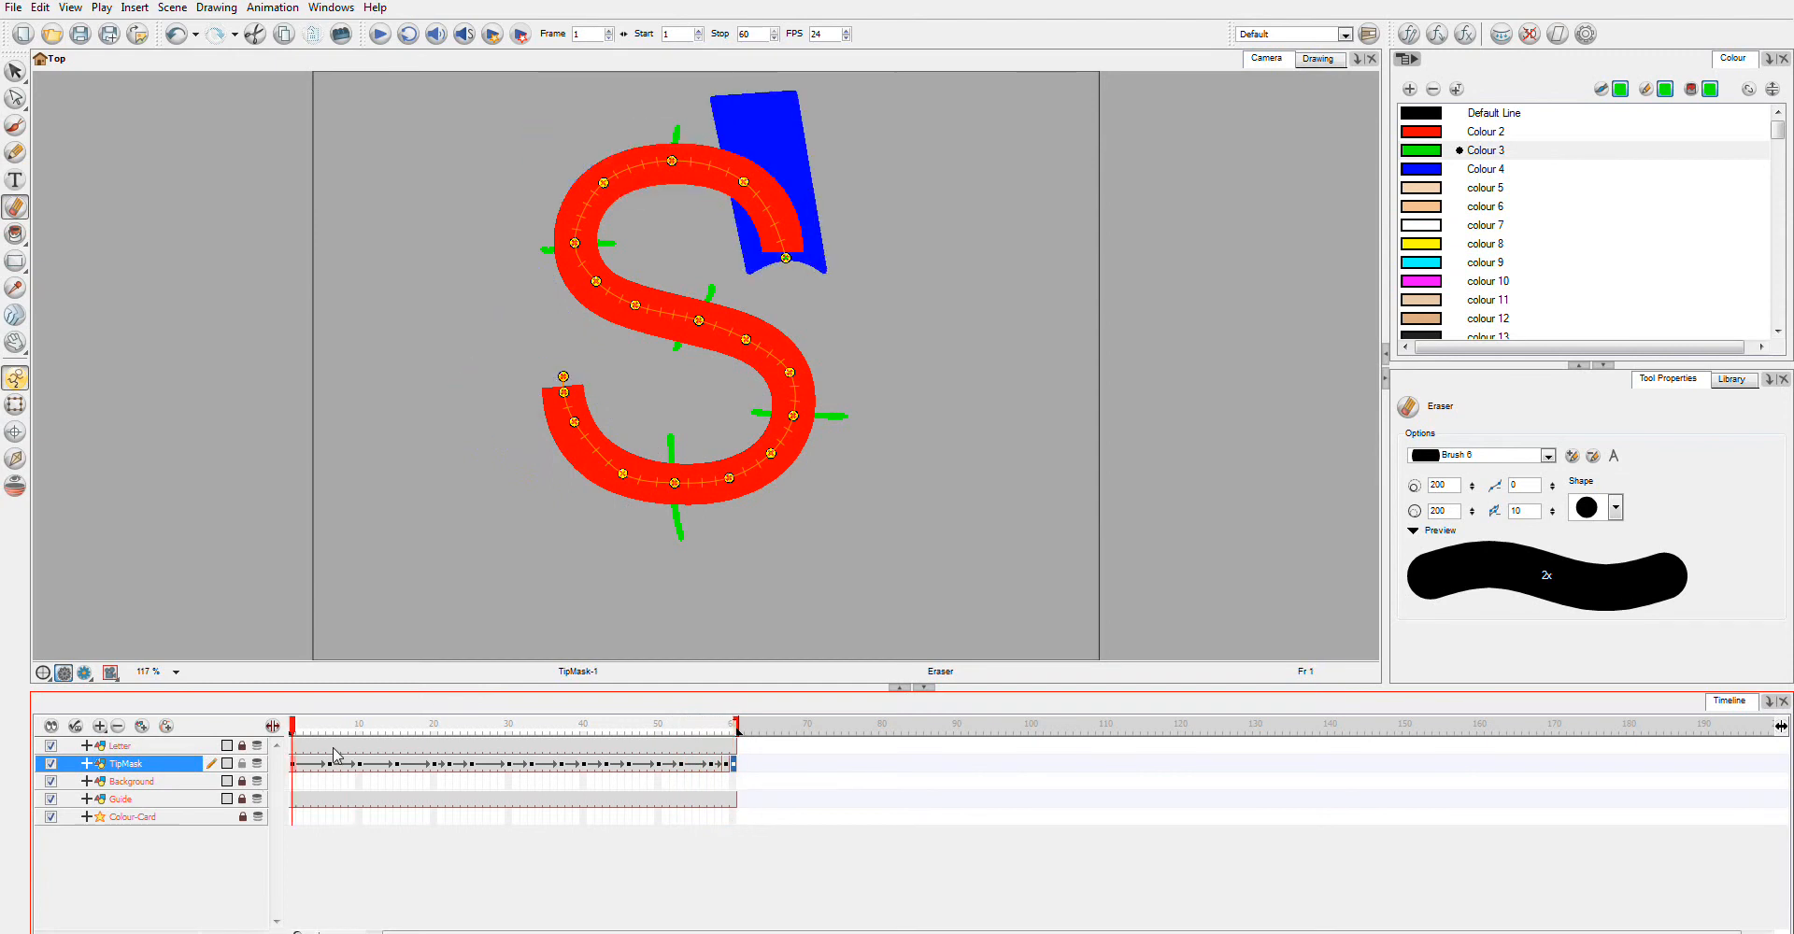
pyautogui.moveTo(443, 606)
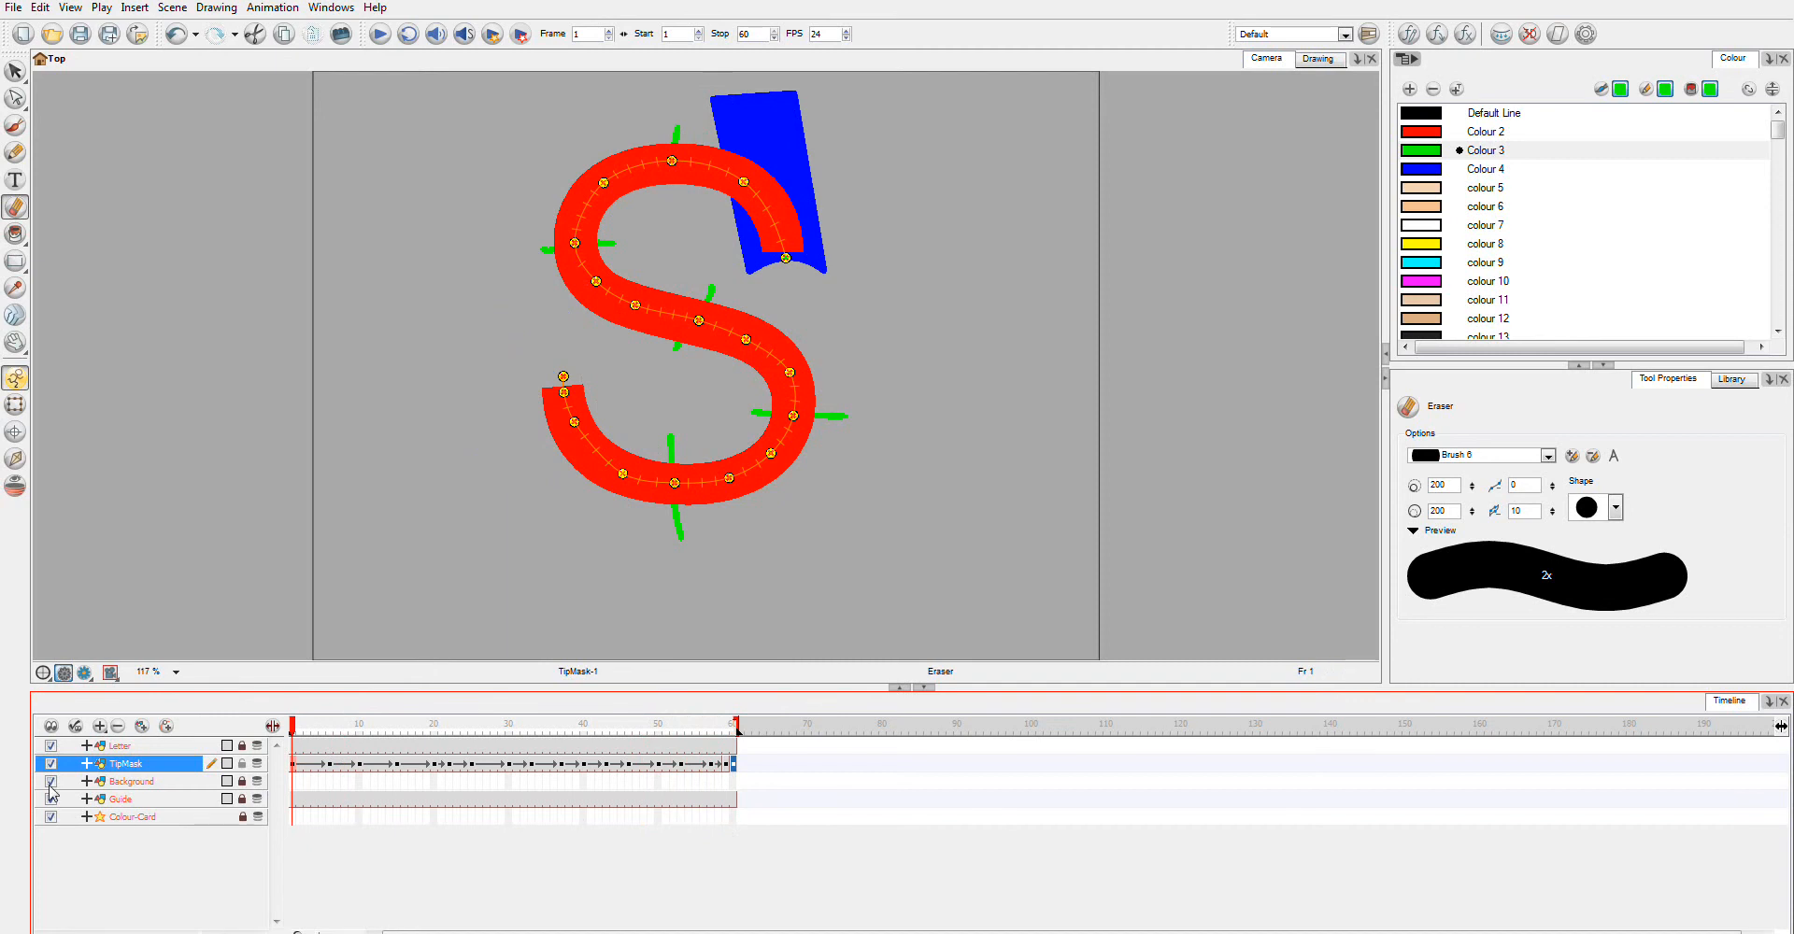
pyautogui.click(131, 782)
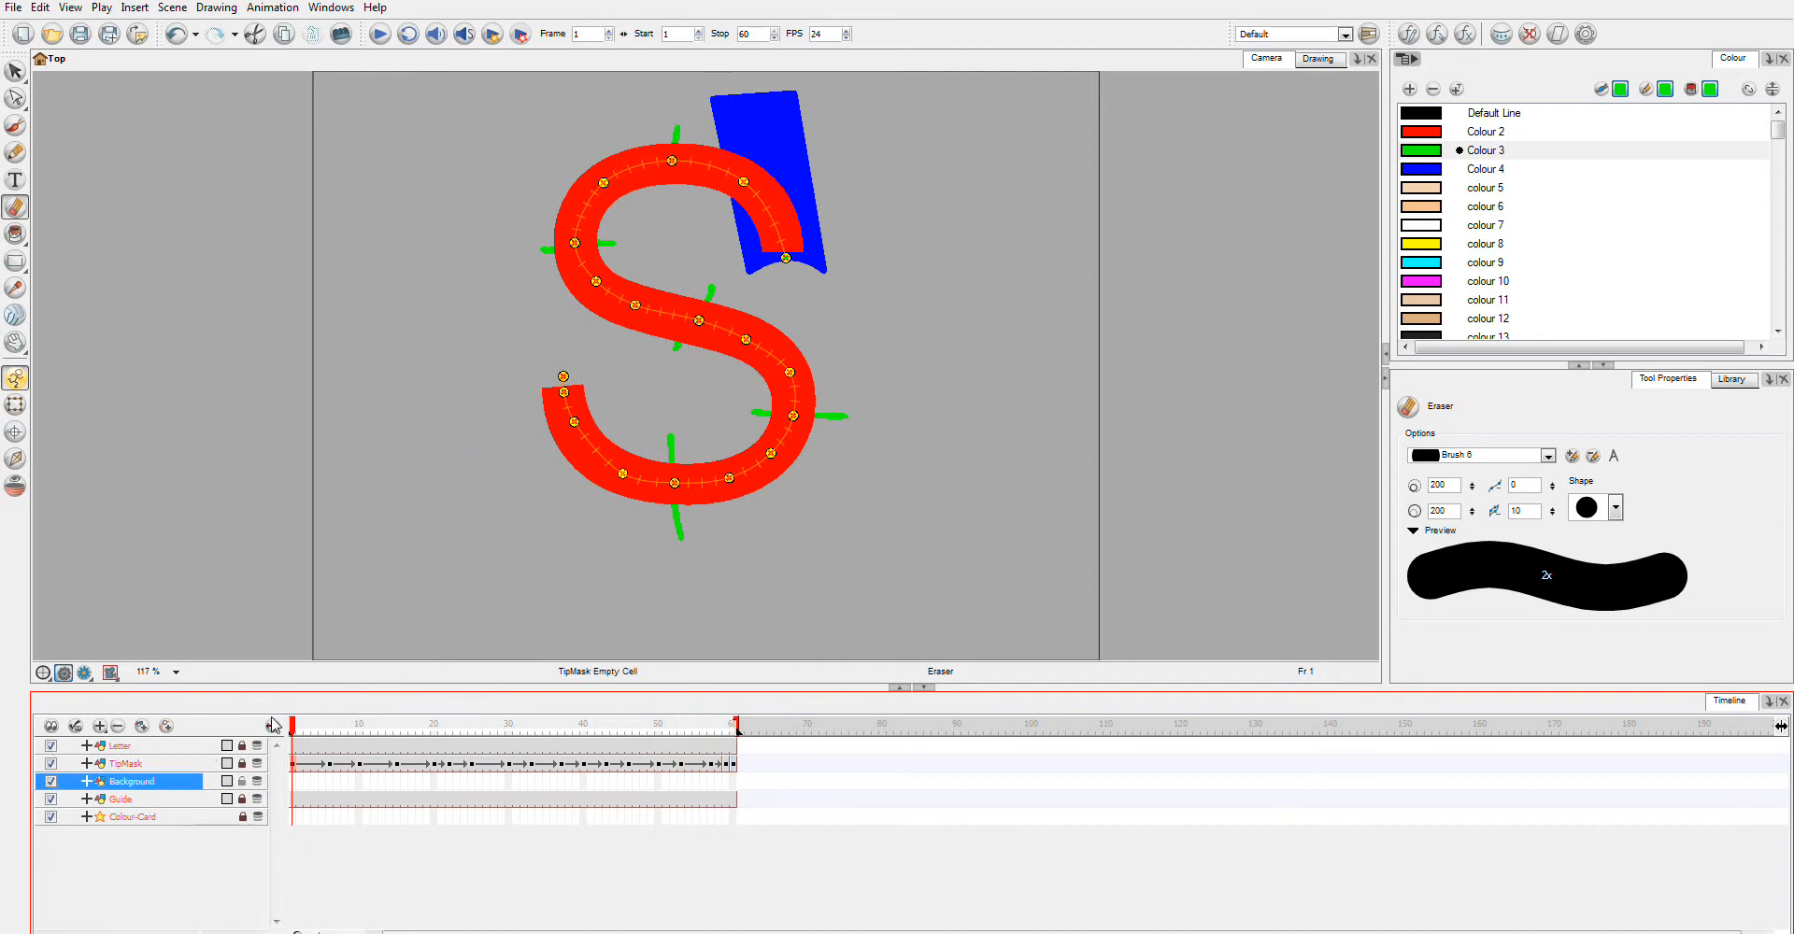
pyautogui.click(295, 789)
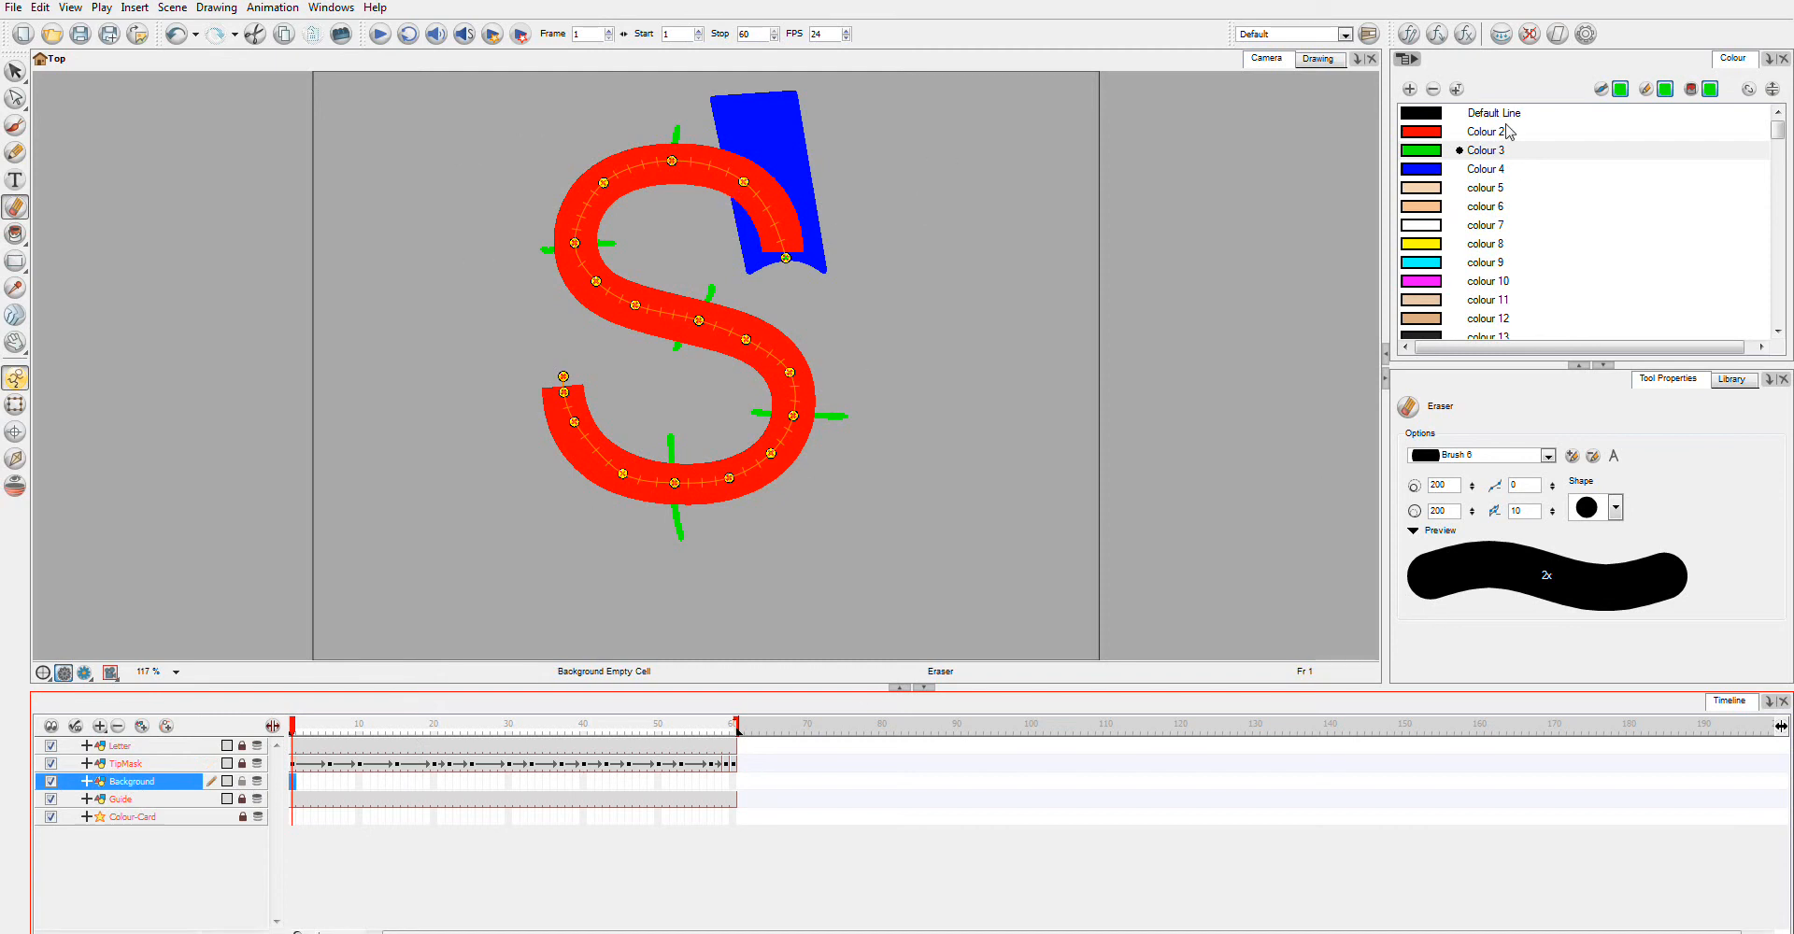
pyautogui.click(1491, 112)
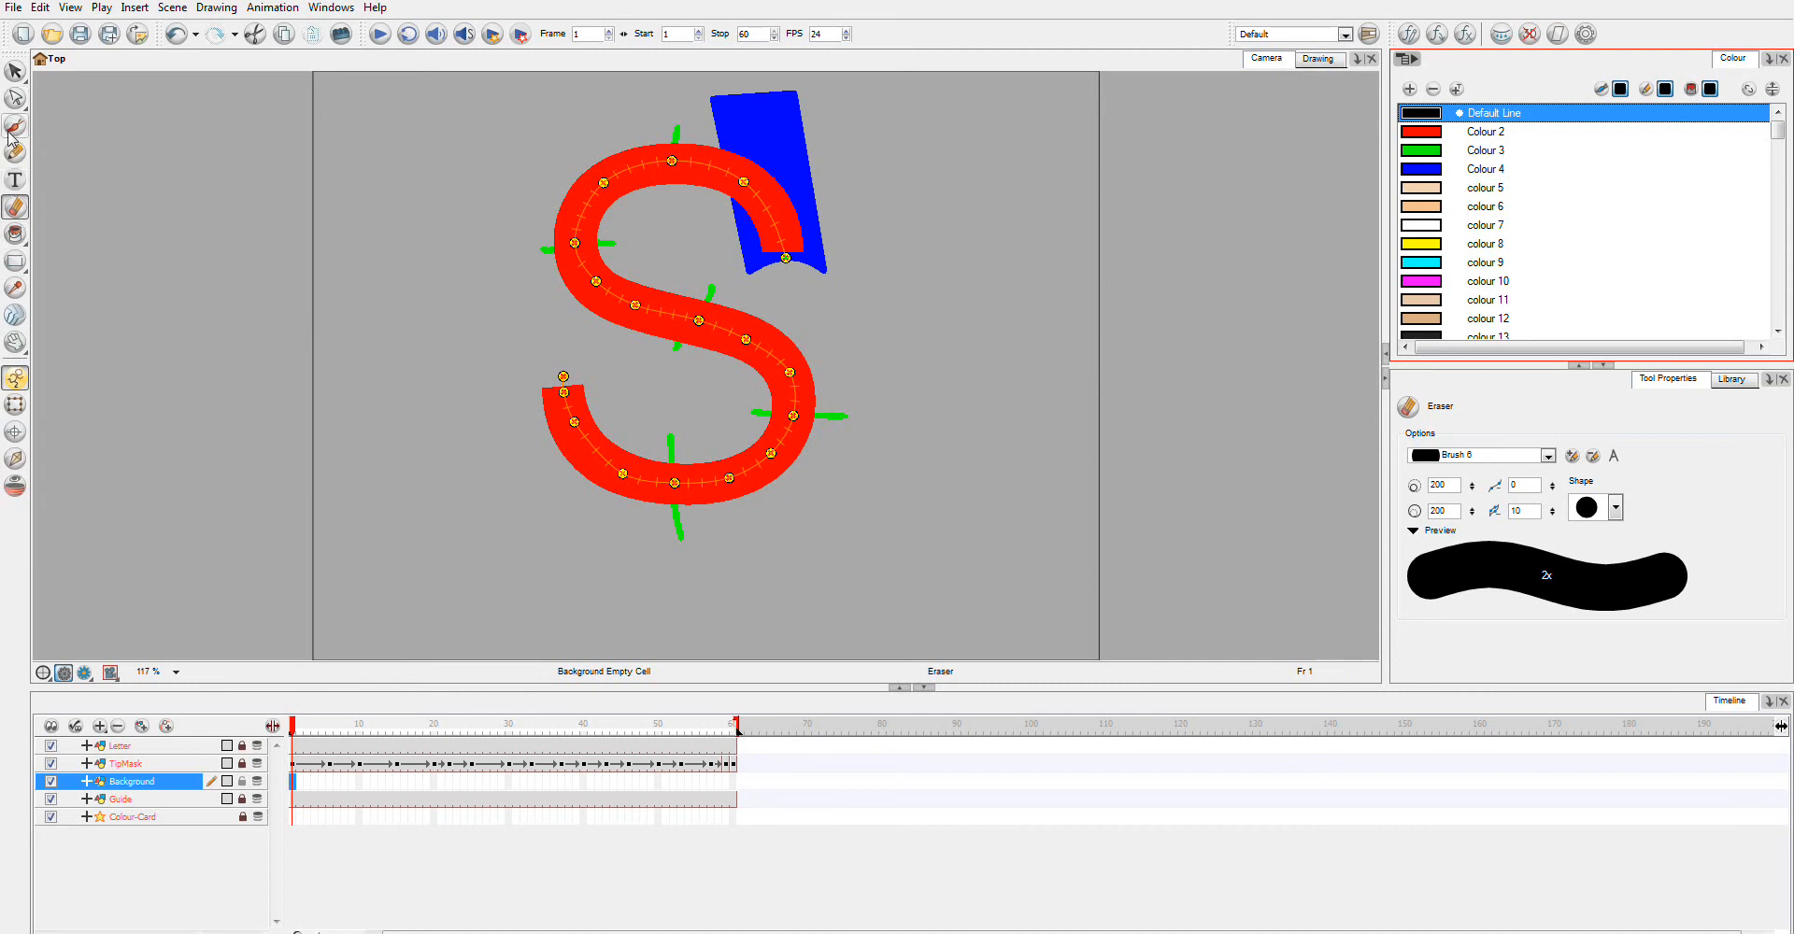
# Step: Paint over the S with the Brush, size raised from 200 to 300
pyautogui.click(13, 126)
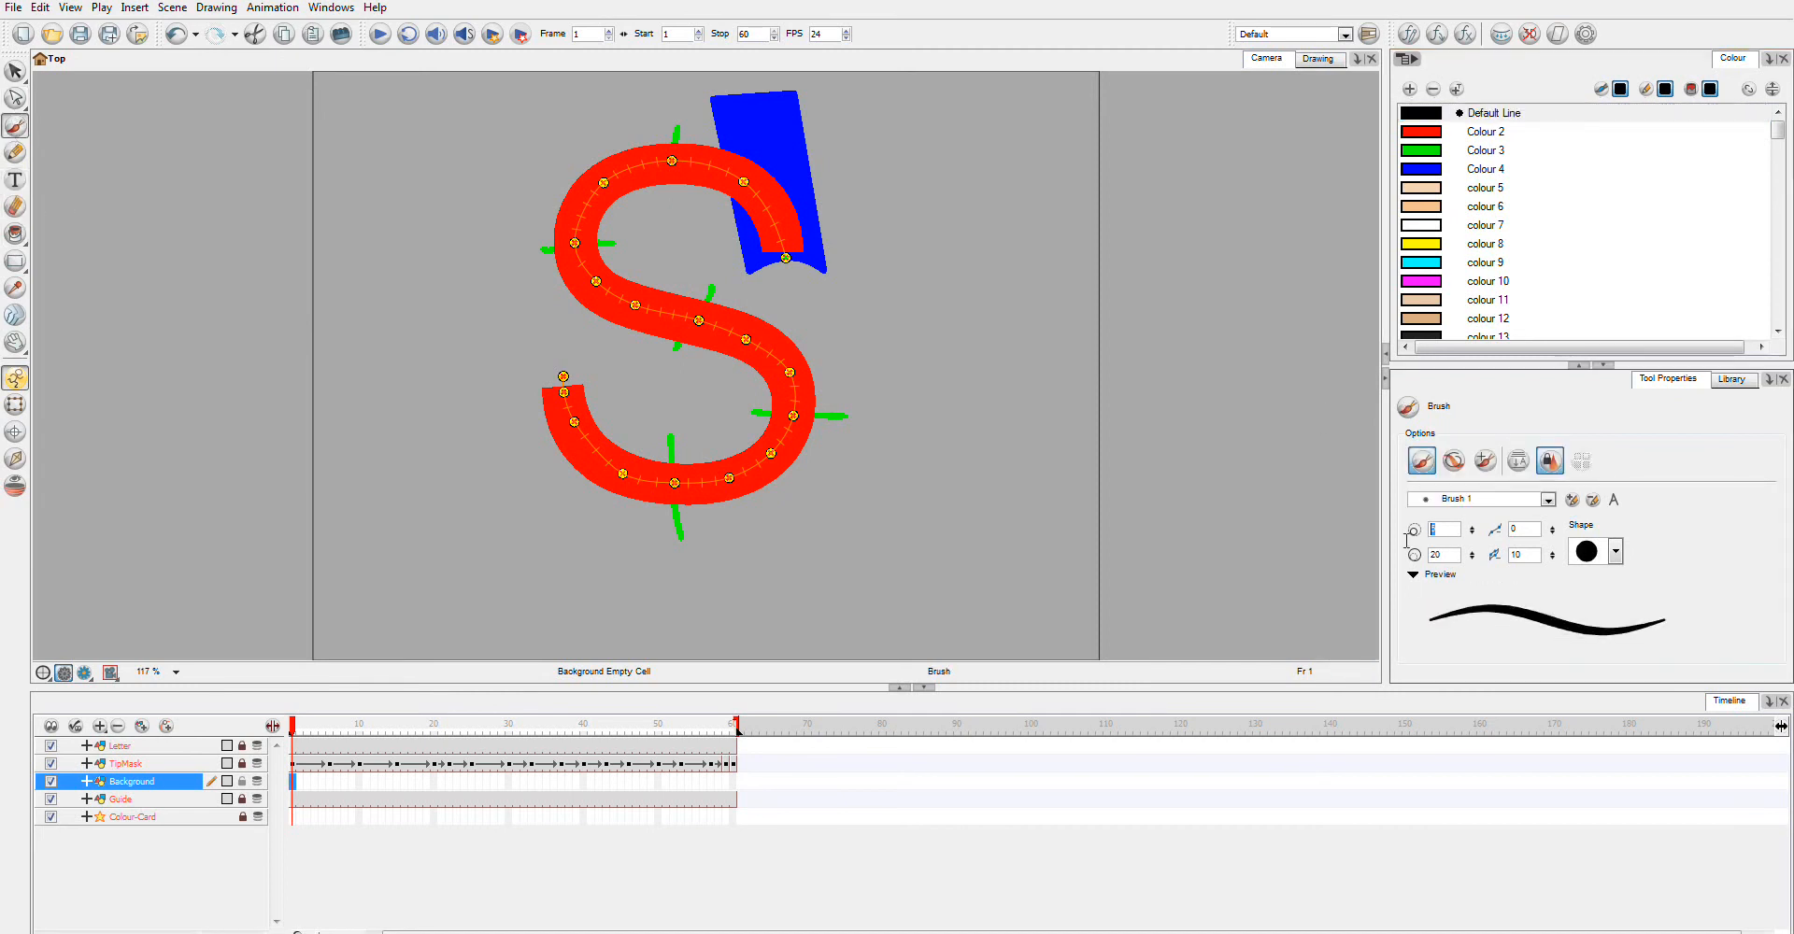
pyautogui.write('200')
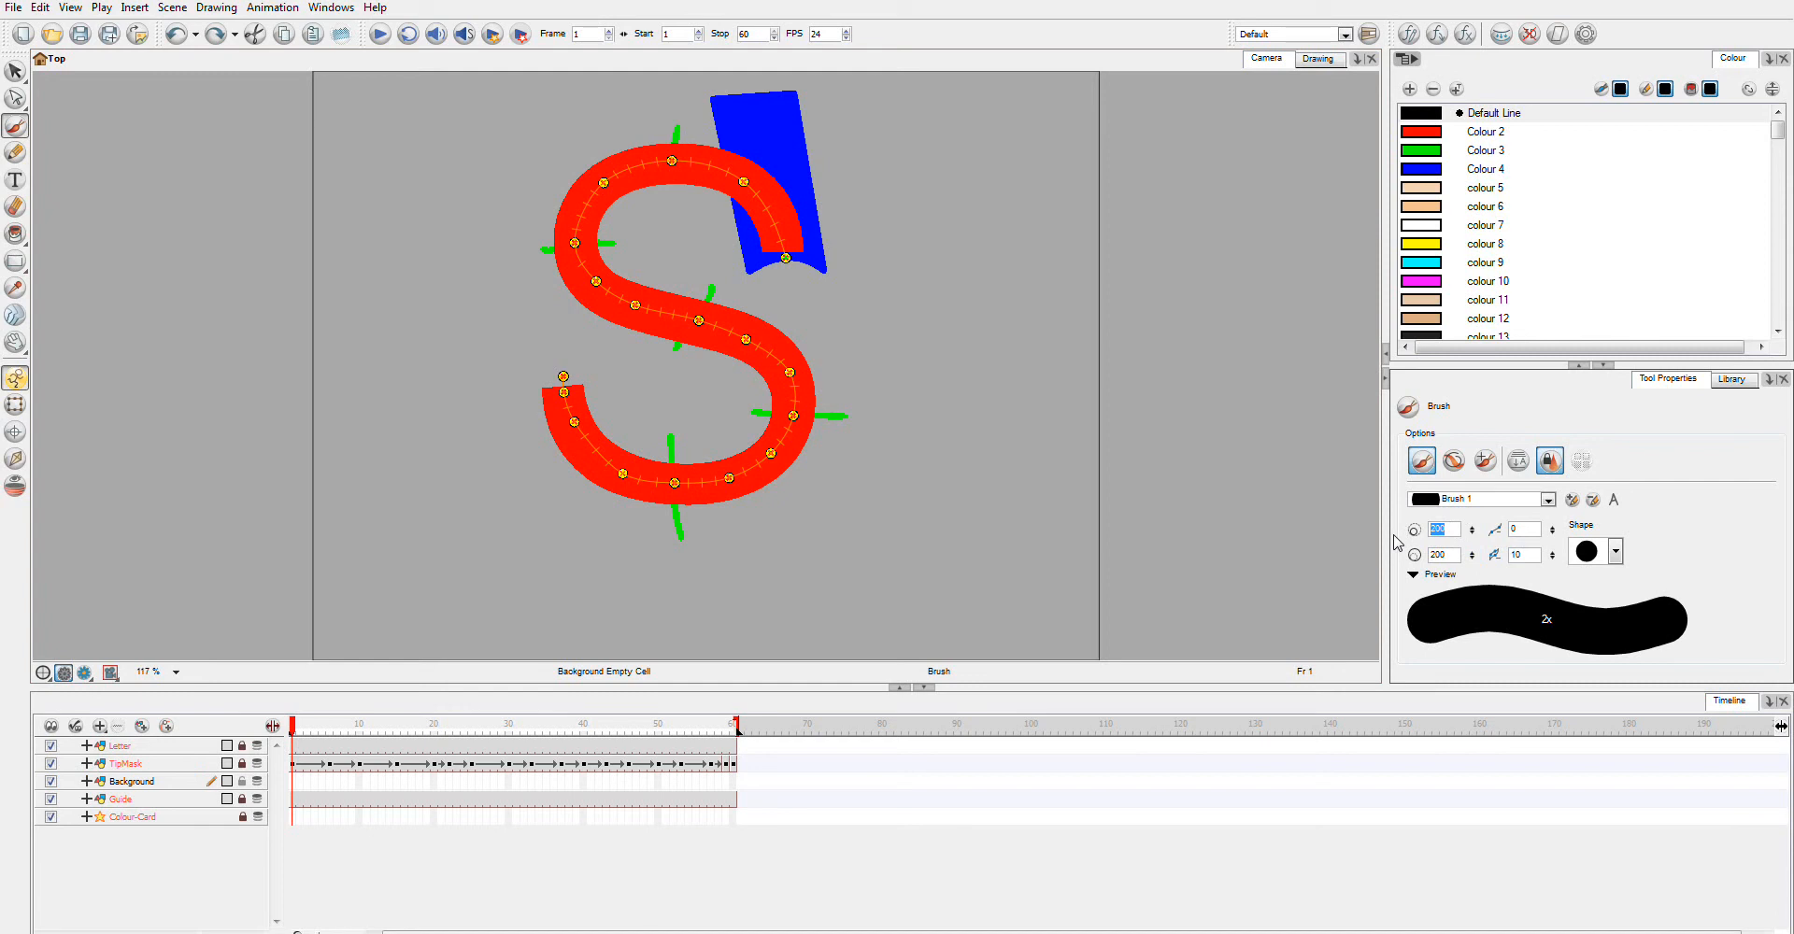
pyautogui.write('300')
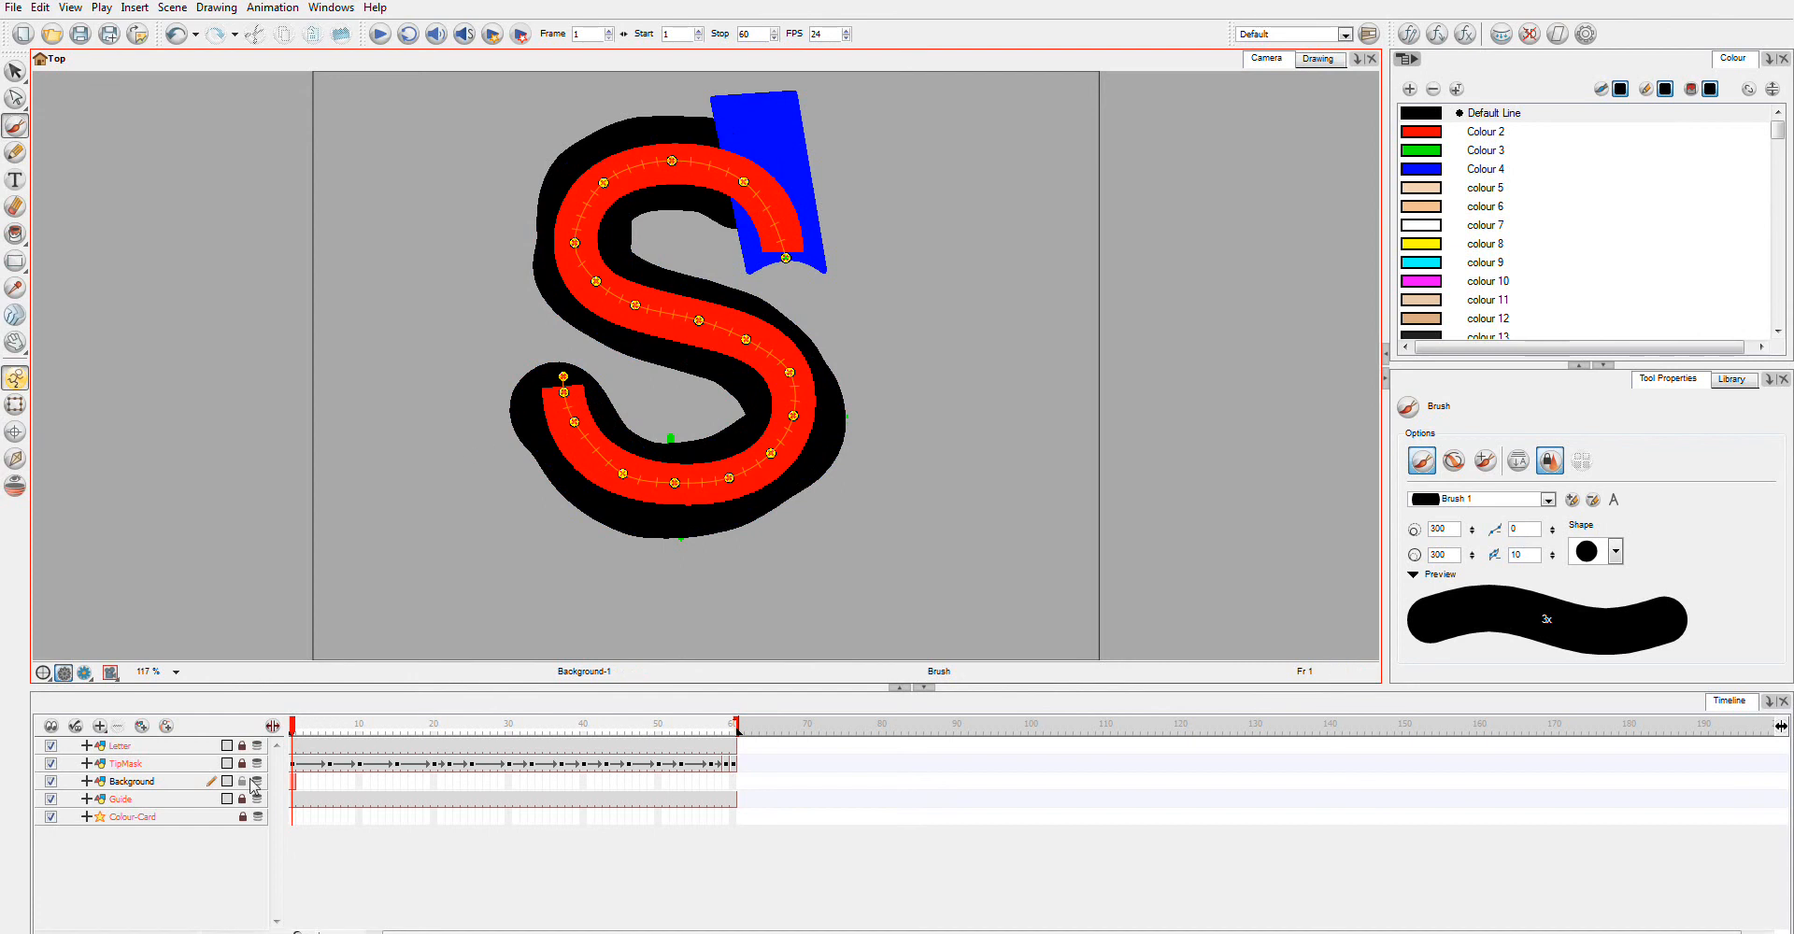
# Step: Paint black masks on early Background frames, adding a fresh drawing at frame 5 and comparing with frame 4
pyautogui.click(303, 723)
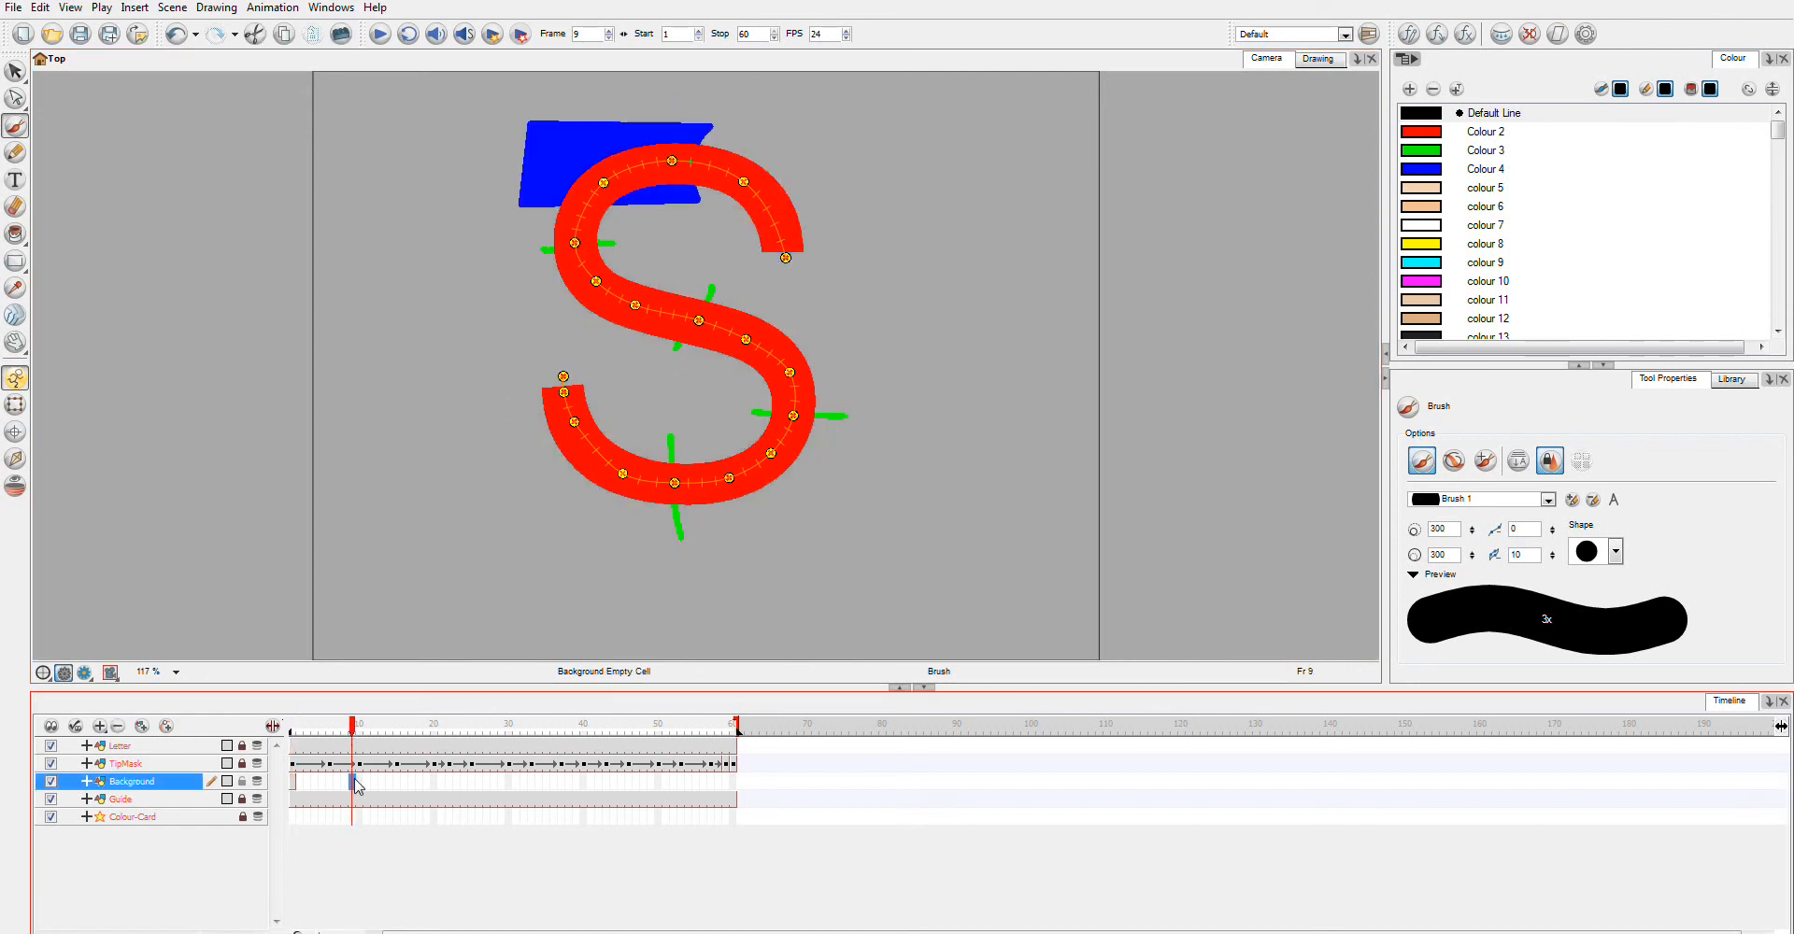
pyautogui.click(359, 781)
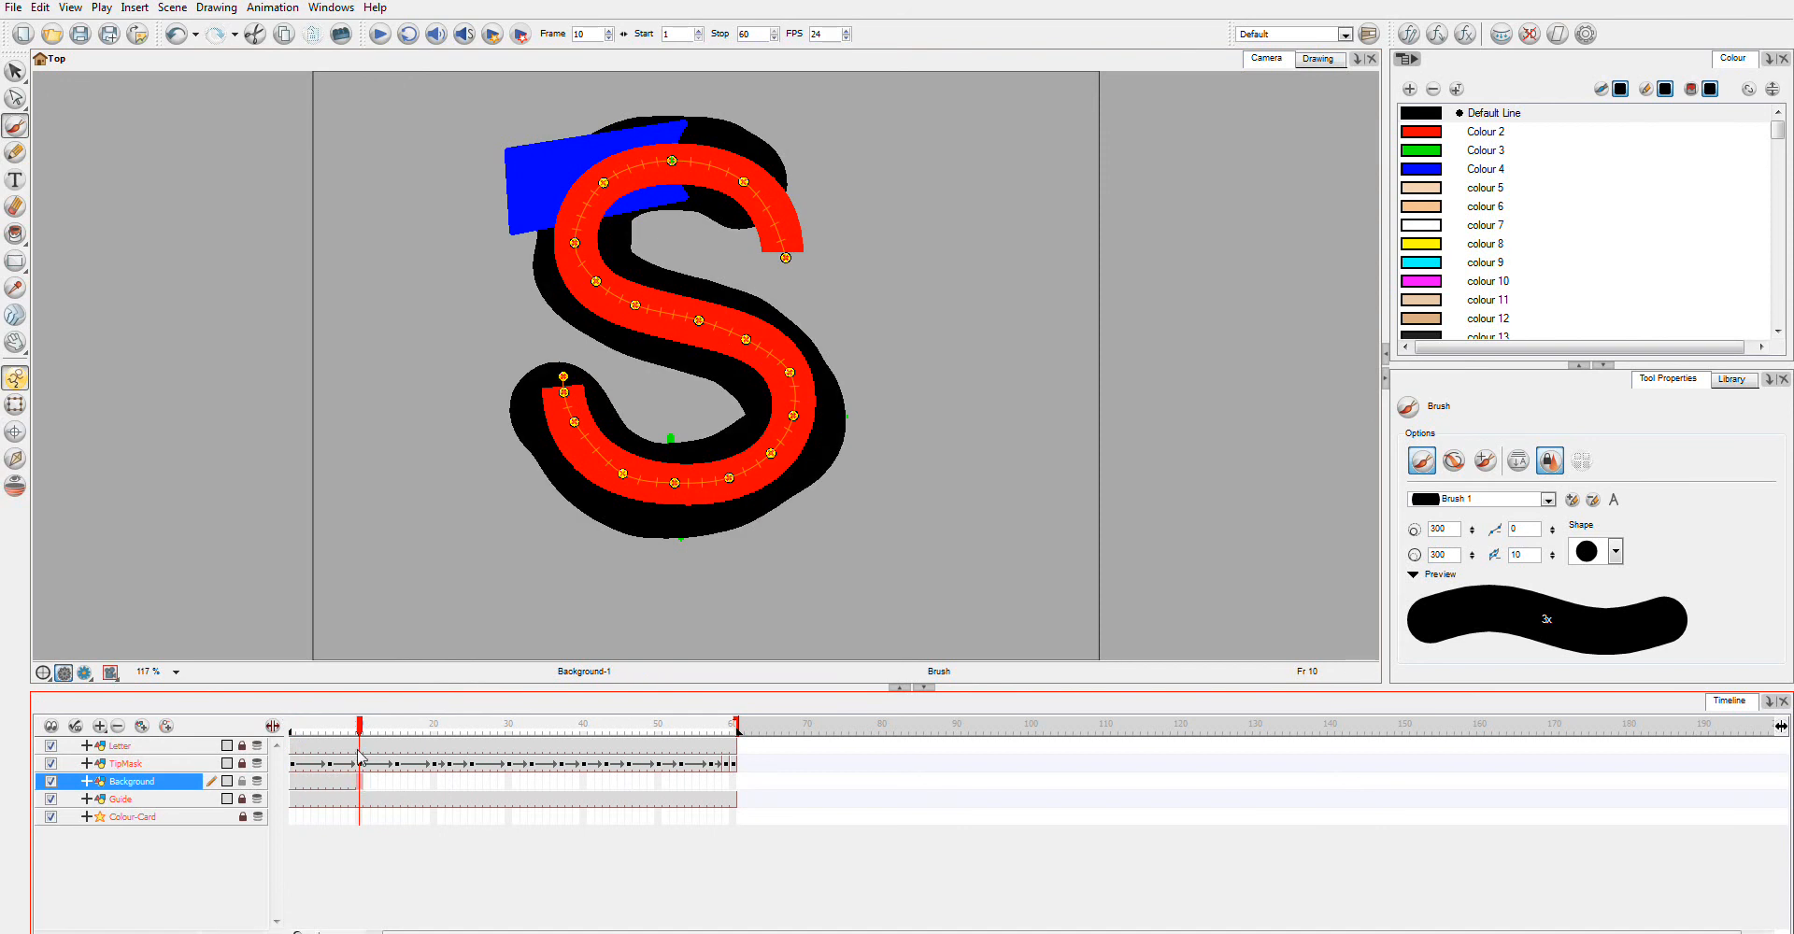
pyautogui.click(356, 723)
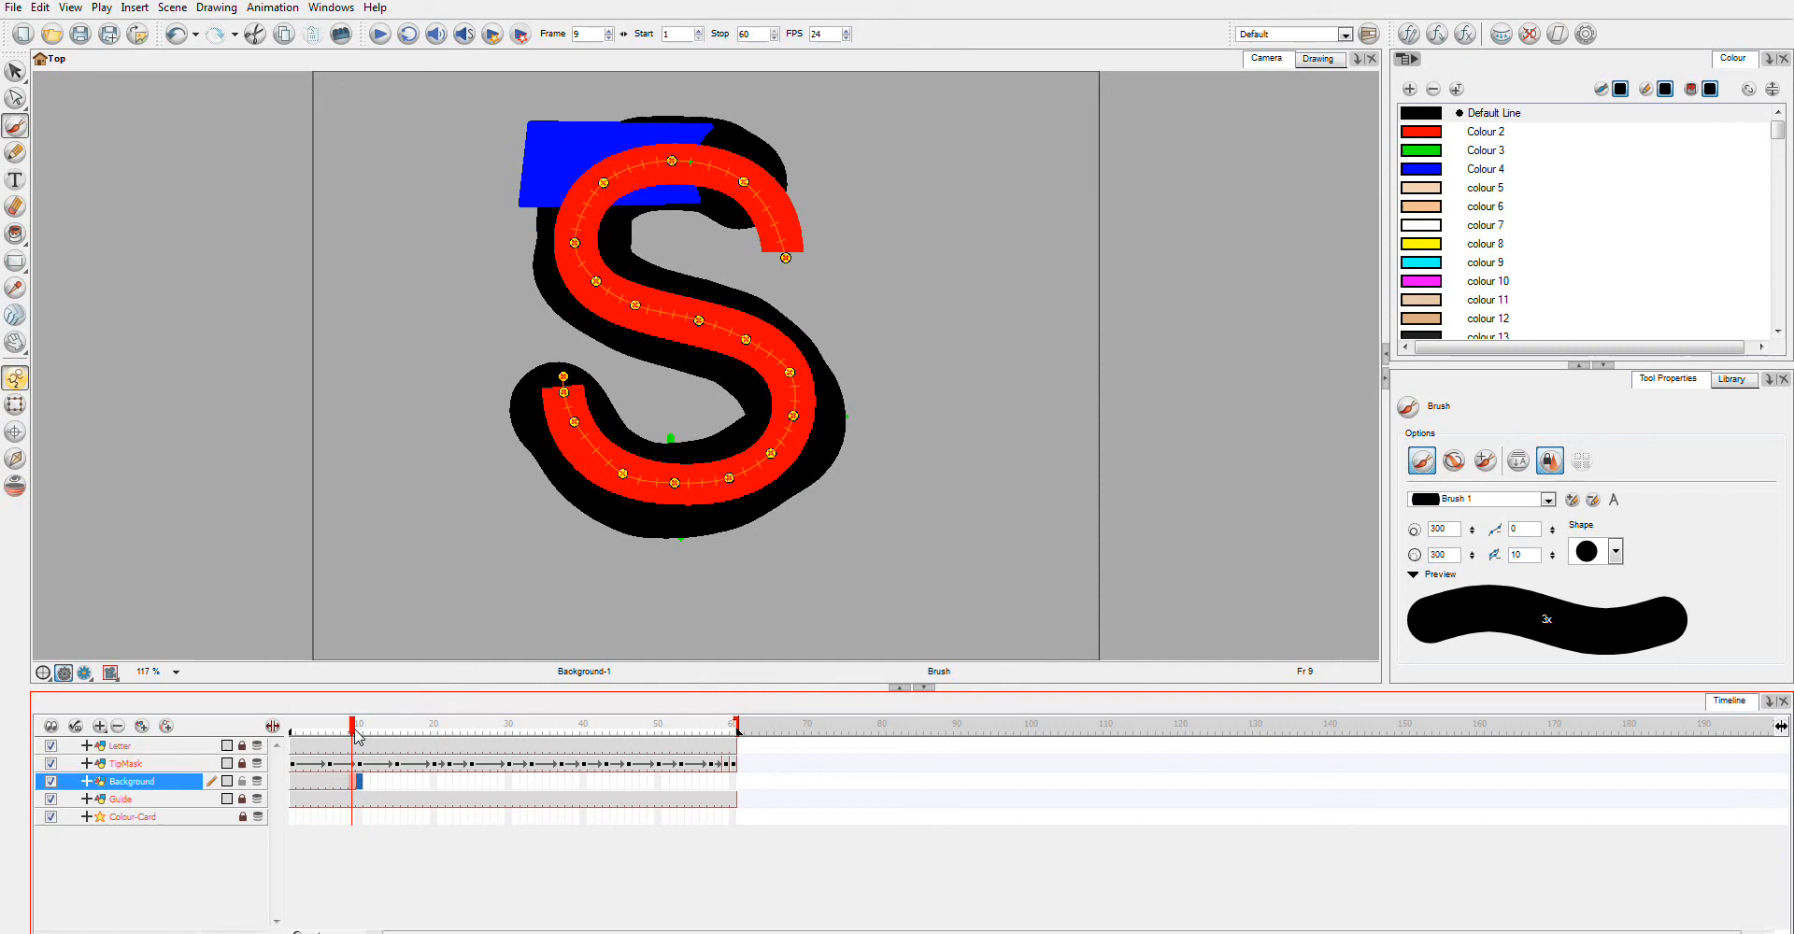
pyautogui.click(314, 723)
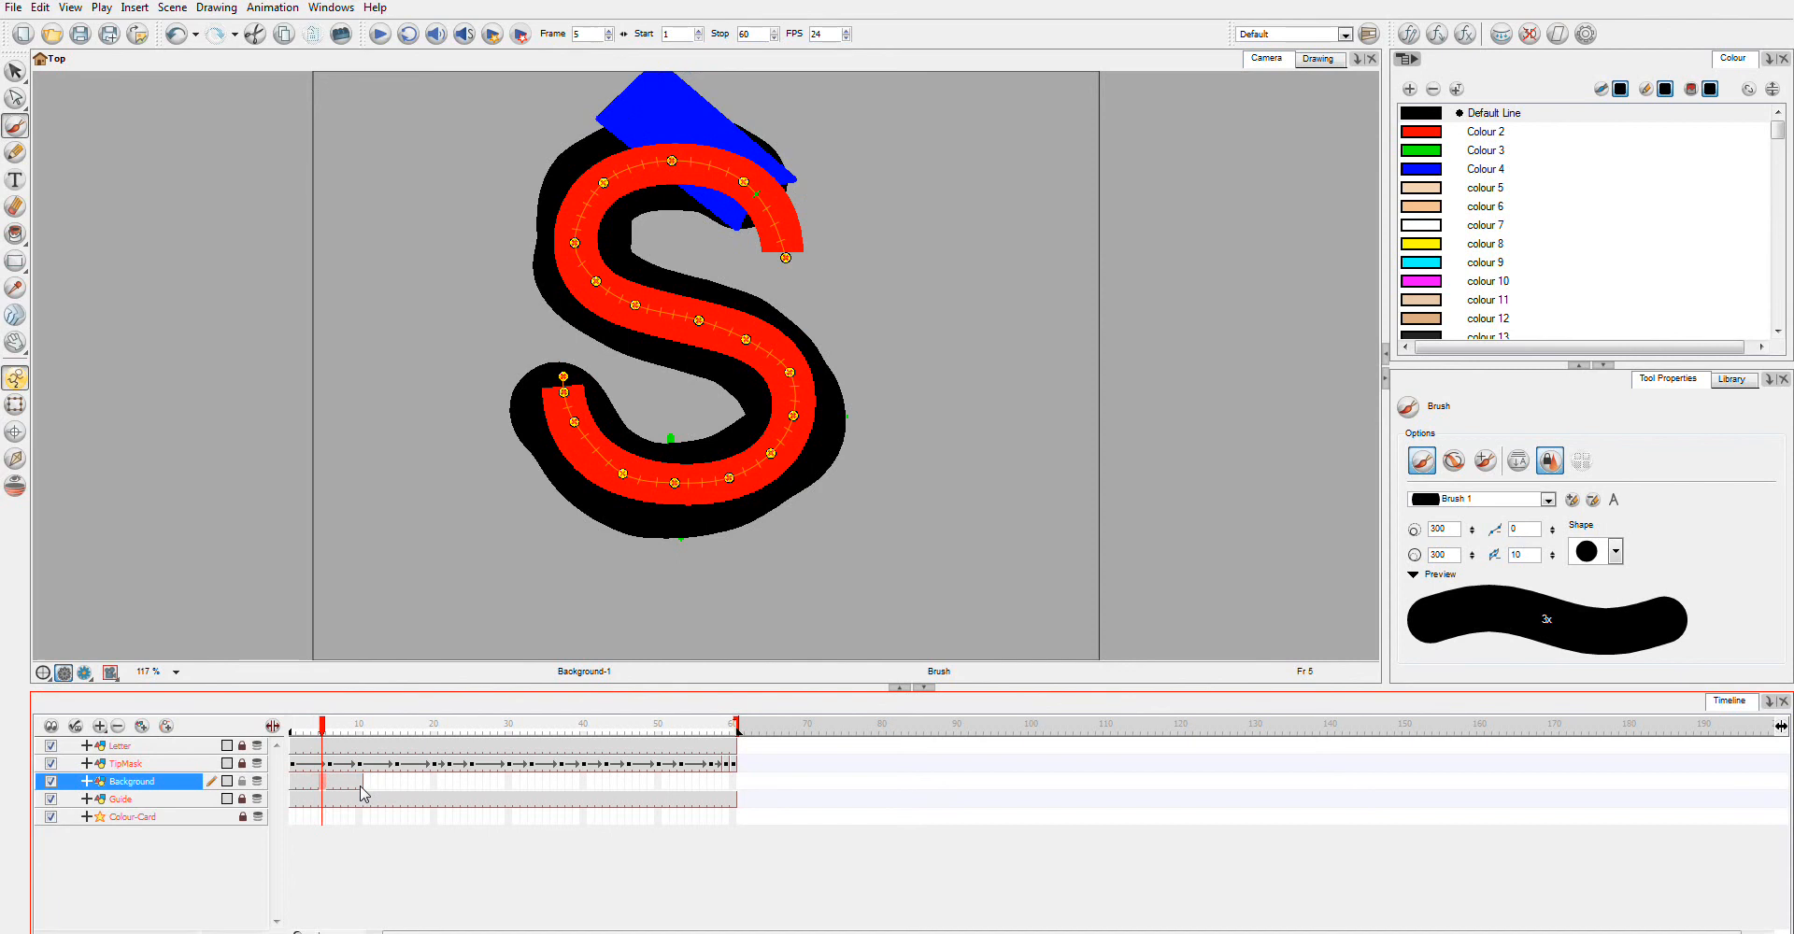
pyautogui.click(333, 783)
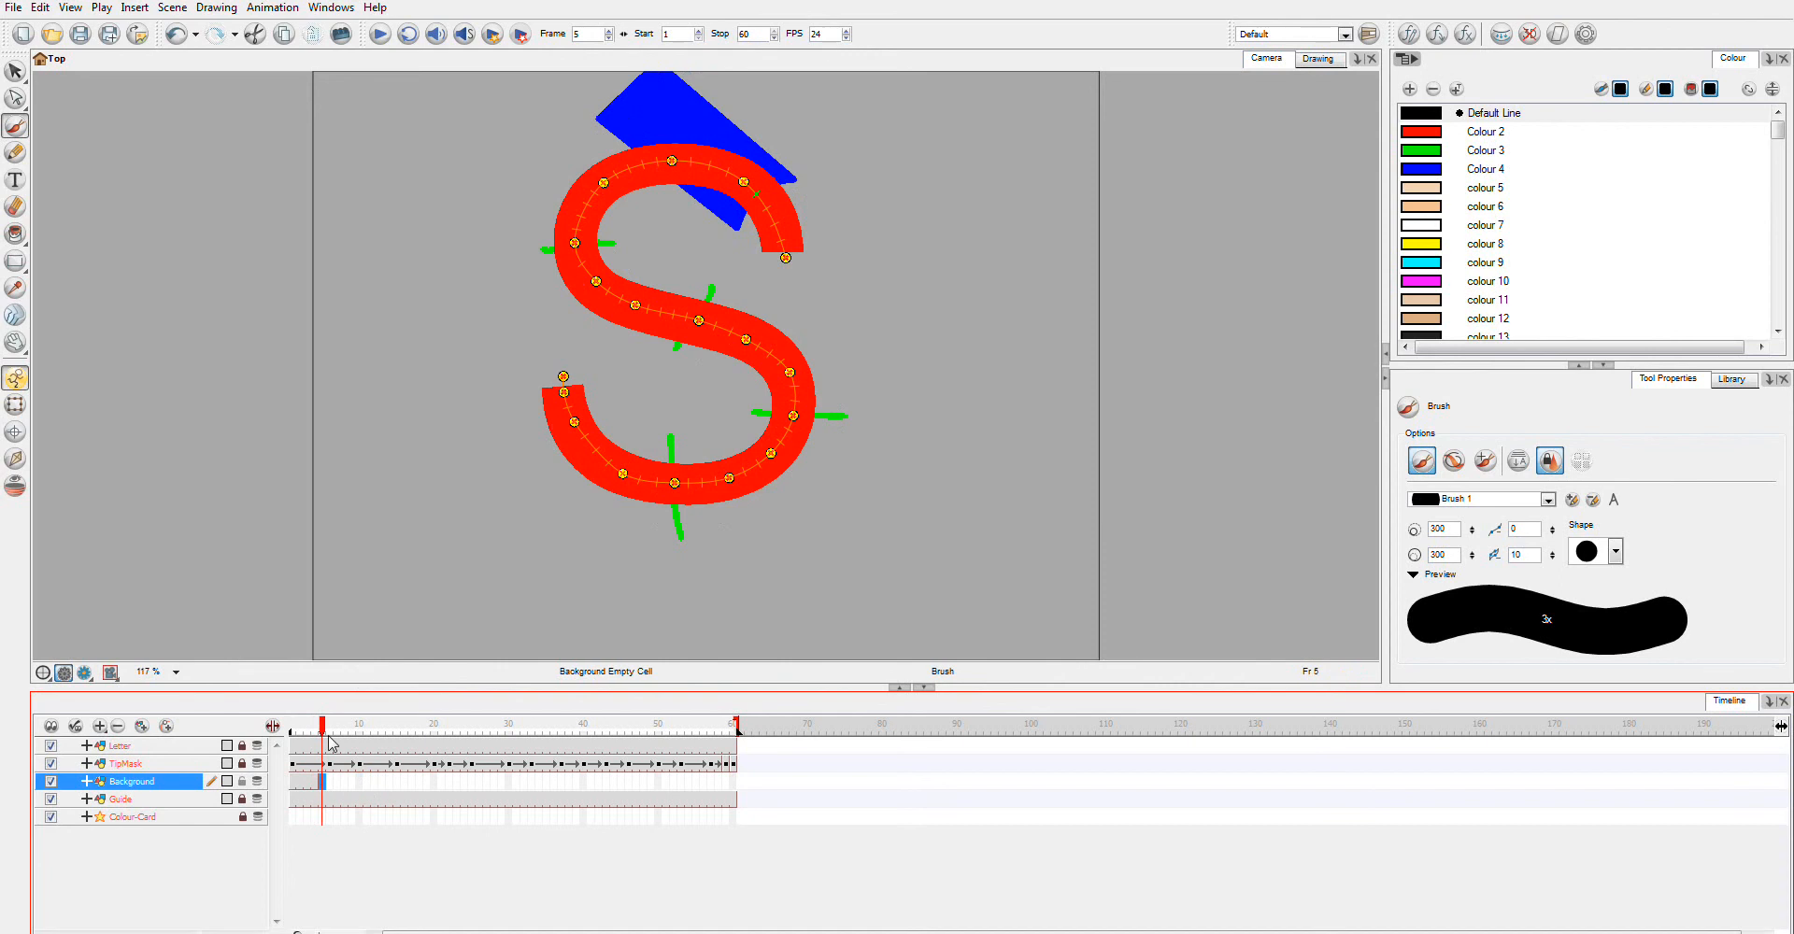
pyautogui.click(323, 727)
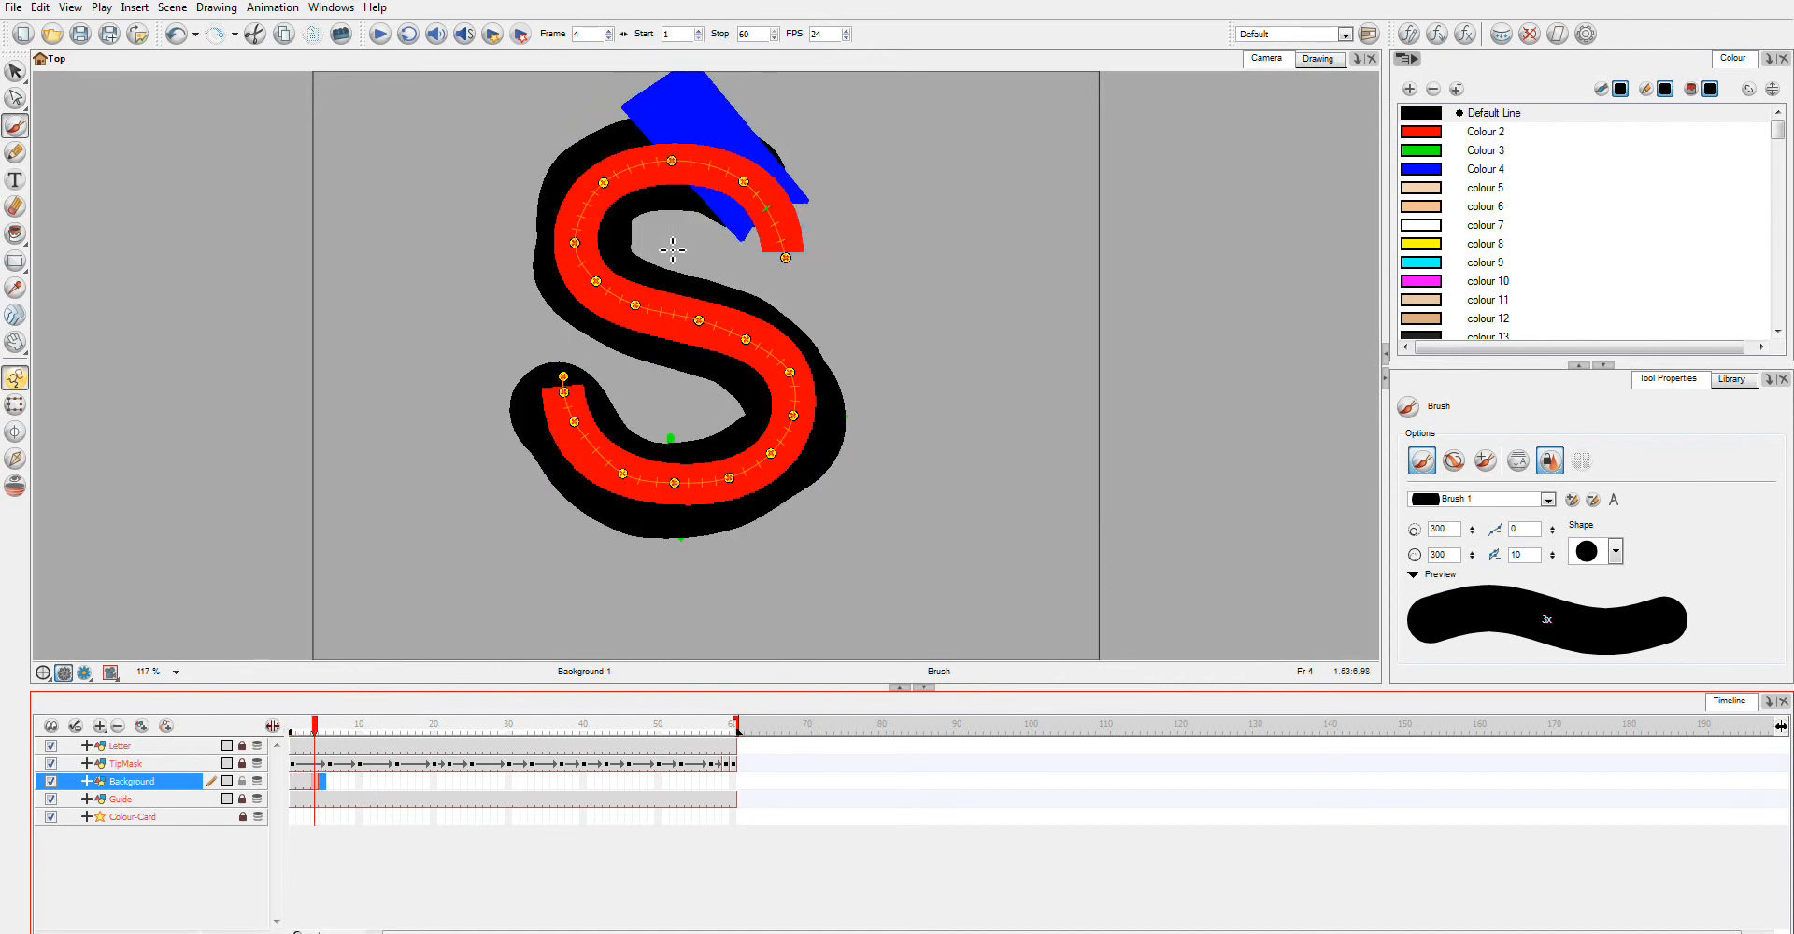
pyautogui.moveTo(625, 200)
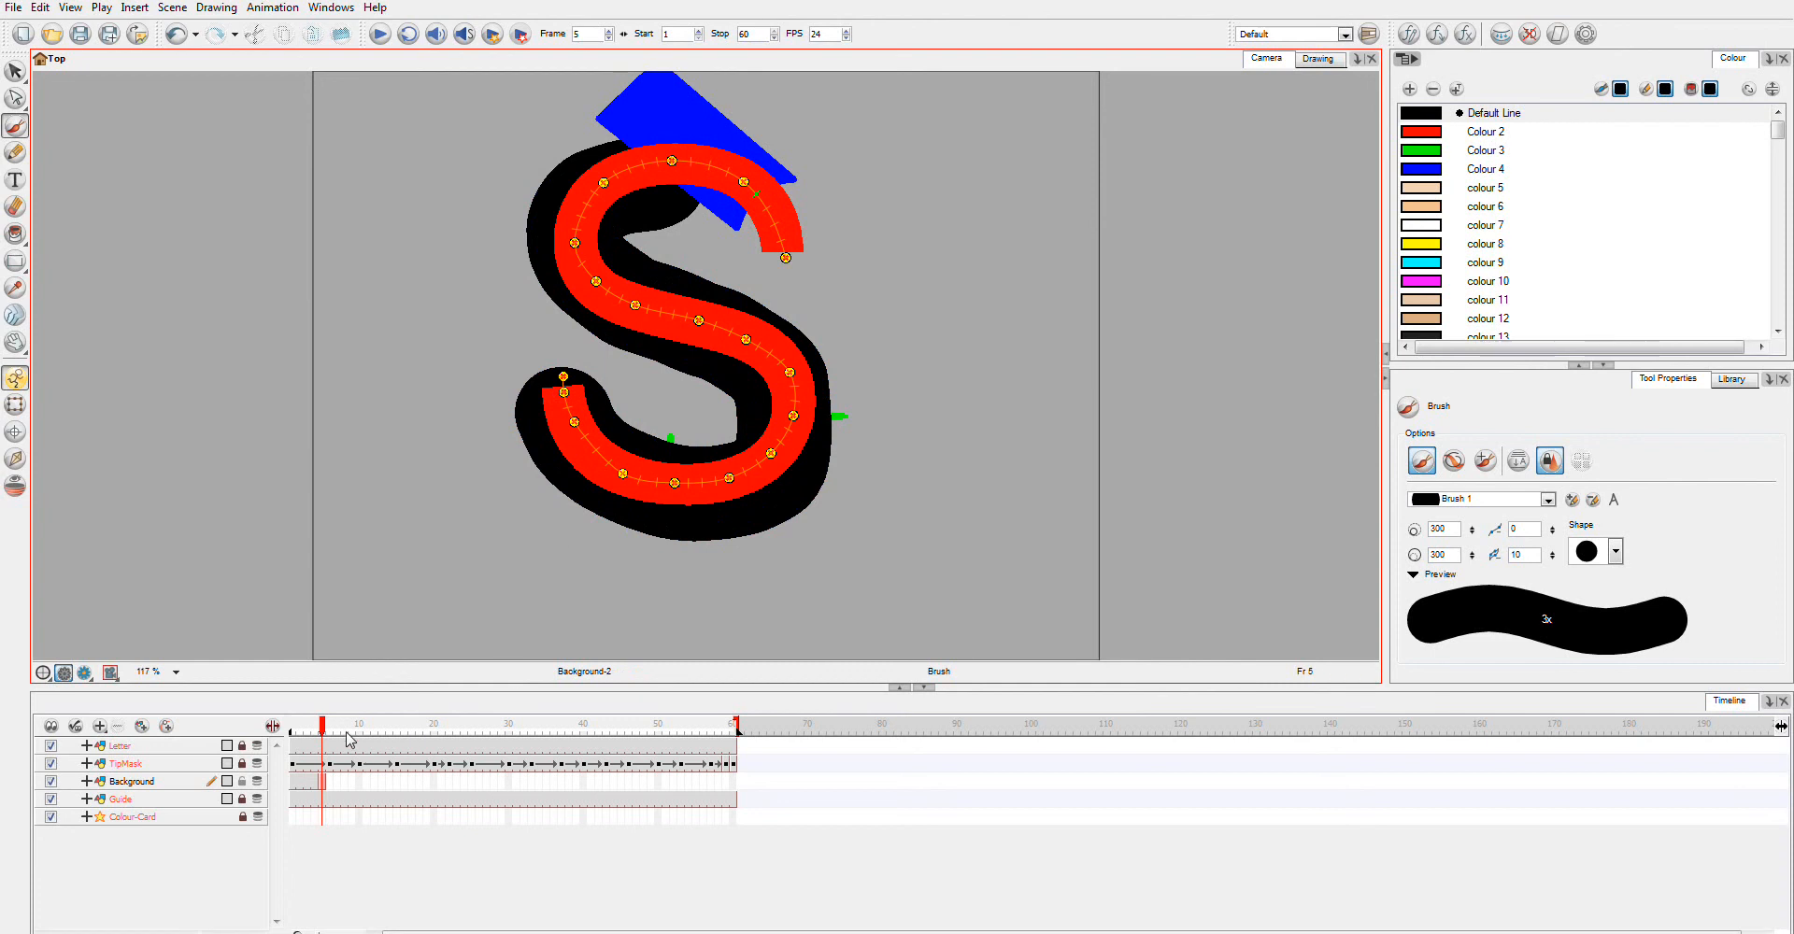
pyautogui.moveTo(379, 783)
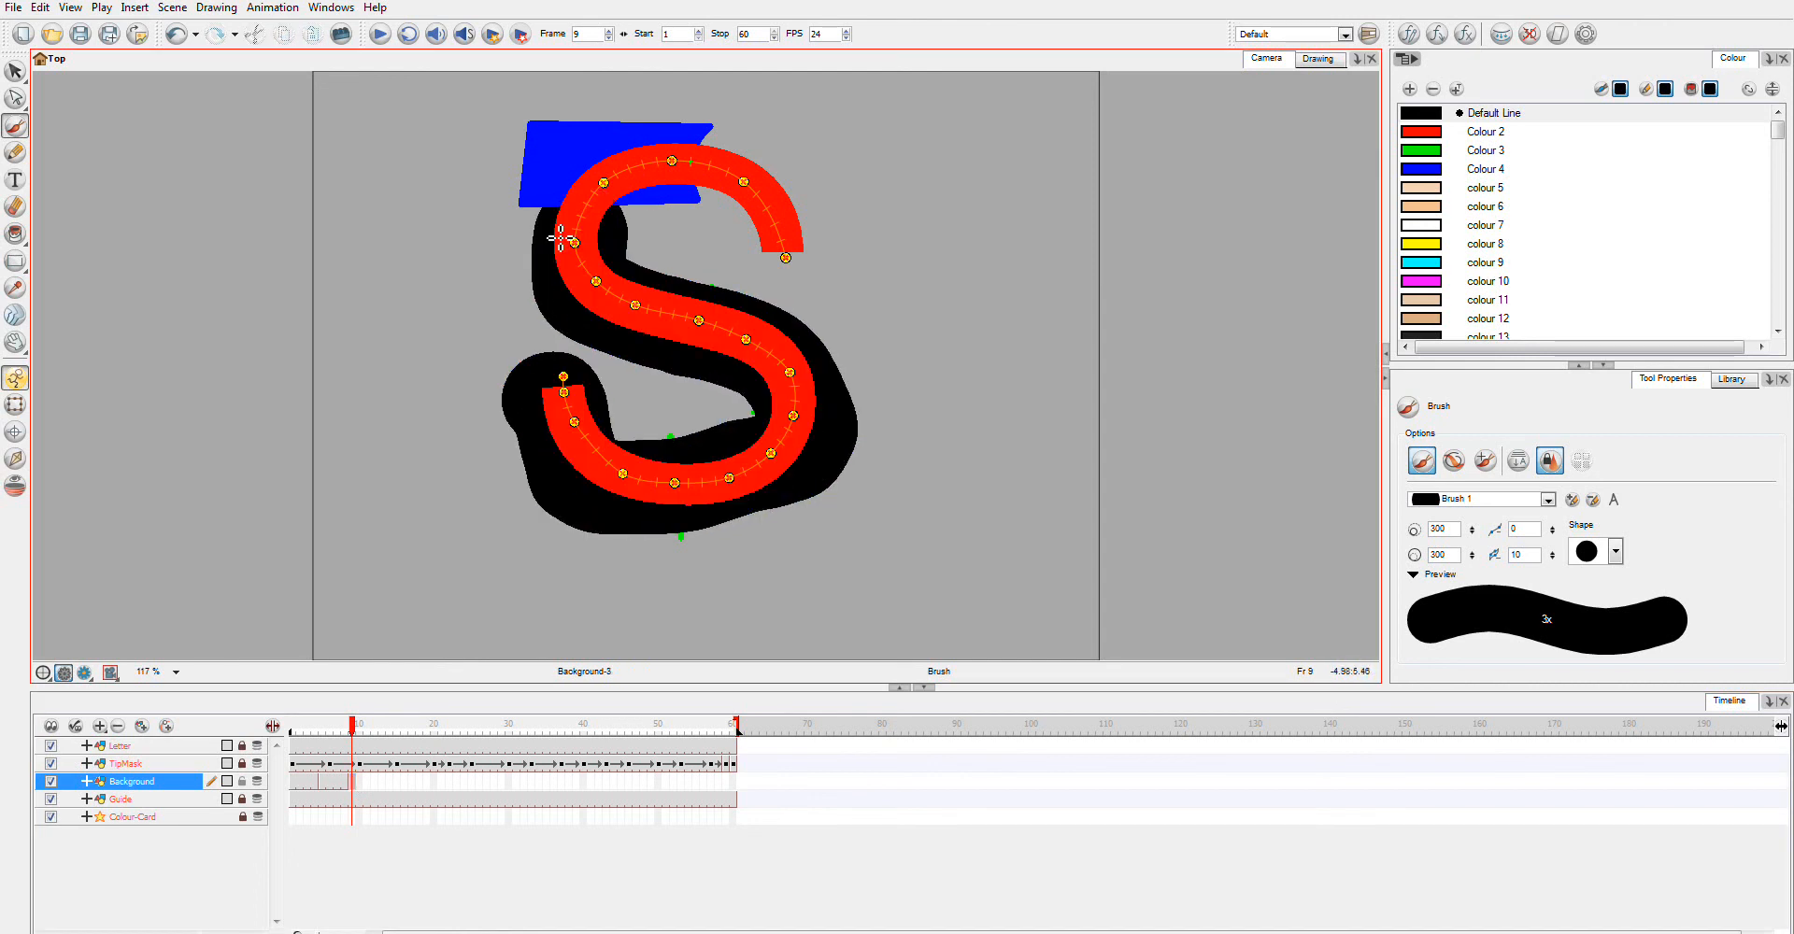
# Step: Continue the black mask drawings on frames 14, 15 and 21 of the Background layer
pyautogui.click(394, 788)
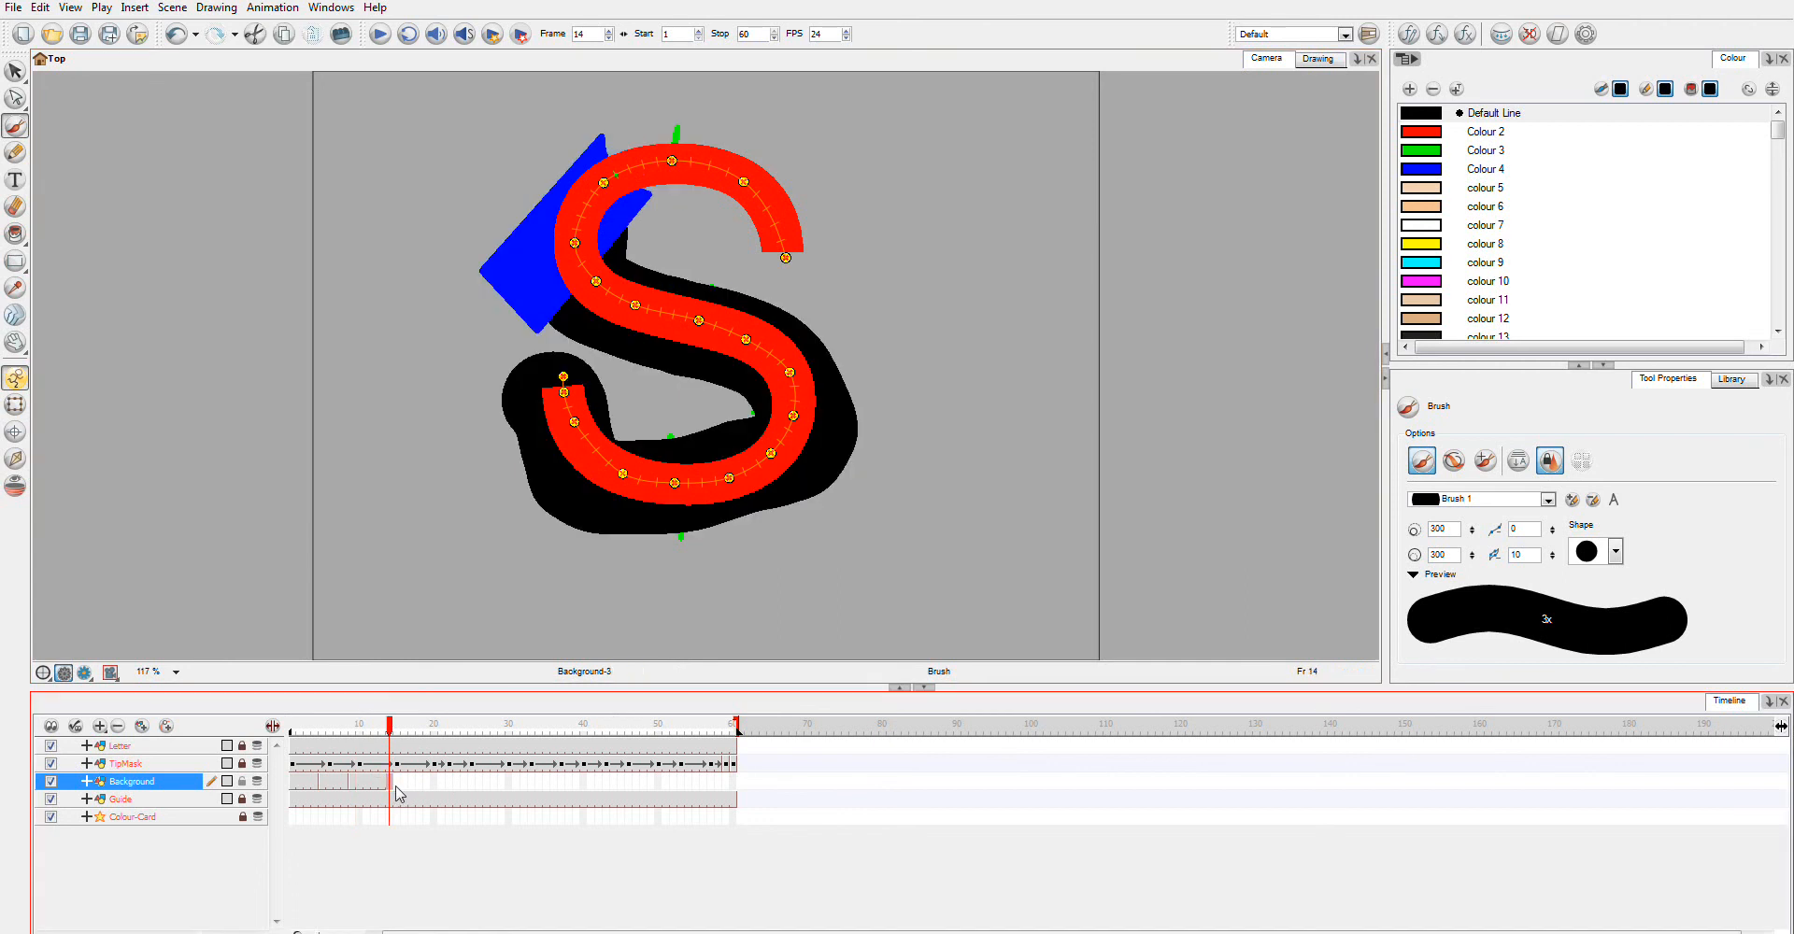
pyautogui.click(396, 759)
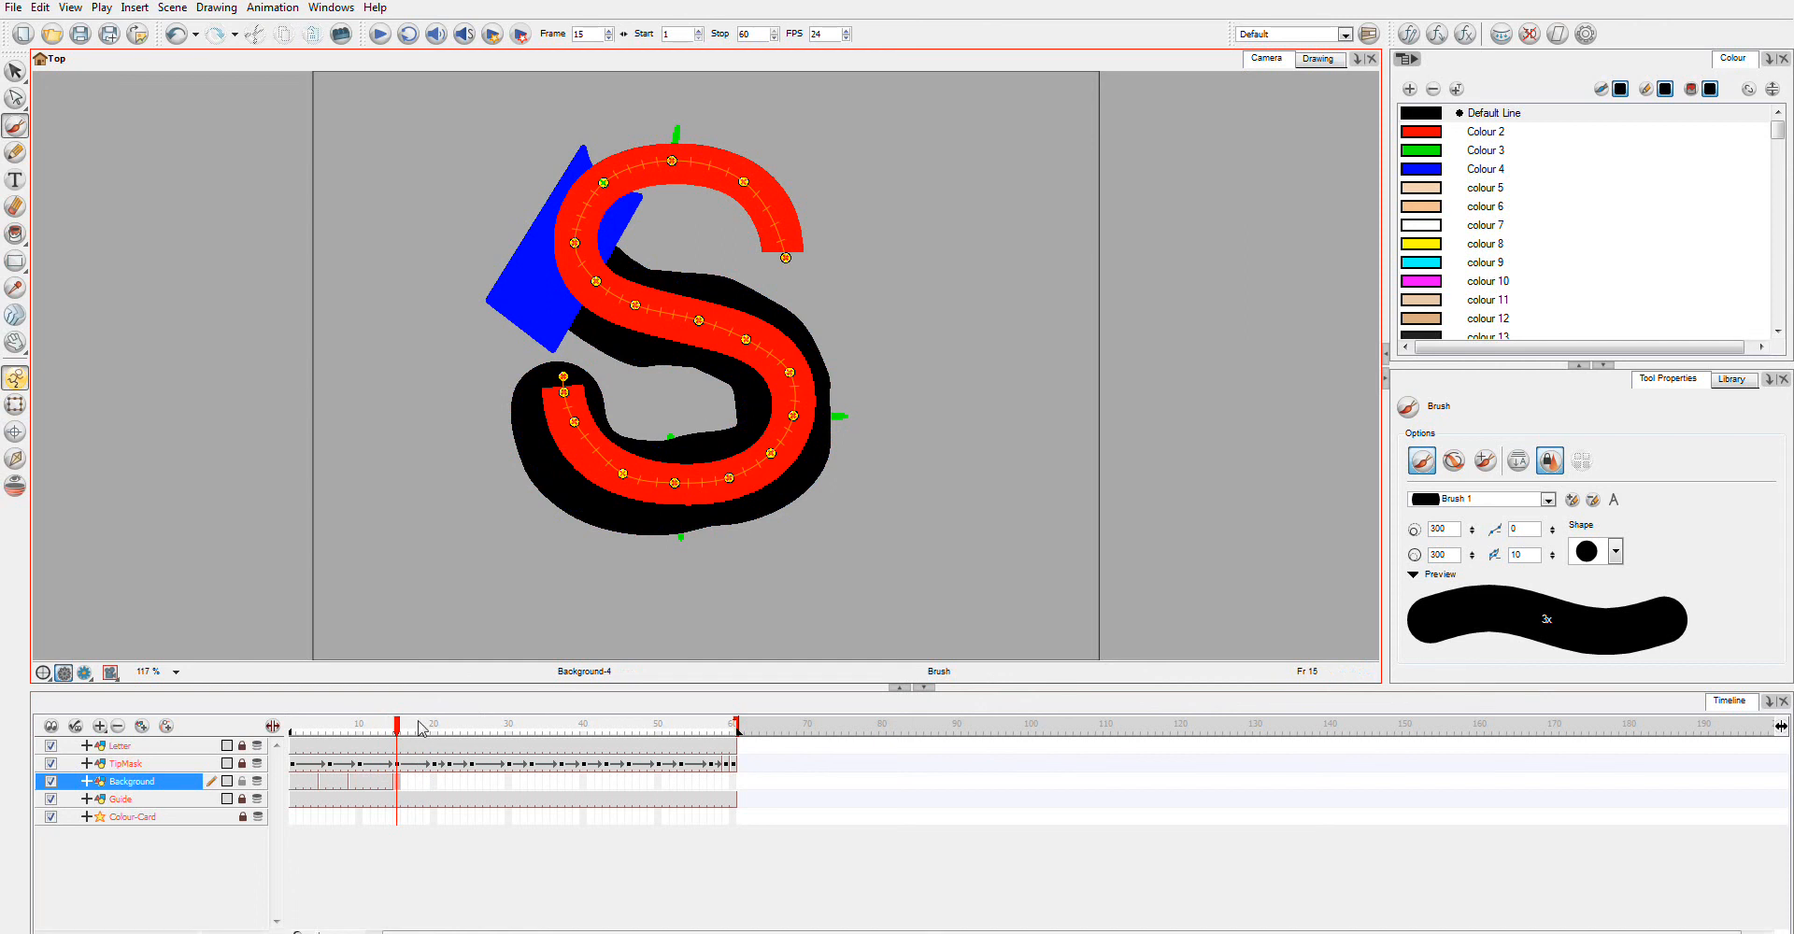
pyautogui.click(435, 725)
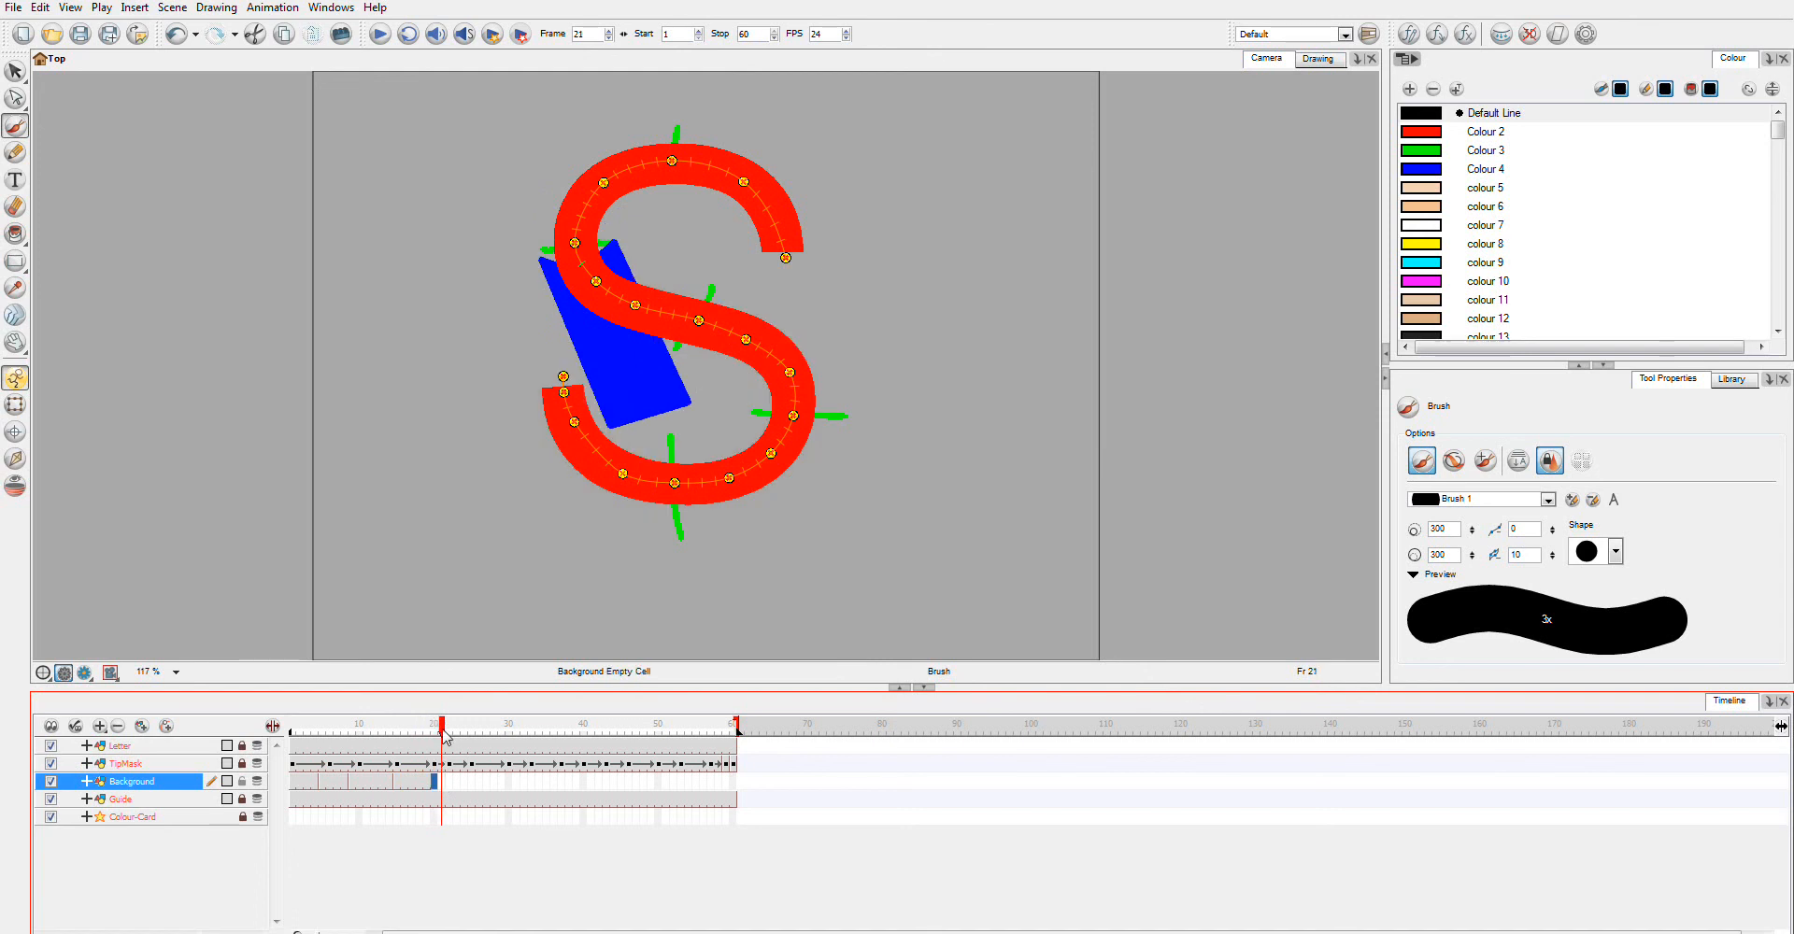
pyautogui.moveTo(656, 318)
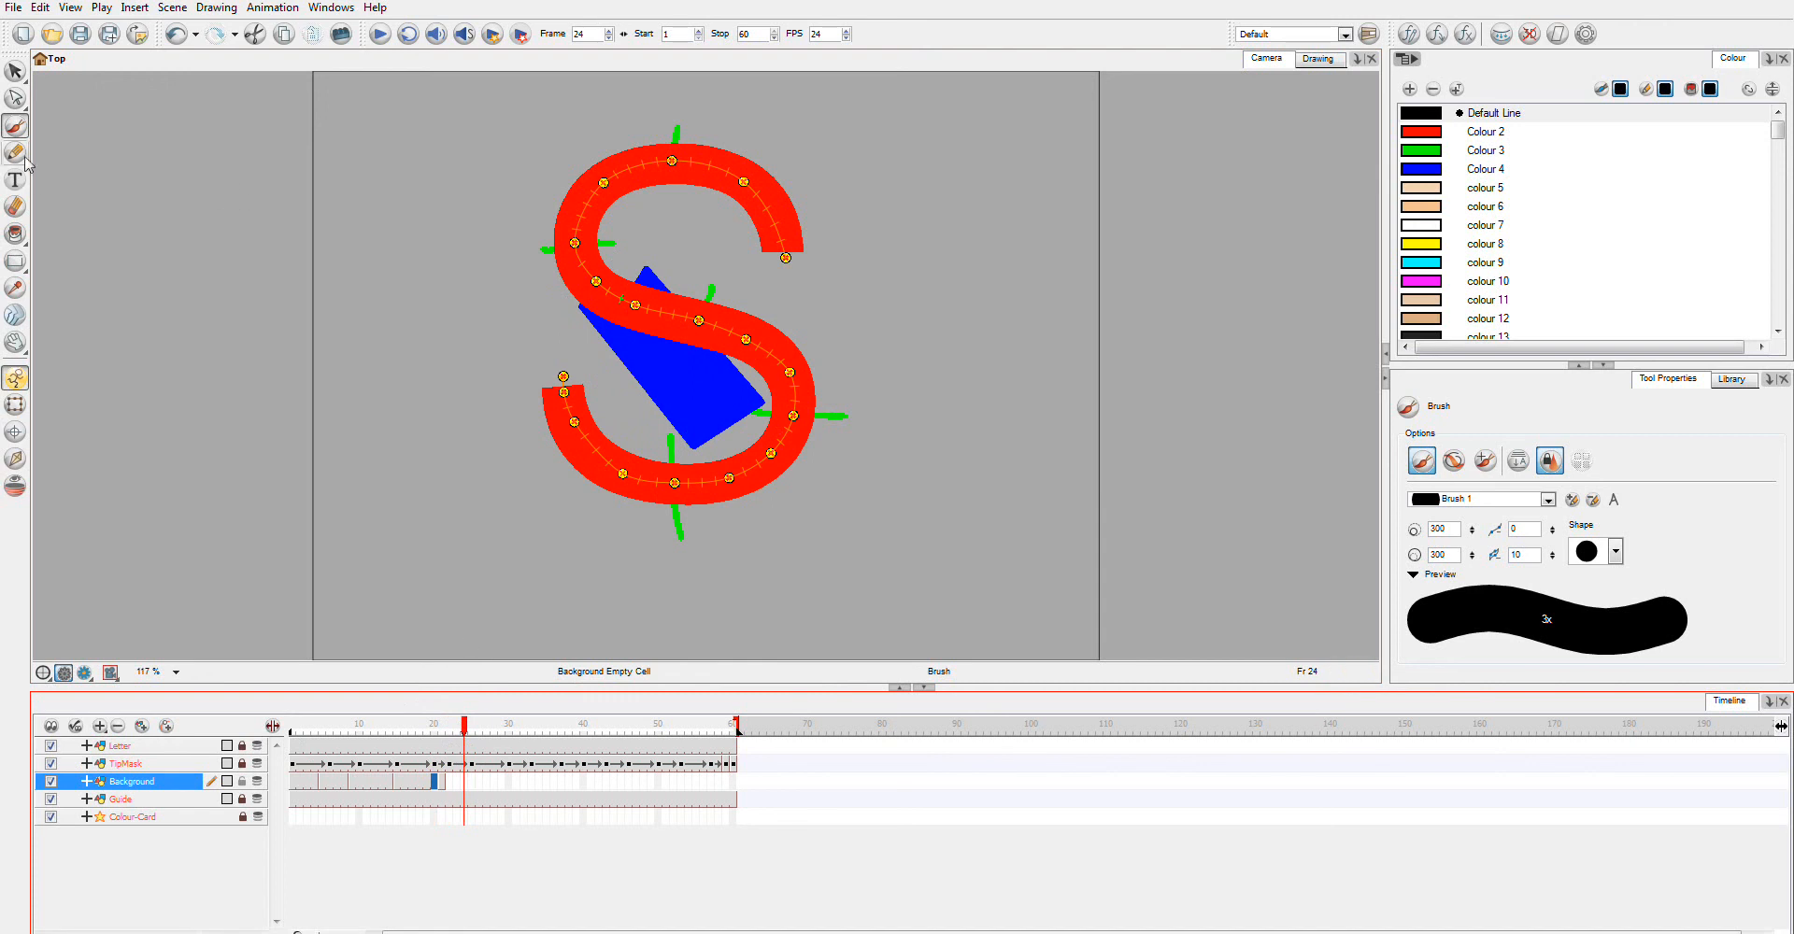
pyautogui.click(15, 431)
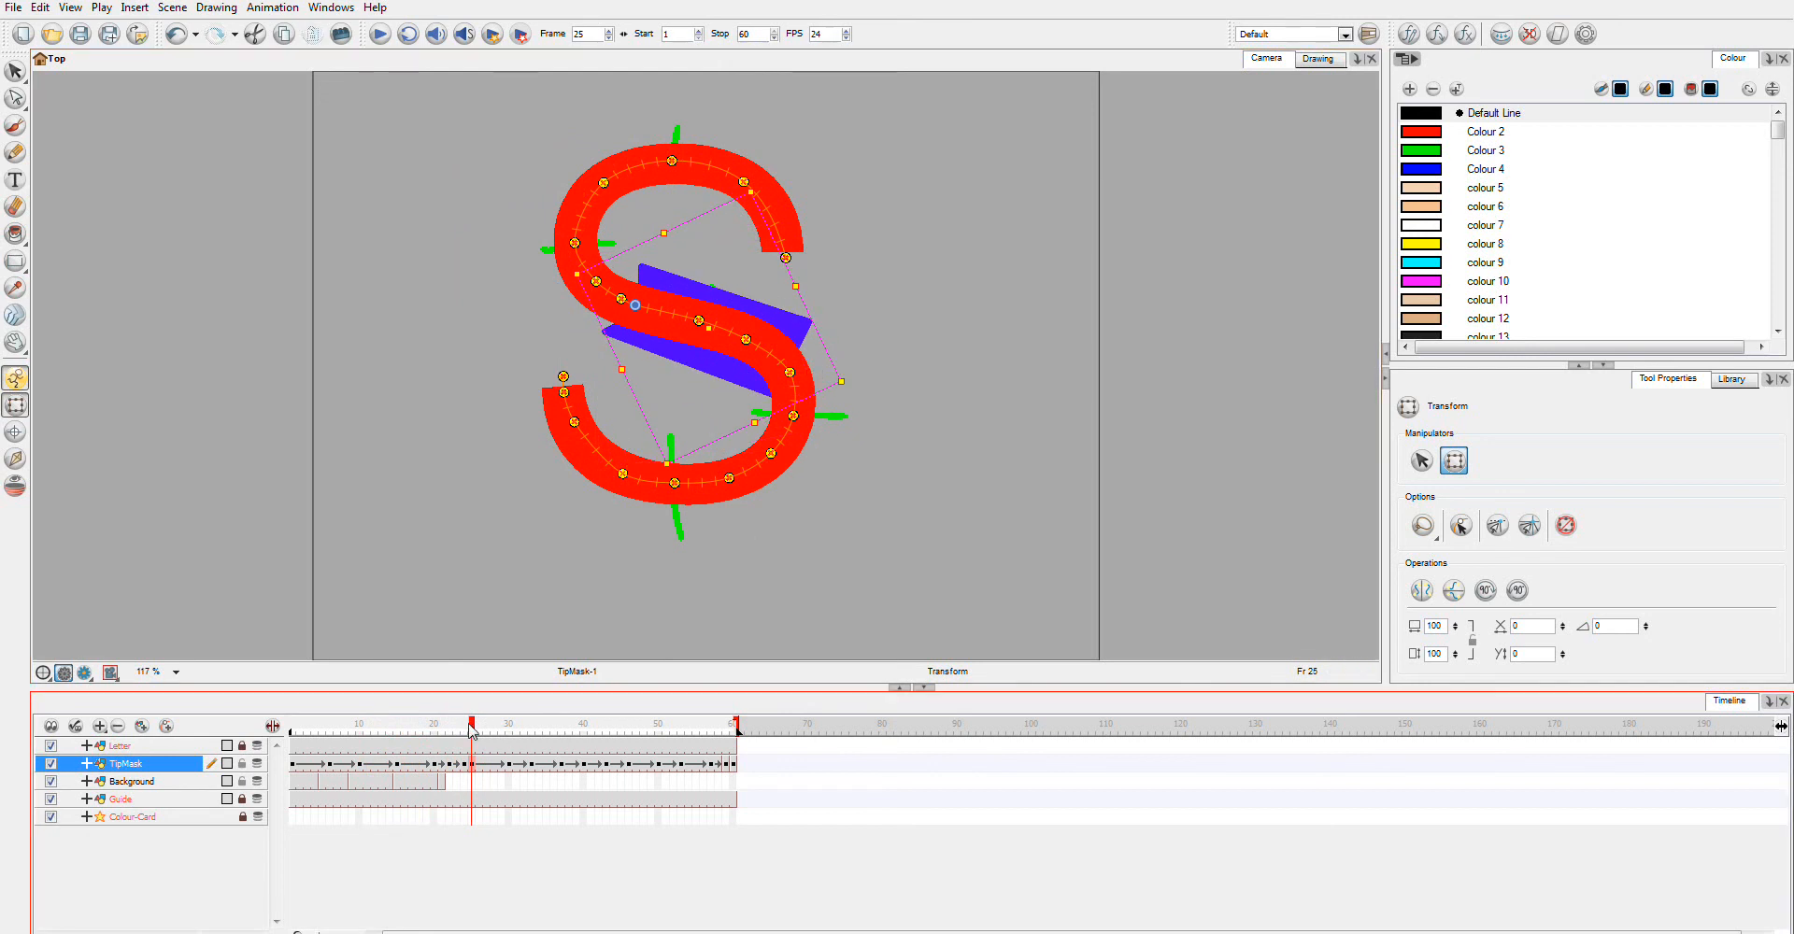
# Step: Turn the tip at frame 32, then paint a Background mask at frame 23 and move to empty frame 24
pyautogui.click(475, 732)
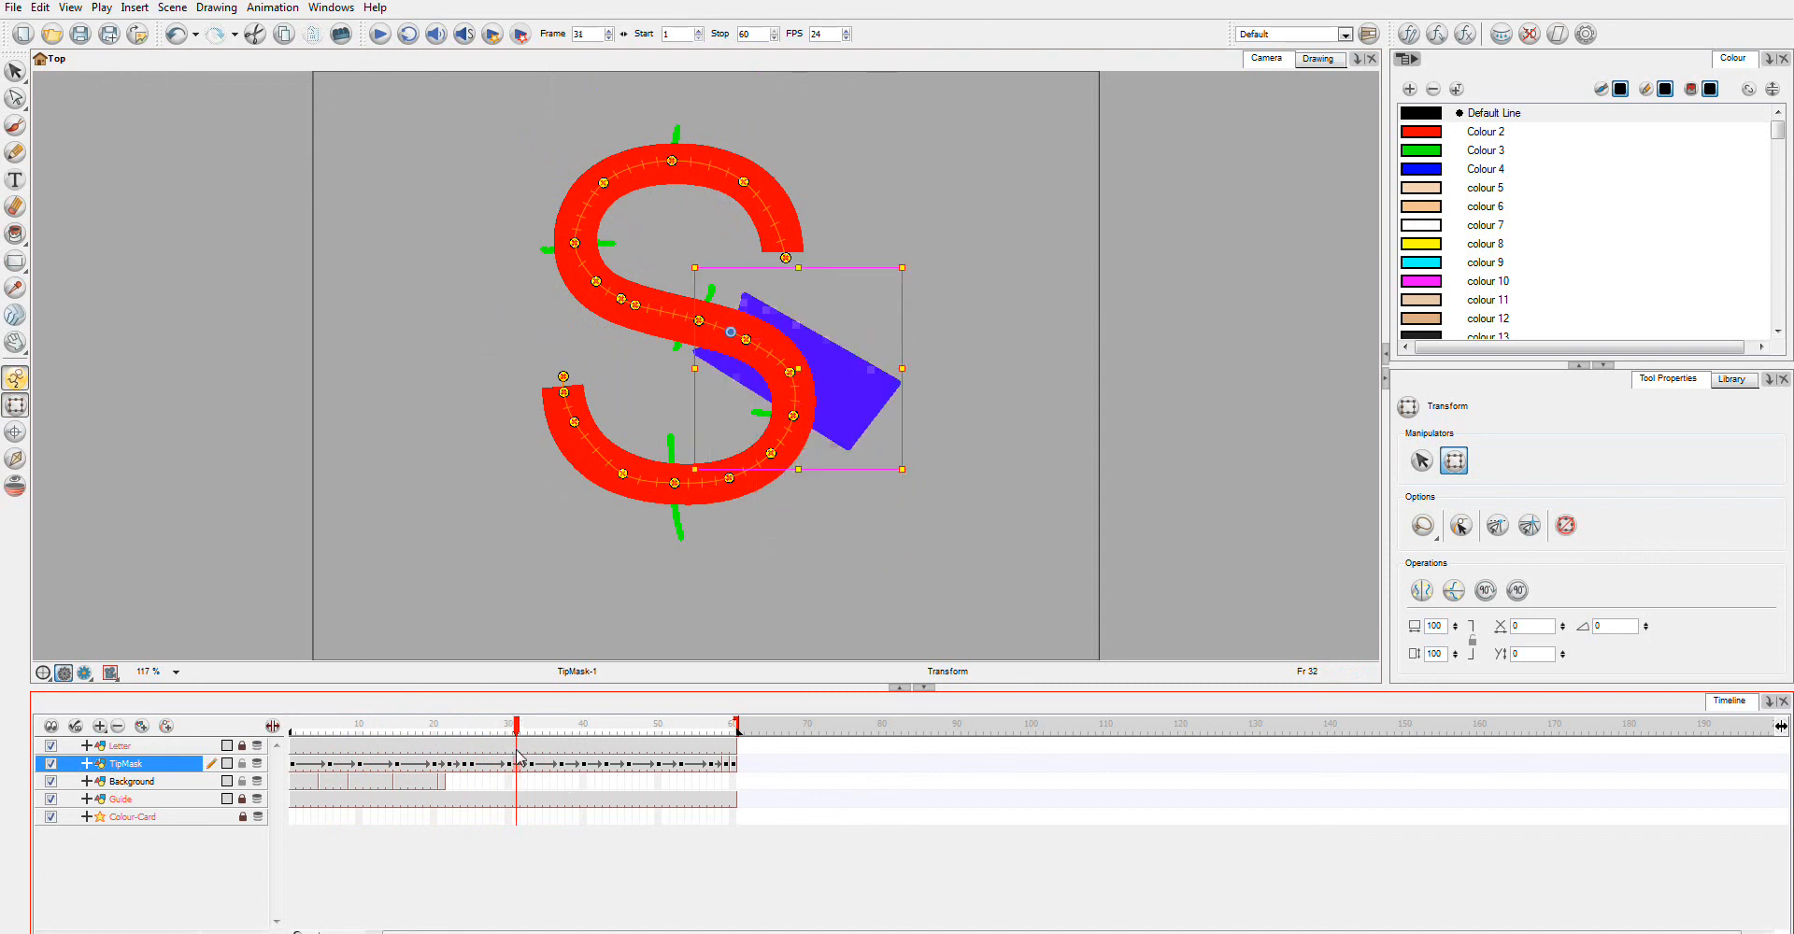
pyautogui.click(456, 750)
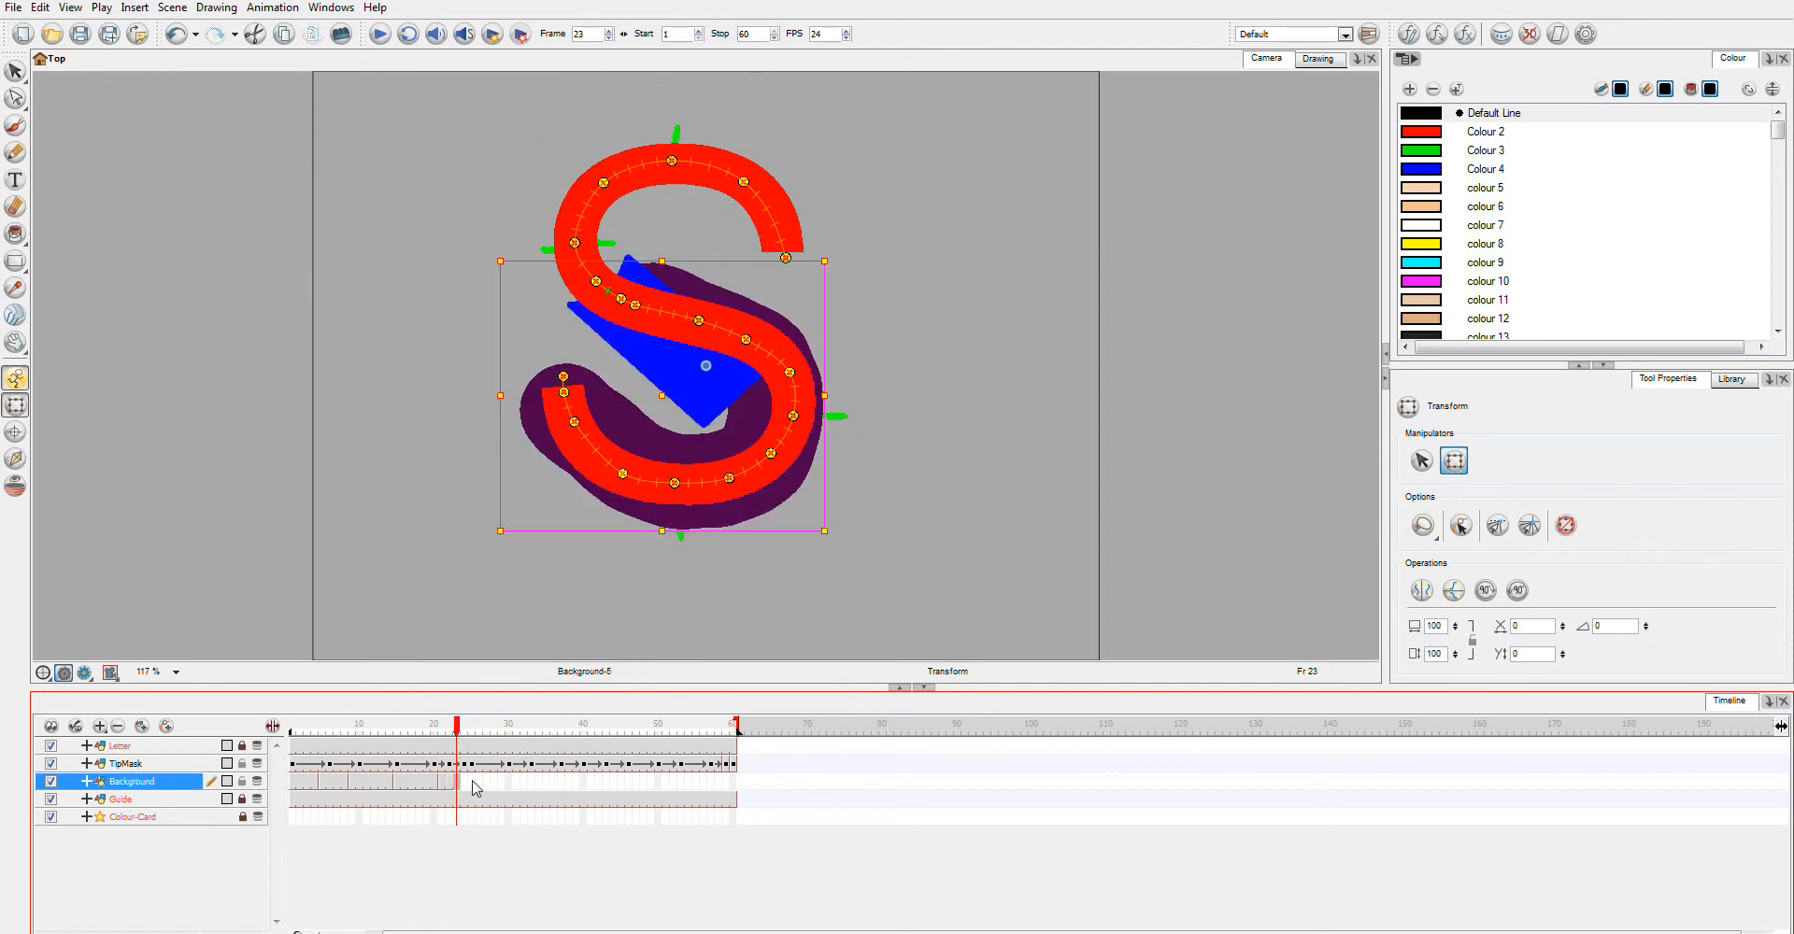
pyautogui.click(460, 759)
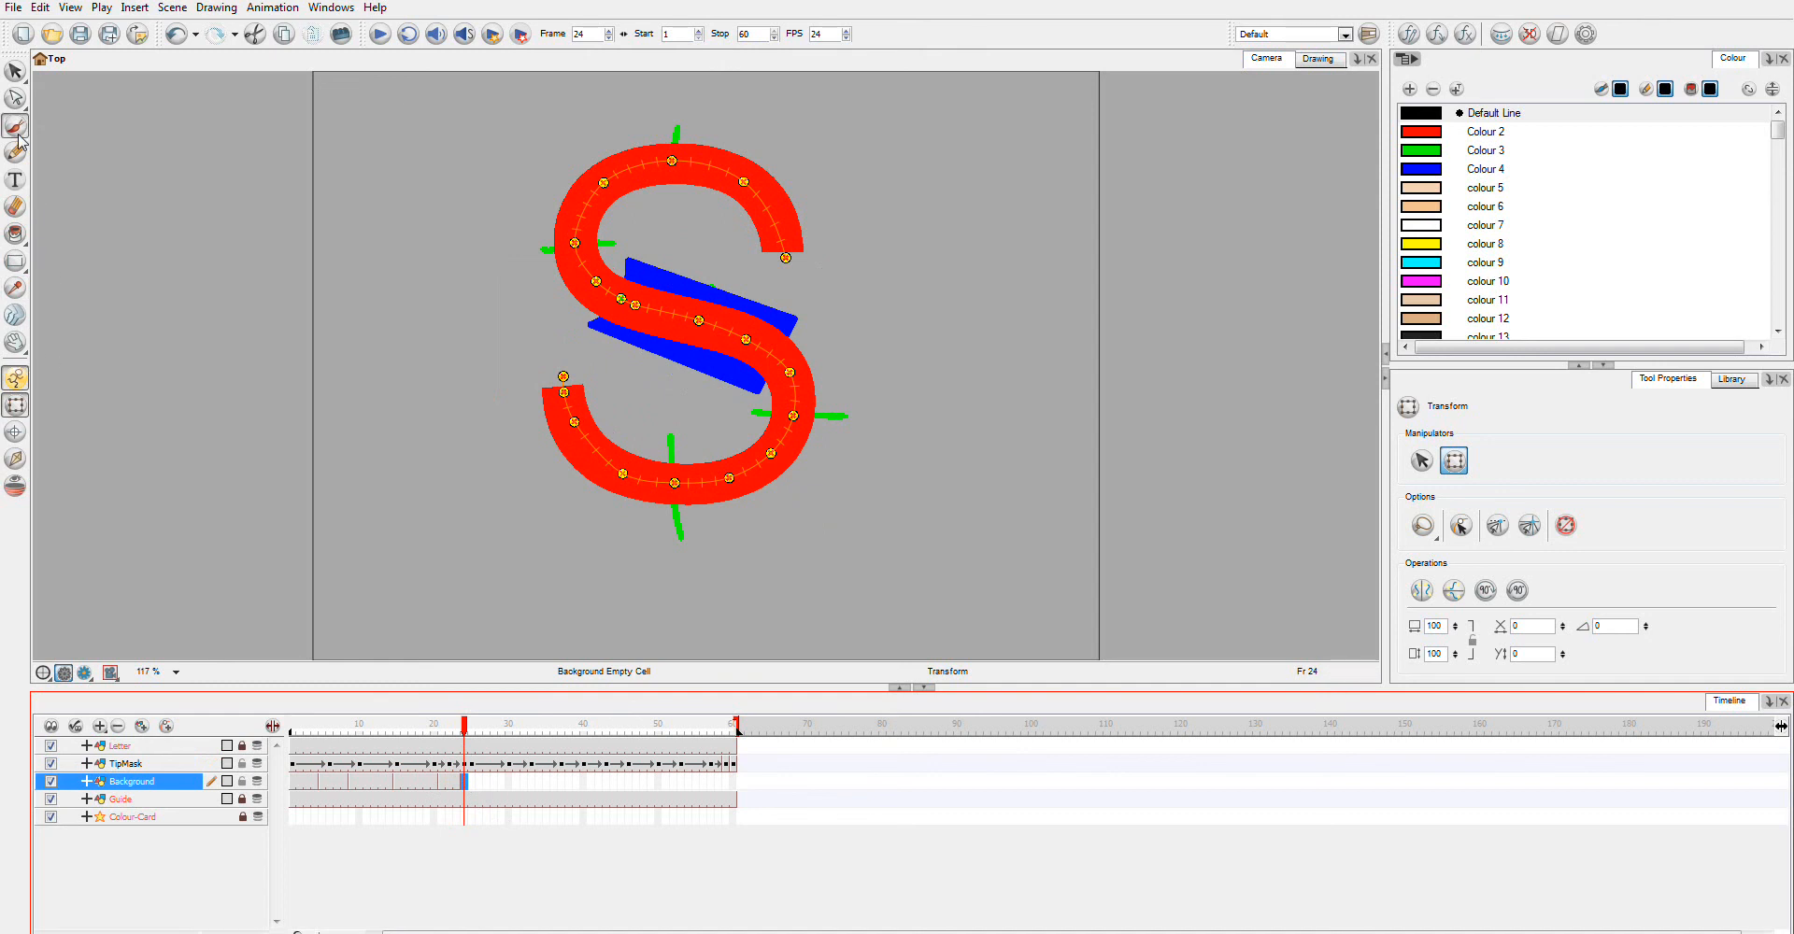
# Step: Brush black mask drawings on Background frames 31 and 32
pyautogui.click(17, 142)
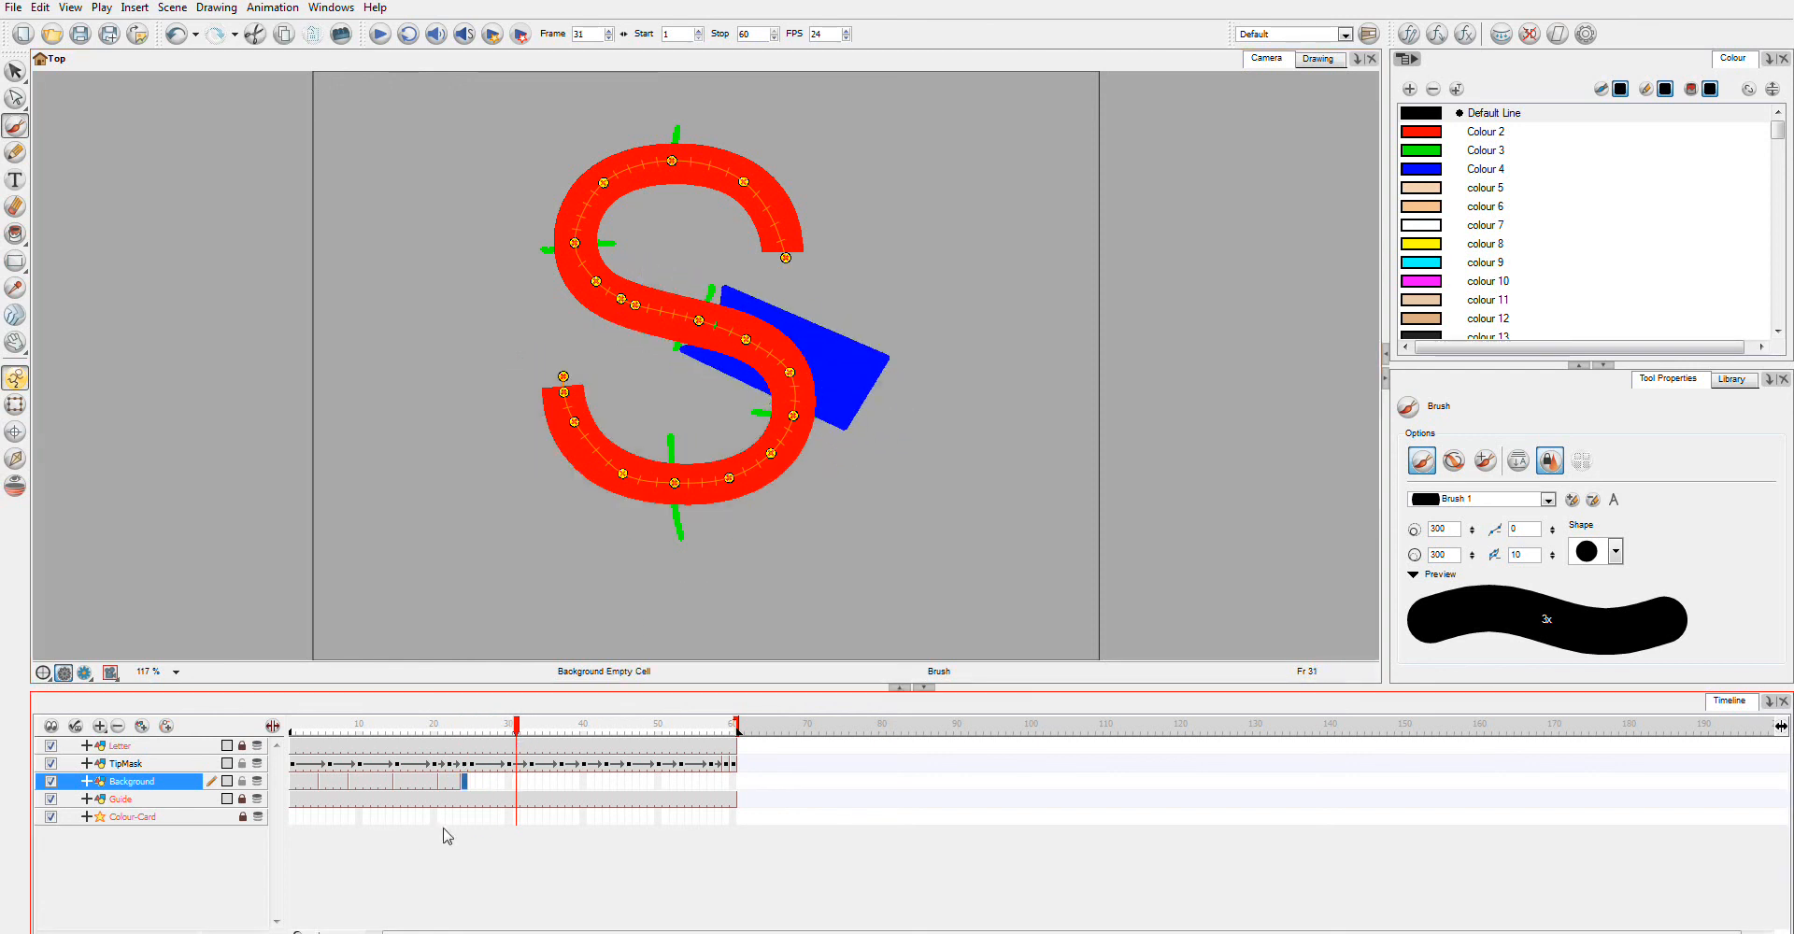
pyautogui.click(514, 783)
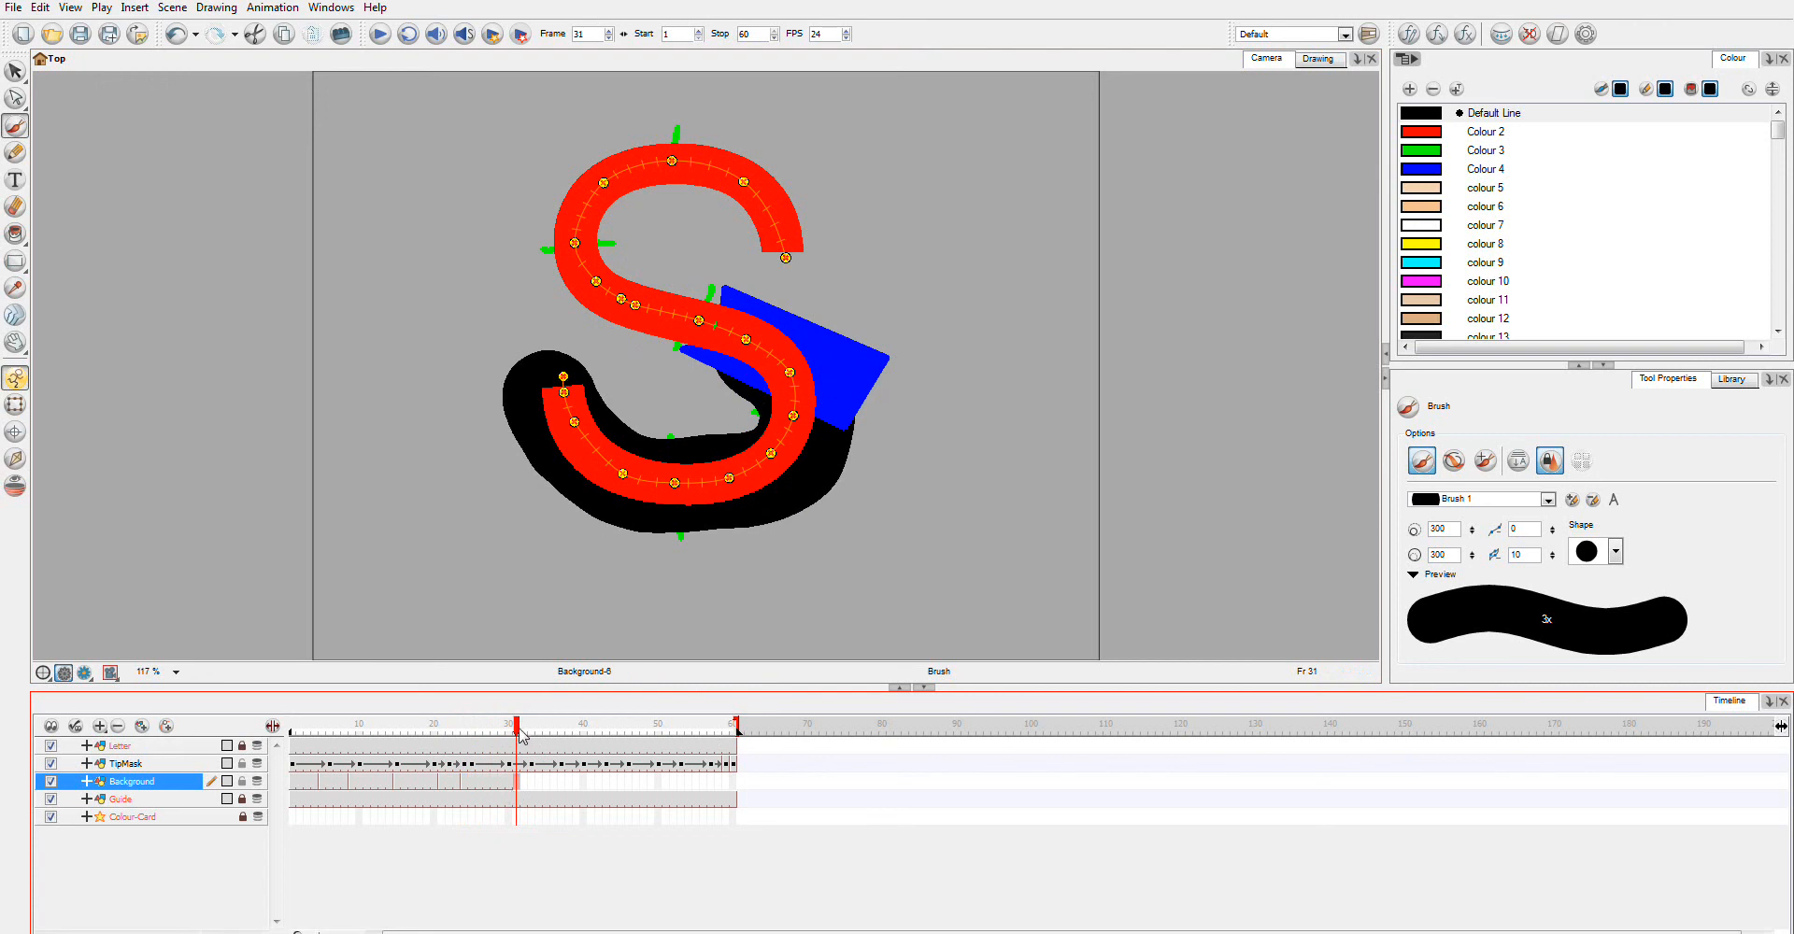
pyautogui.click(525, 723)
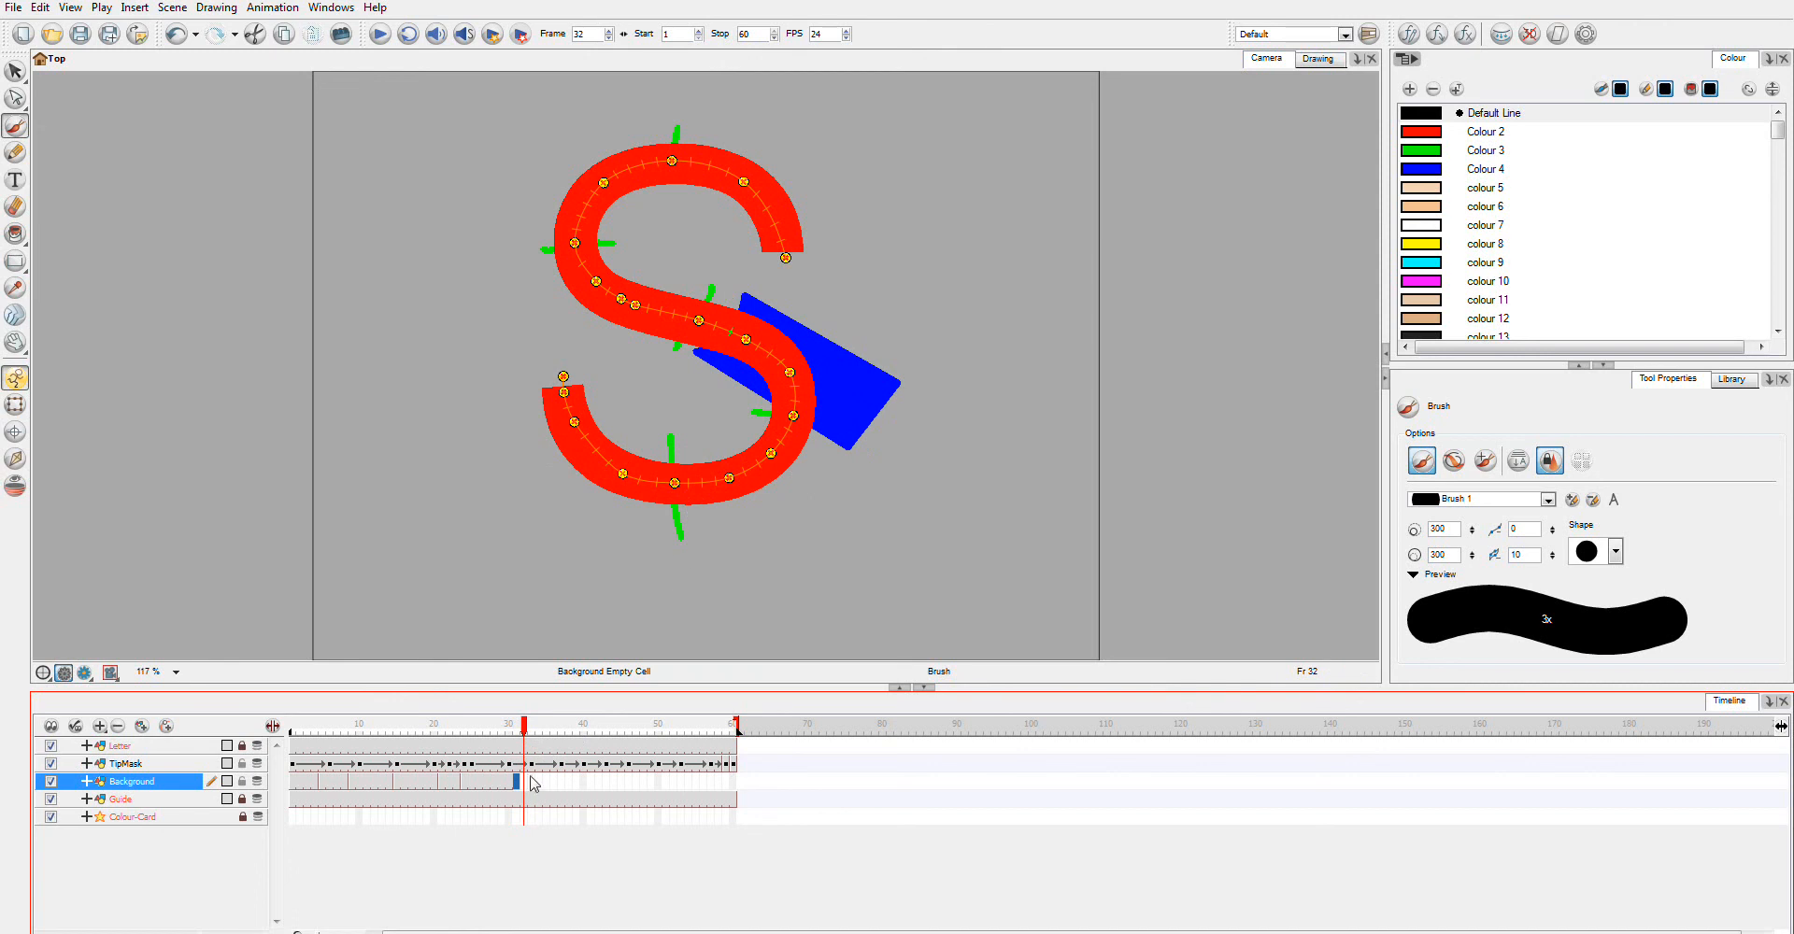
pyautogui.click(125, 763)
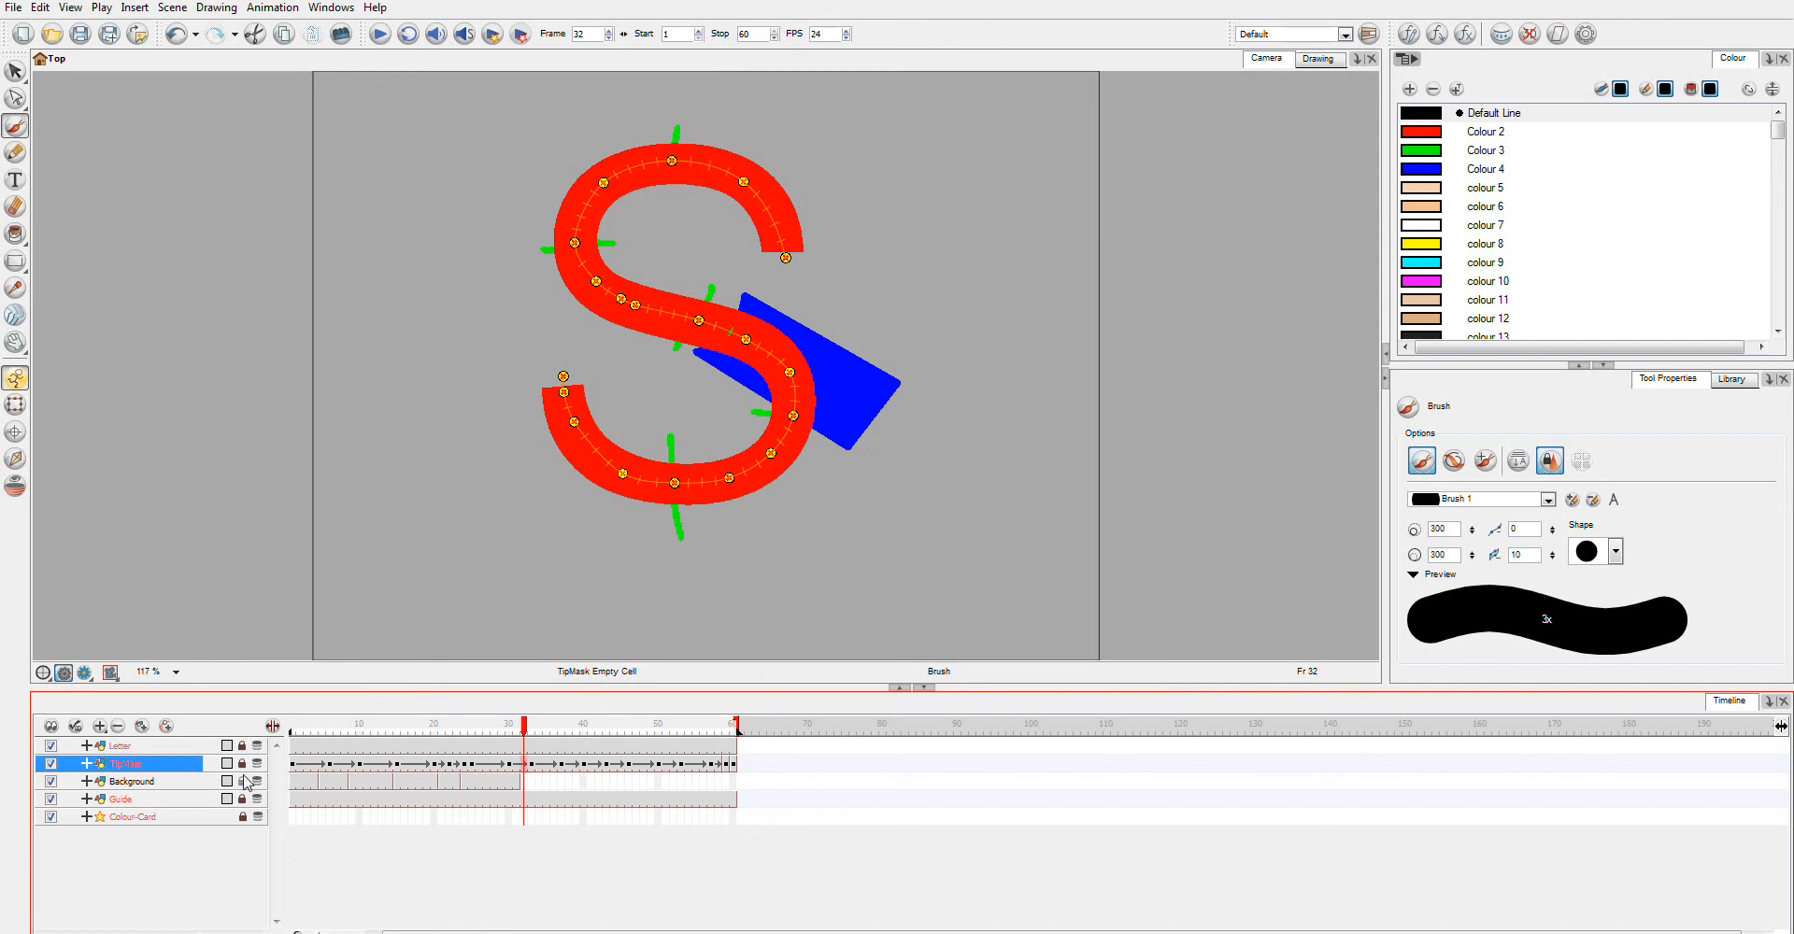
pyautogui.click(135, 781)
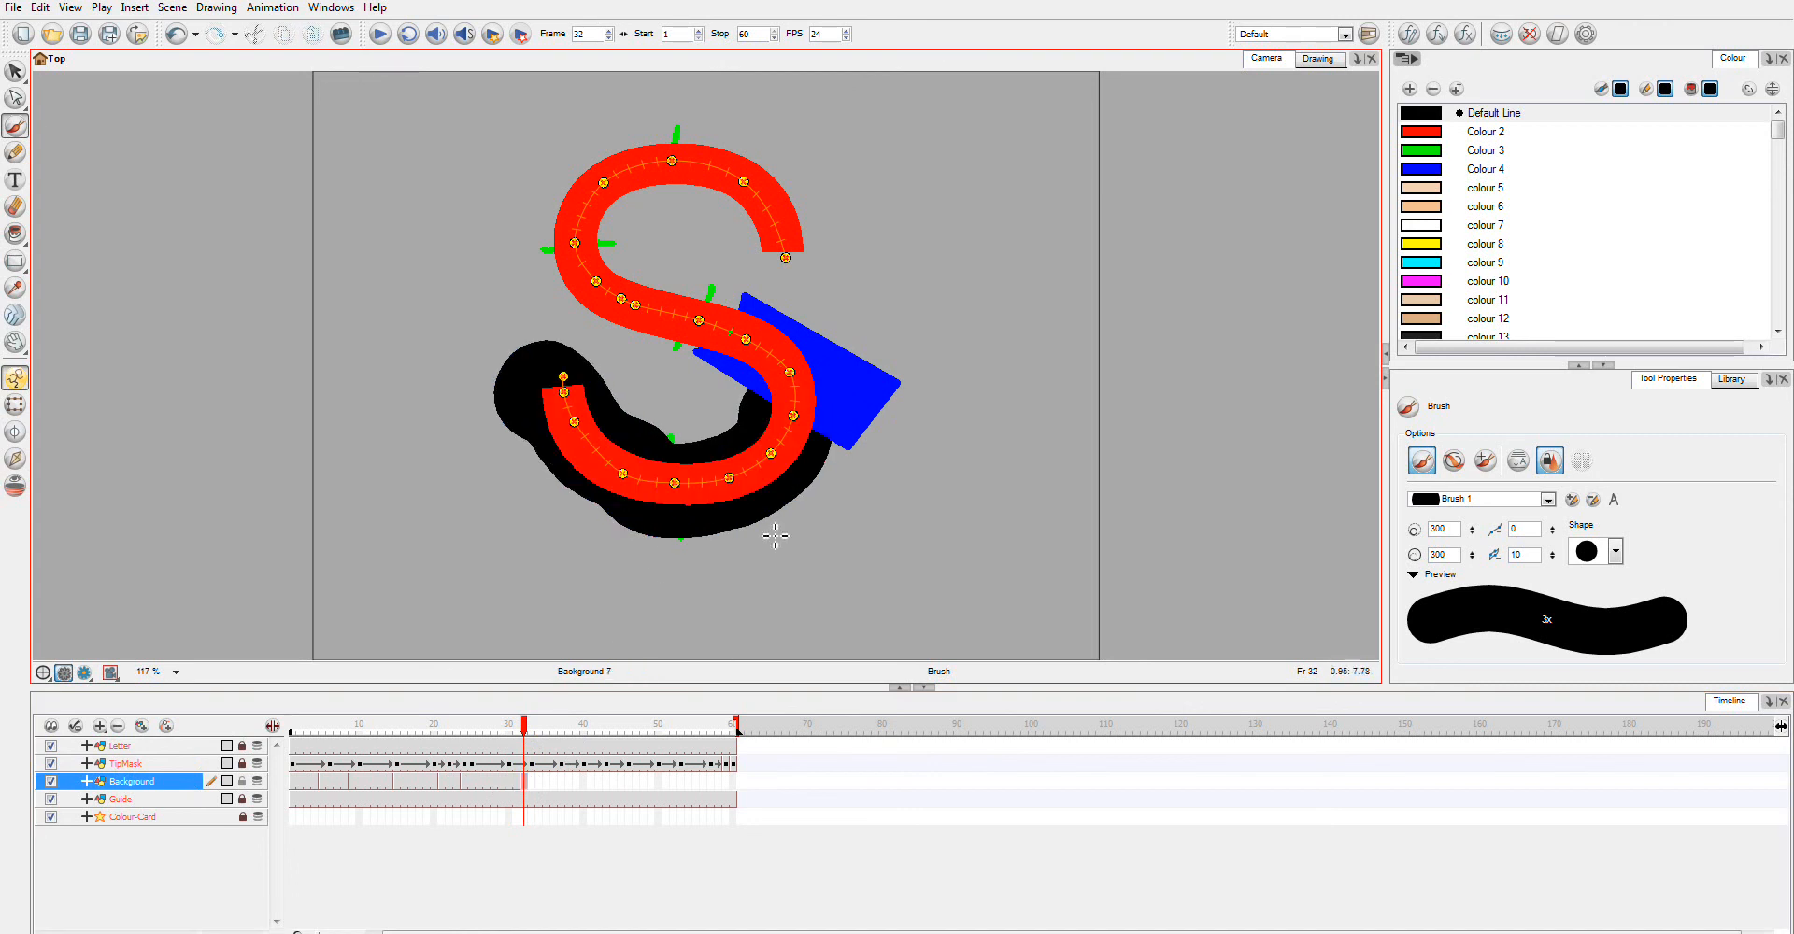
# Step: Extend the mask under the S's lower curve at frame 38 and move on to frame 40
pyautogui.click(549, 723)
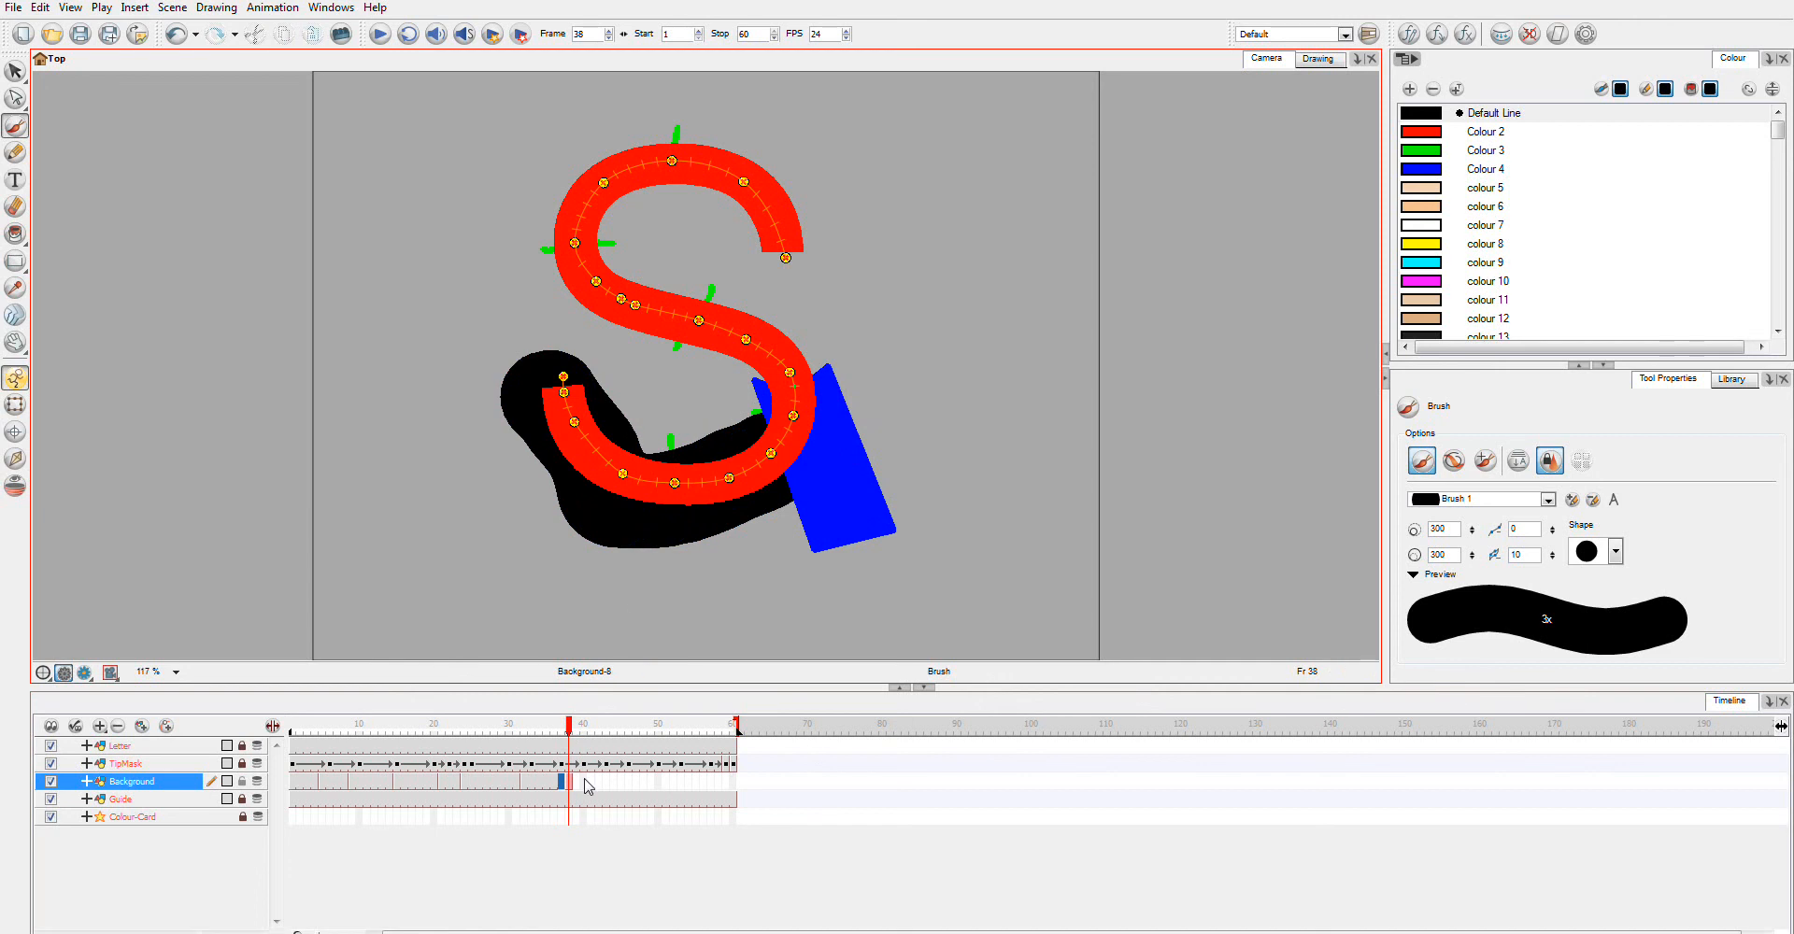
pyautogui.moveTo(573, 732)
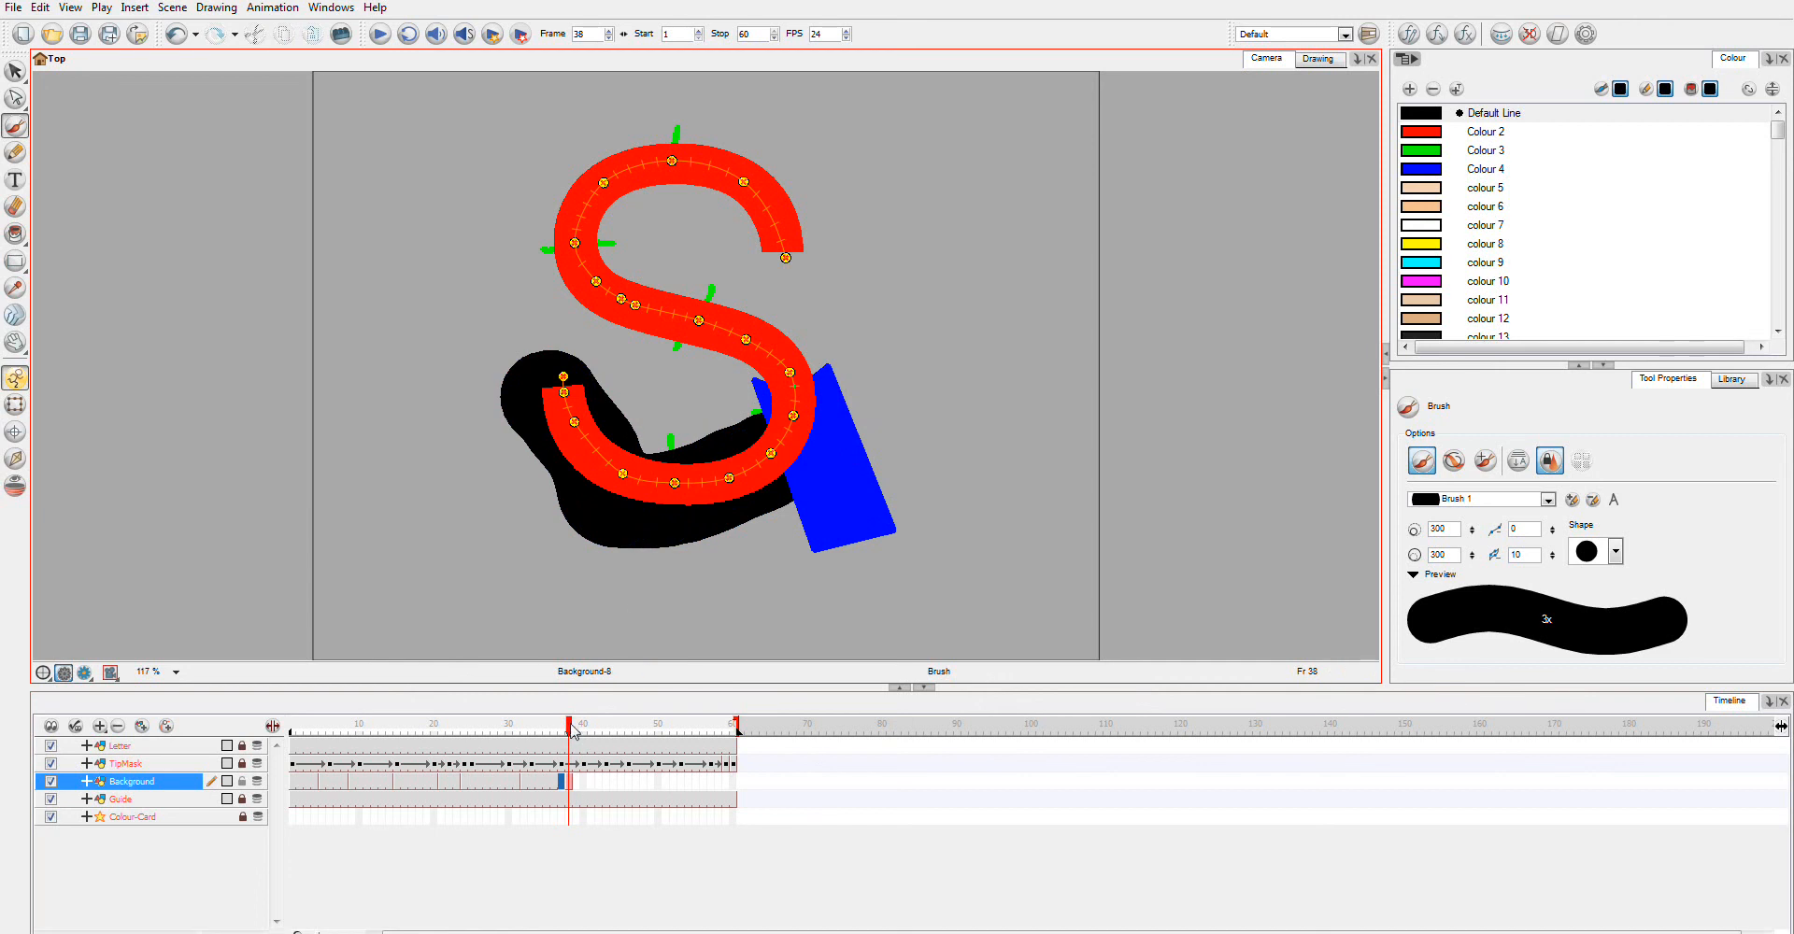
pyautogui.click(583, 724)
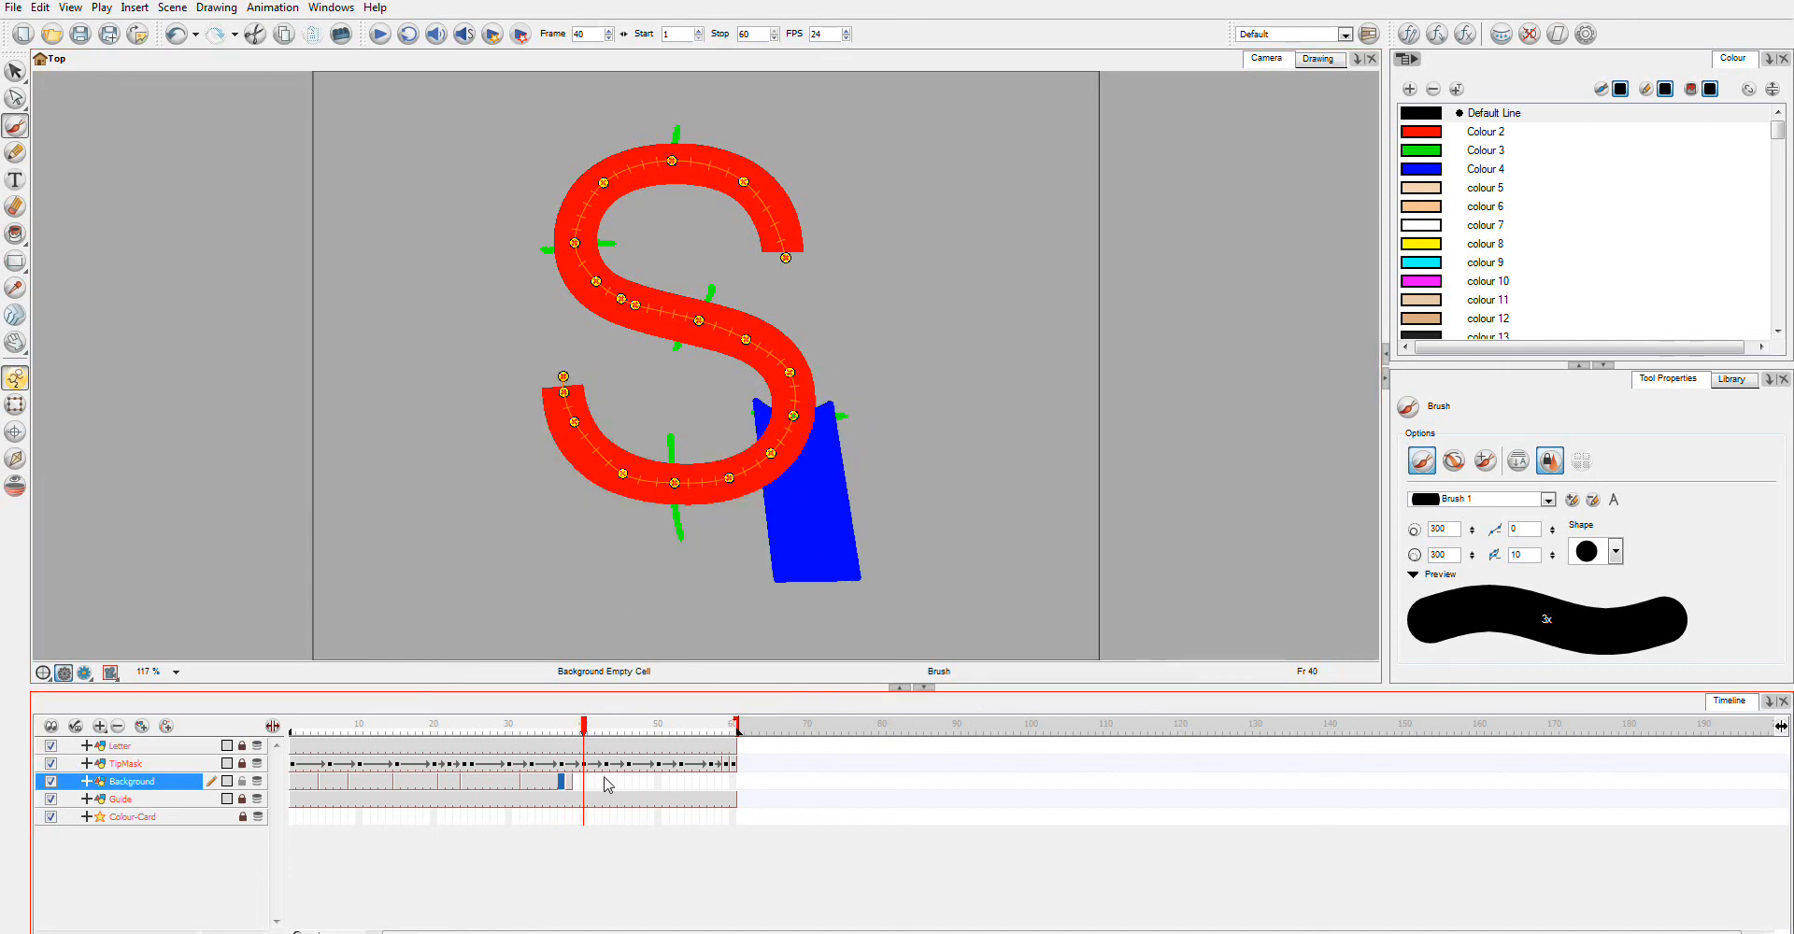